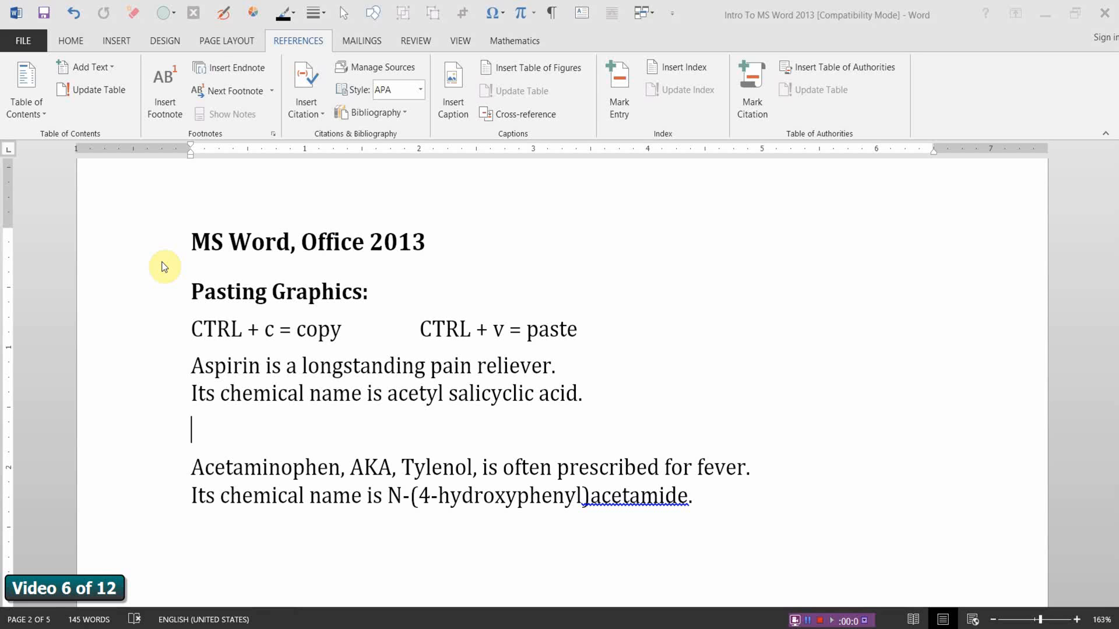
{"action": "mouse_move", "coordinate": [167, 281]}
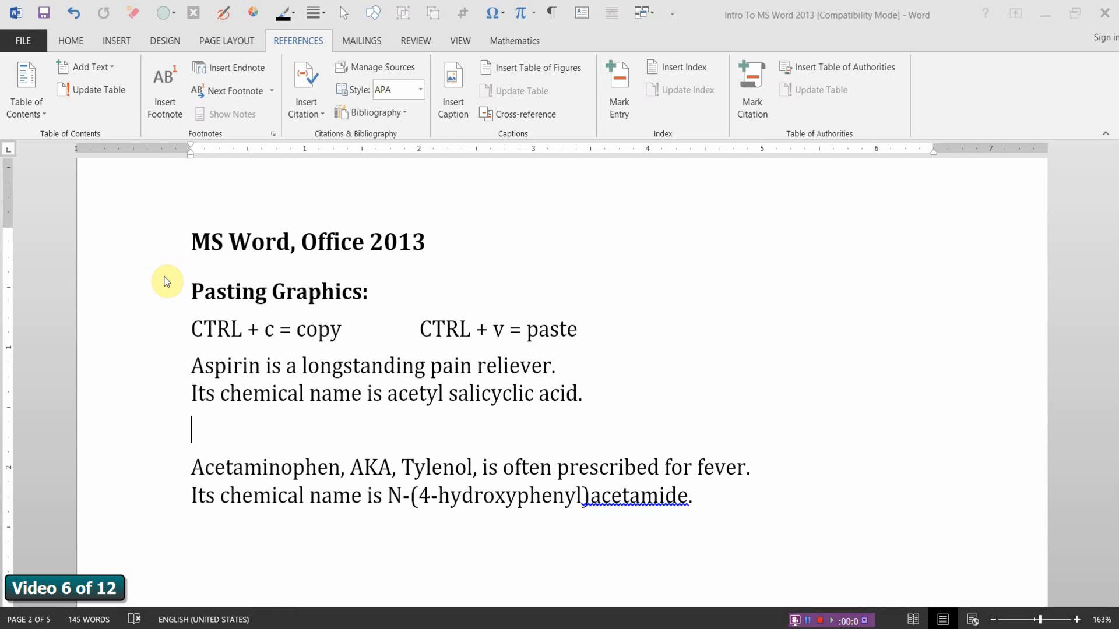
{"action": "mouse_move", "coordinate": [285, 325]}
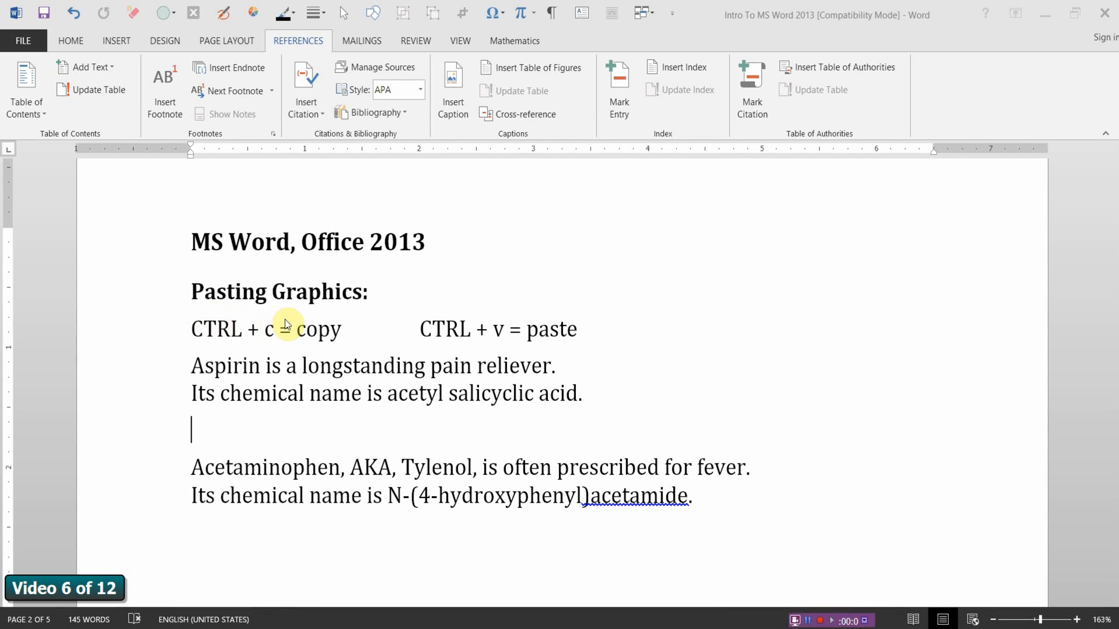
{"action": "mouse_move", "coordinate": [299, 265]}
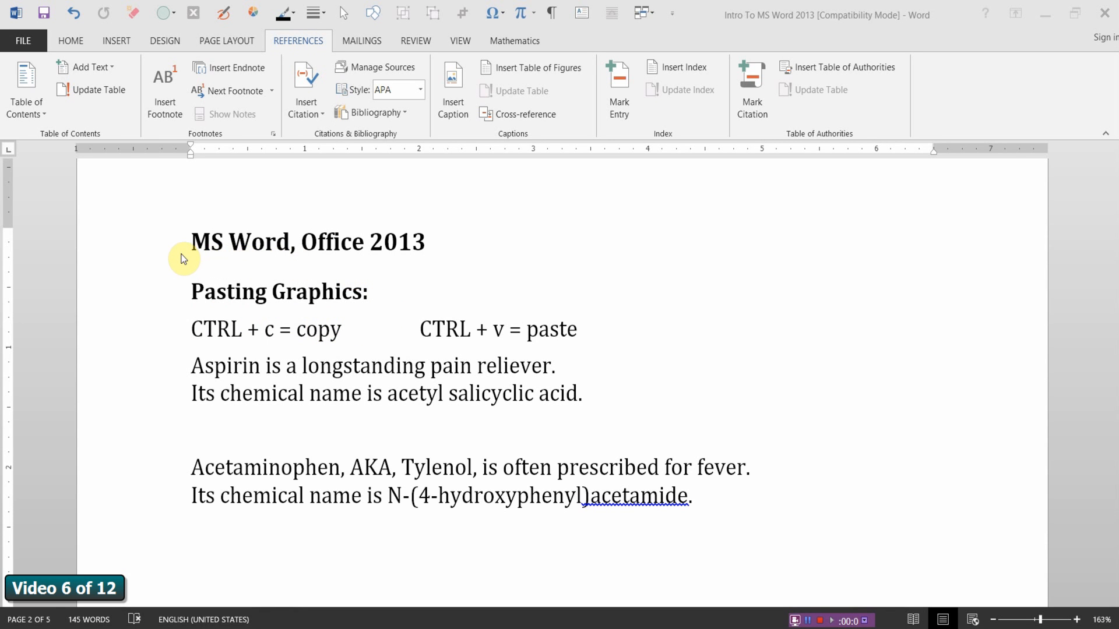
Snip the acetylsalicylic acid structure drawing from the Google Images results with Snipping Tool
{"action": "left_click", "coordinate": [191, 430]}
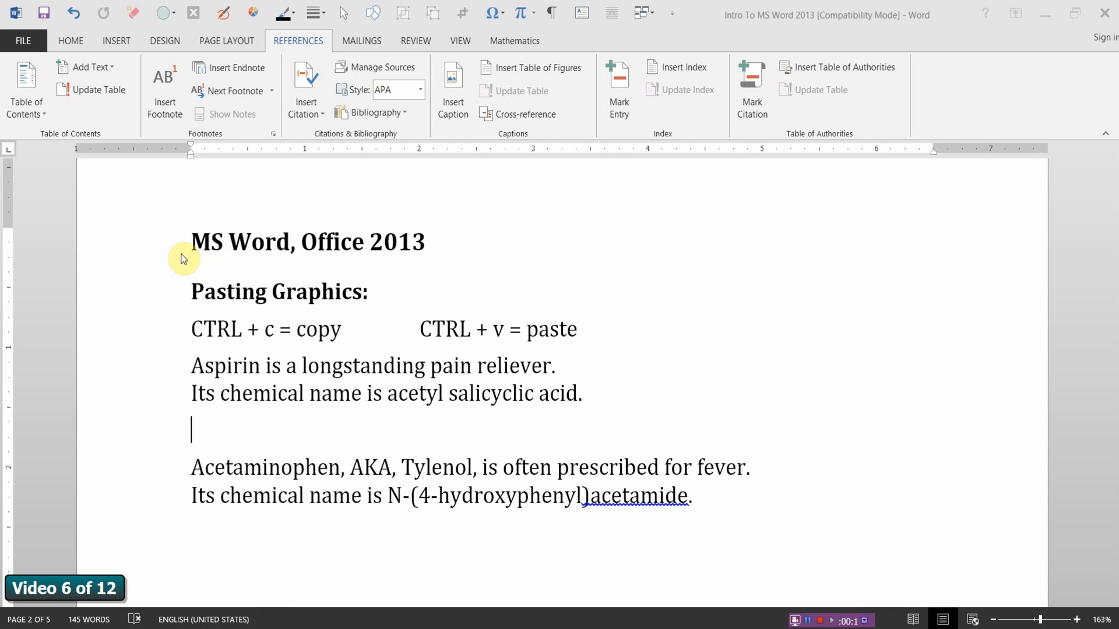
{"action": "mouse_move", "coordinate": [183, 255]}
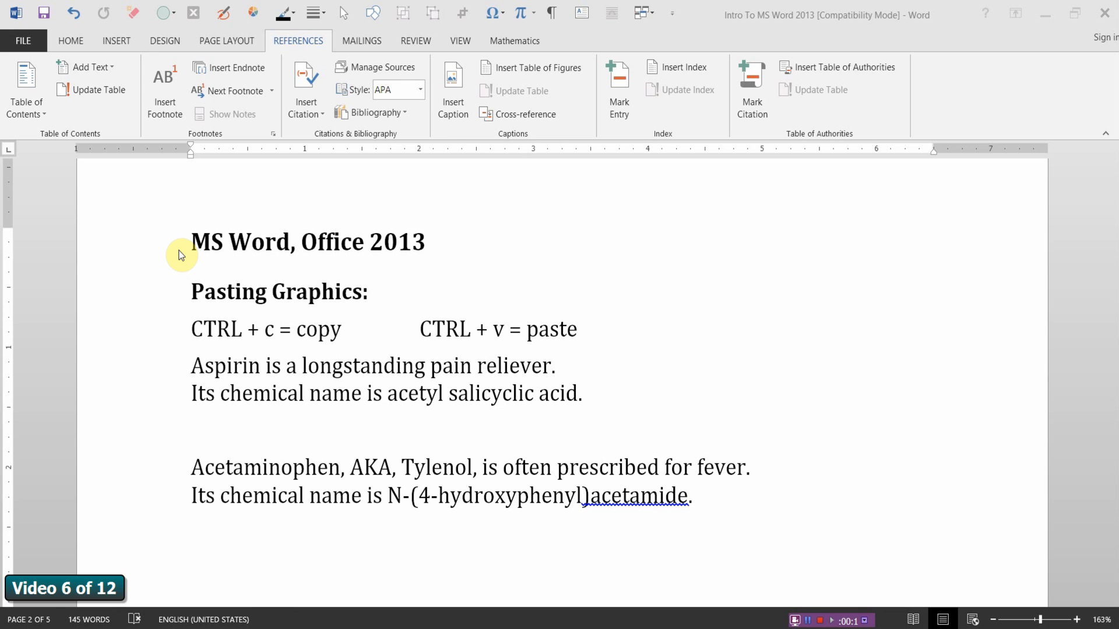
{"action": "left_click", "coordinate": [190, 429]}
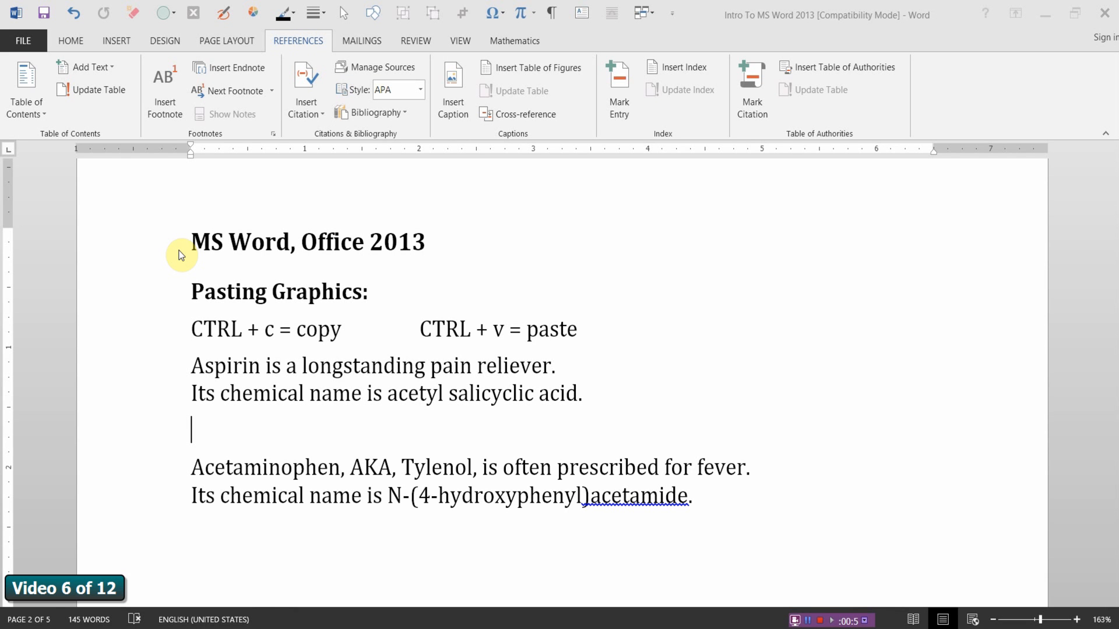
{"action": "mouse_move", "coordinate": [202, 296]}
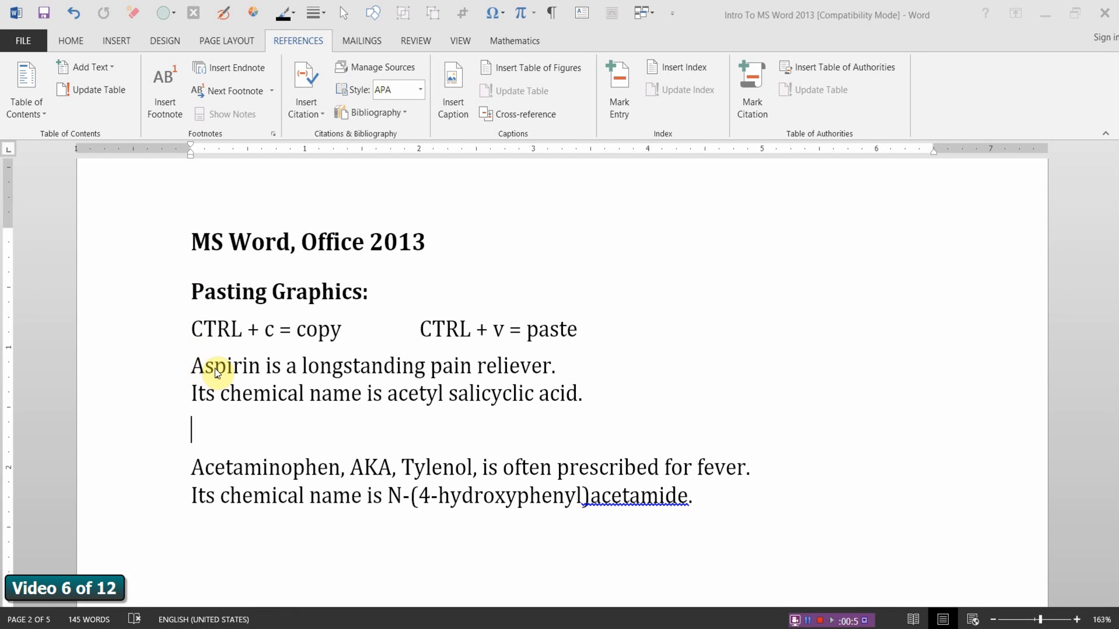
{"action": "mouse_move", "coordinate": [567, 404]}
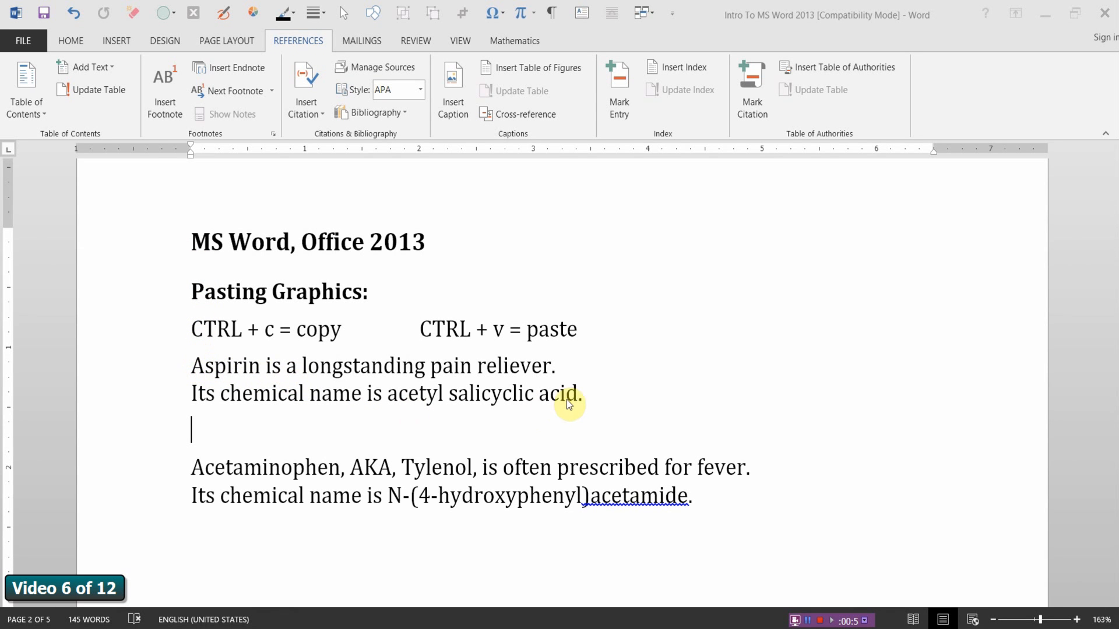
{"action": "mouse_move", "coordinate": [580, 400]}
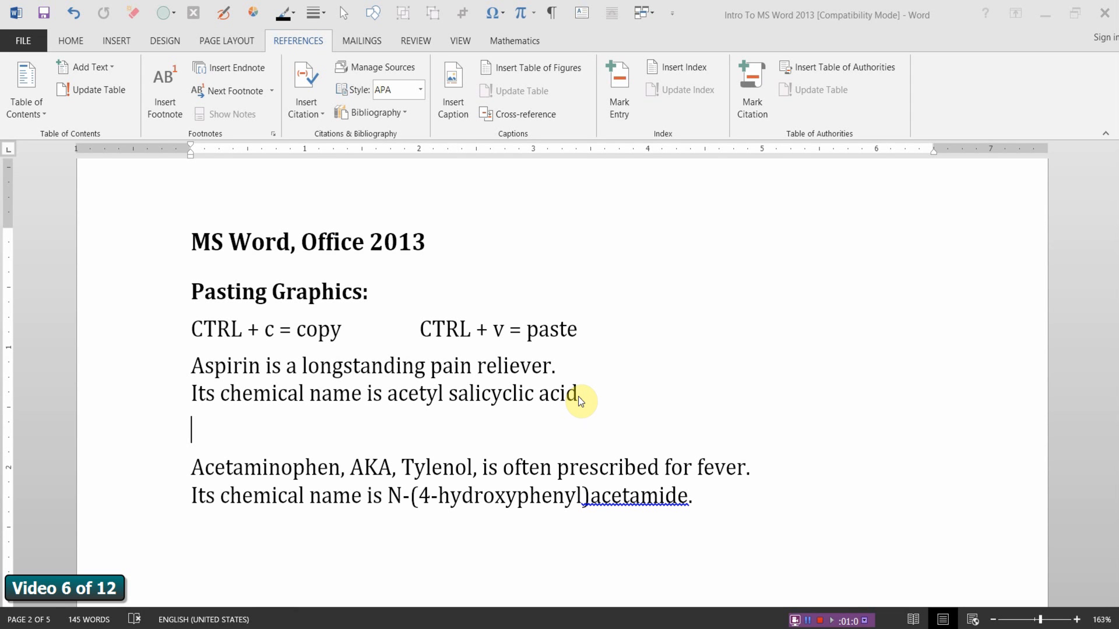
{"action": "mouse_move", "coordinate": [204, 557]}
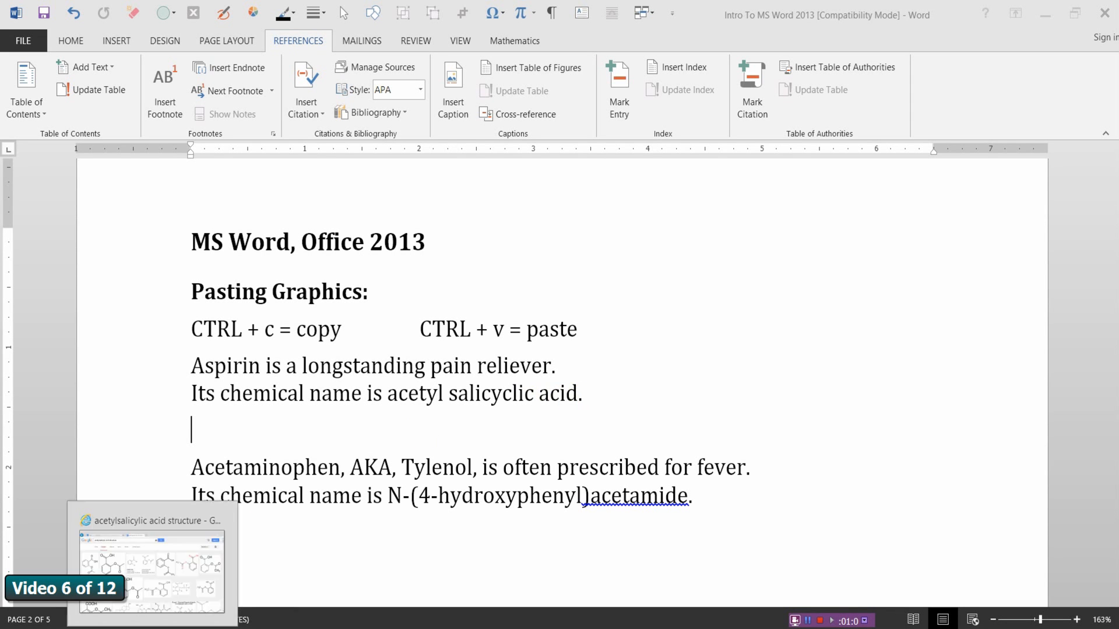
{"action": "left_click", "coordinate": [151, 564]}
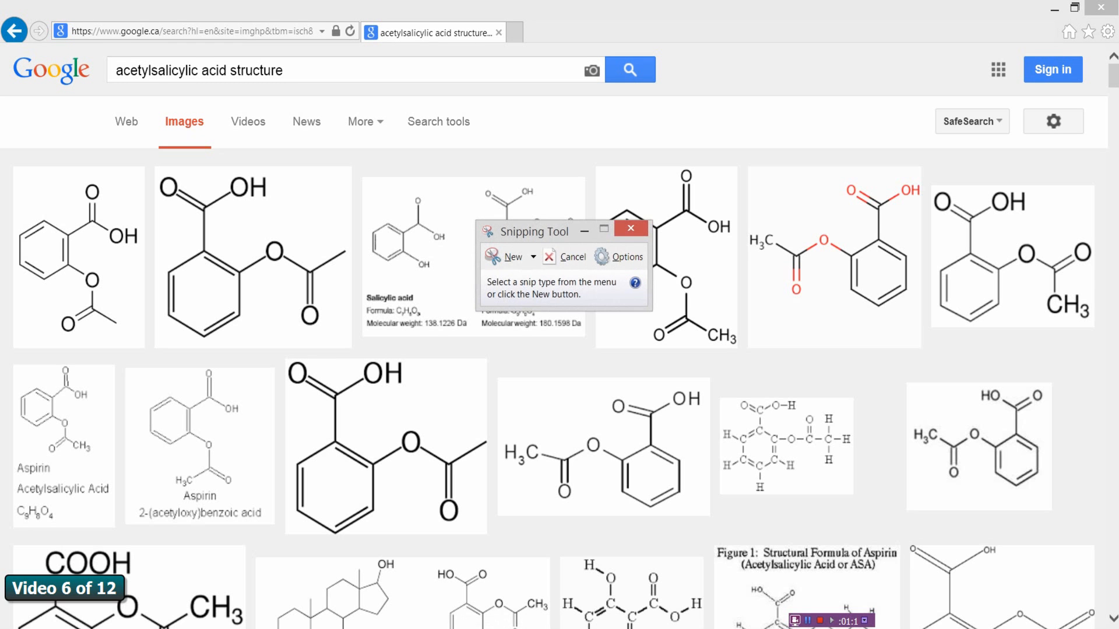
{"action": "left_click", "coordinate": [629, 227]}
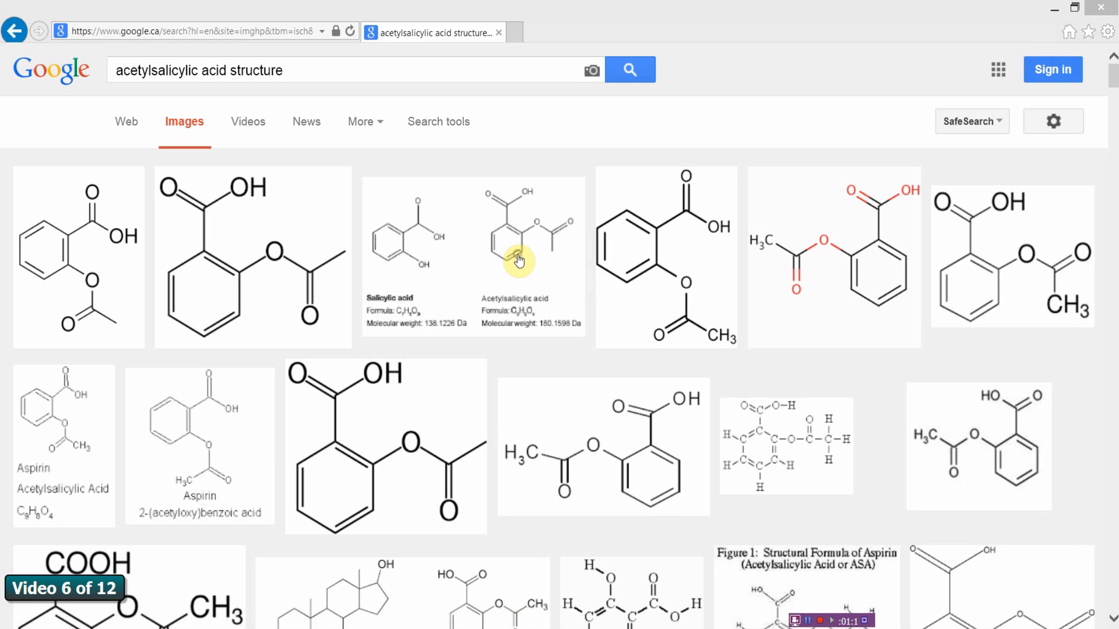
{"action": "left_click", "coordinate": [513, 257]}
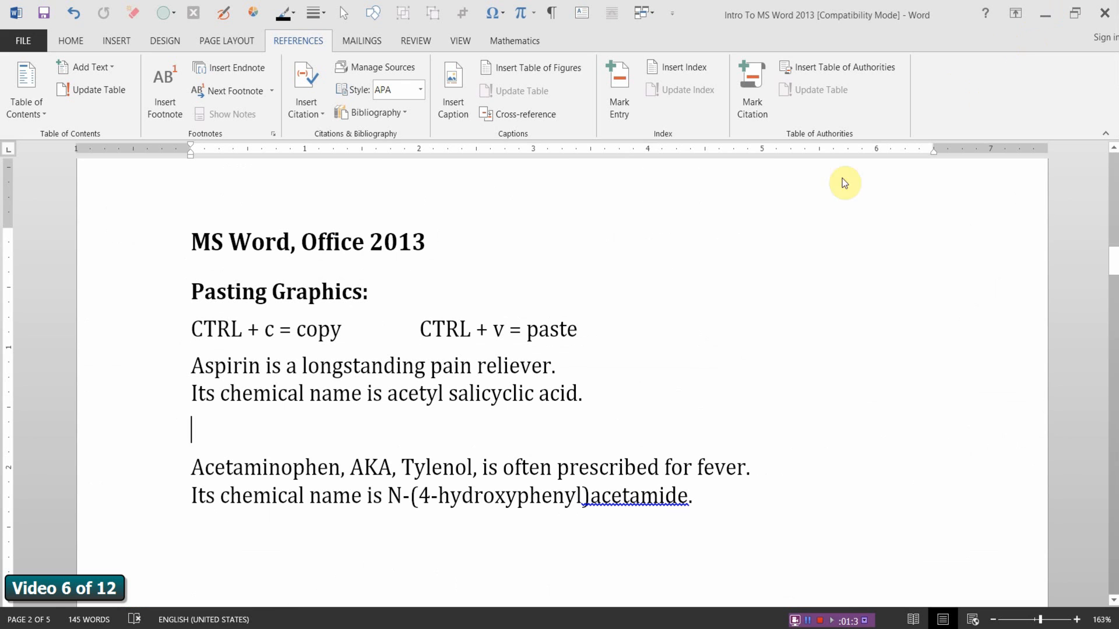
{"action": "mouse_move", "coordinate": [252, 445]}
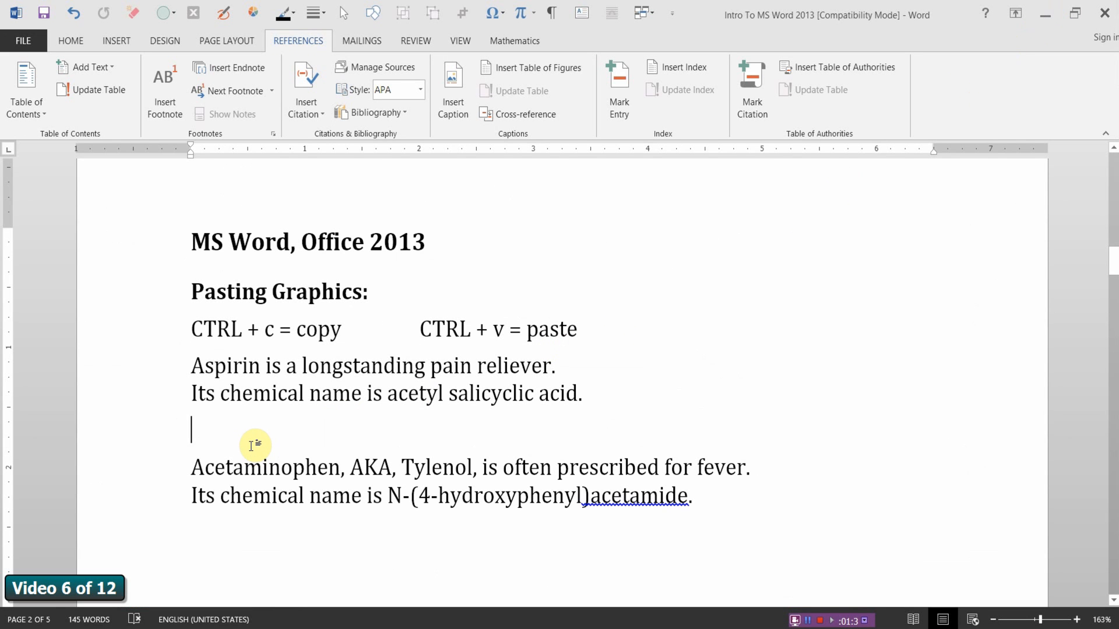
{"action": "mouse_move", "coordinate": [488, 329]}
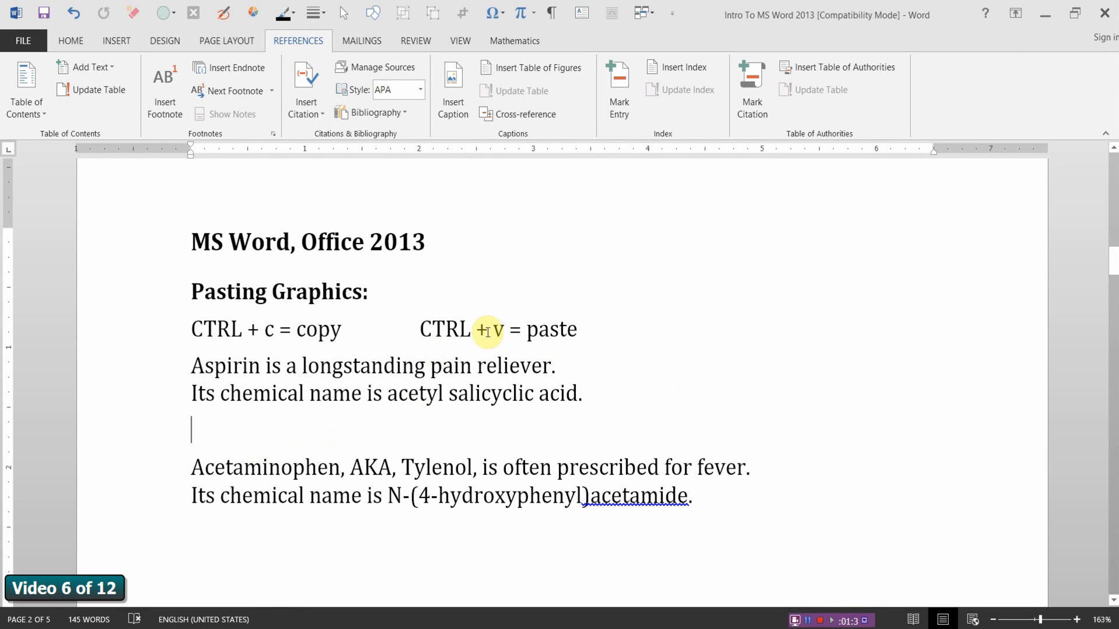
{"action": "mouse_move", "coordinate": [500, 329]}
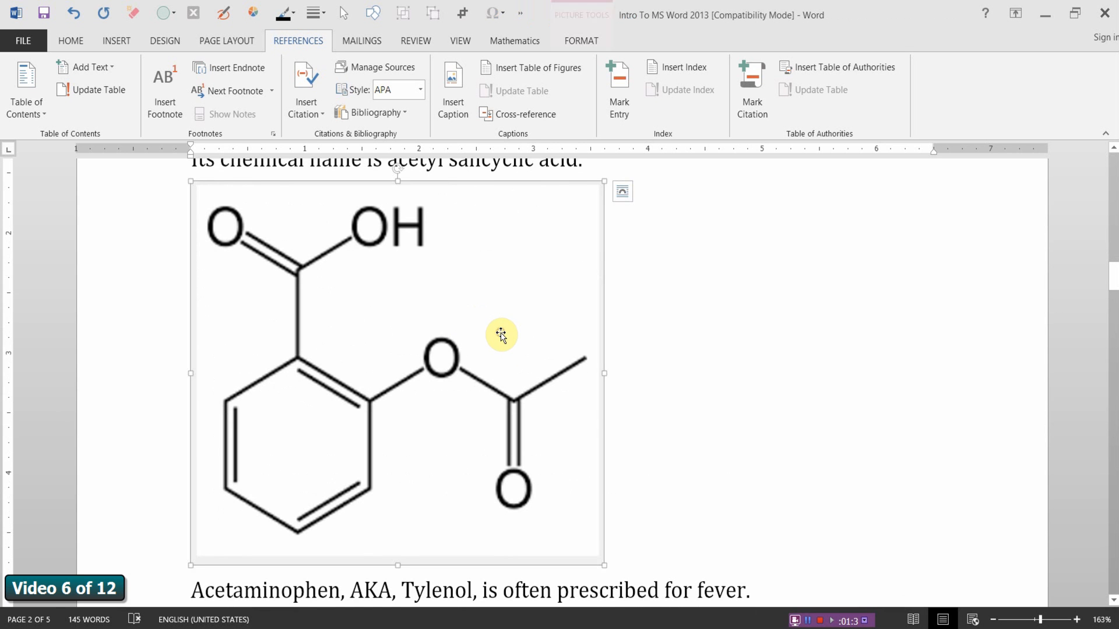
{"action": "mouse_move", "coordinate": [595, 188]}
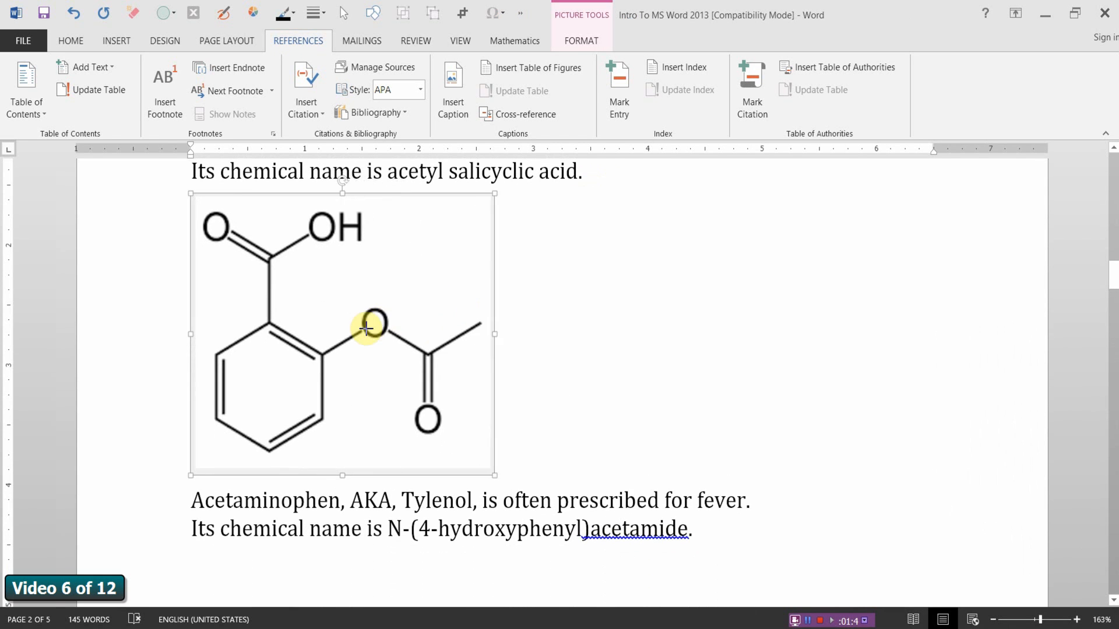
Scroll the document to the pasted aspirin structure picture between the paragraphs
{"action": "scroll", "scroll_direction": "up", "scroll_amount": 3}
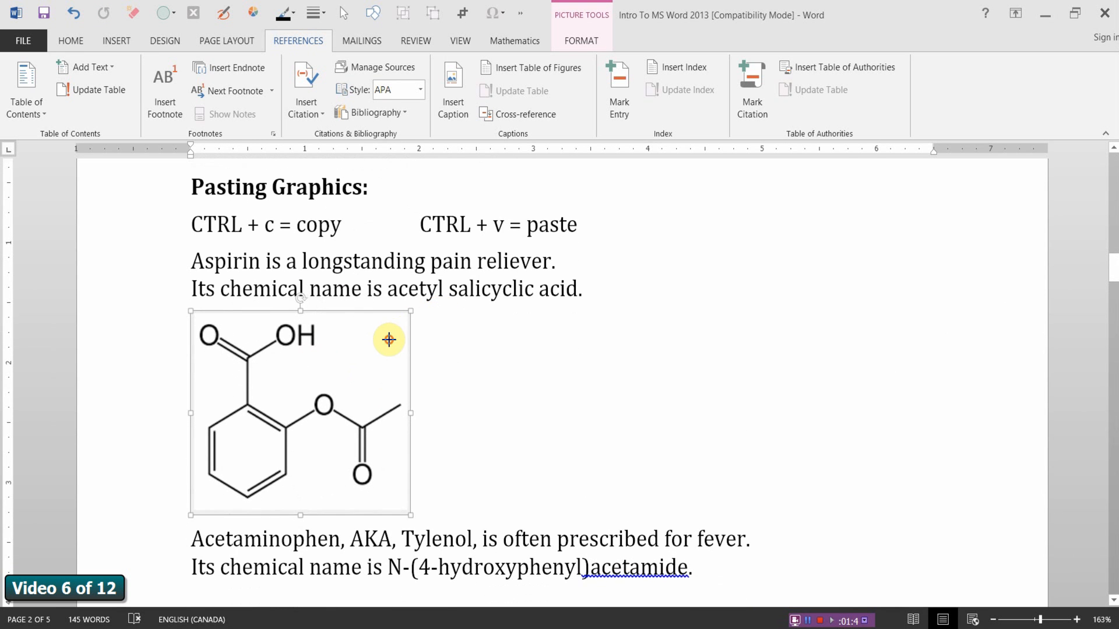
{"action": "mouse_move", "coordinate": [328, 347]}
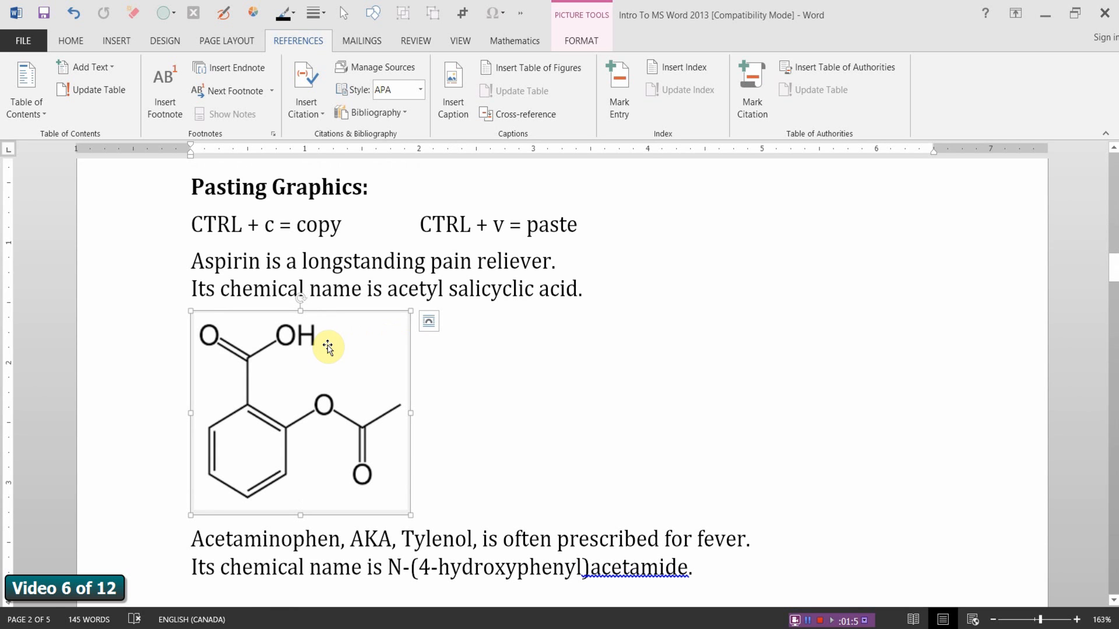
{"action": "mouse_move", "coordinate": [339, 316]}
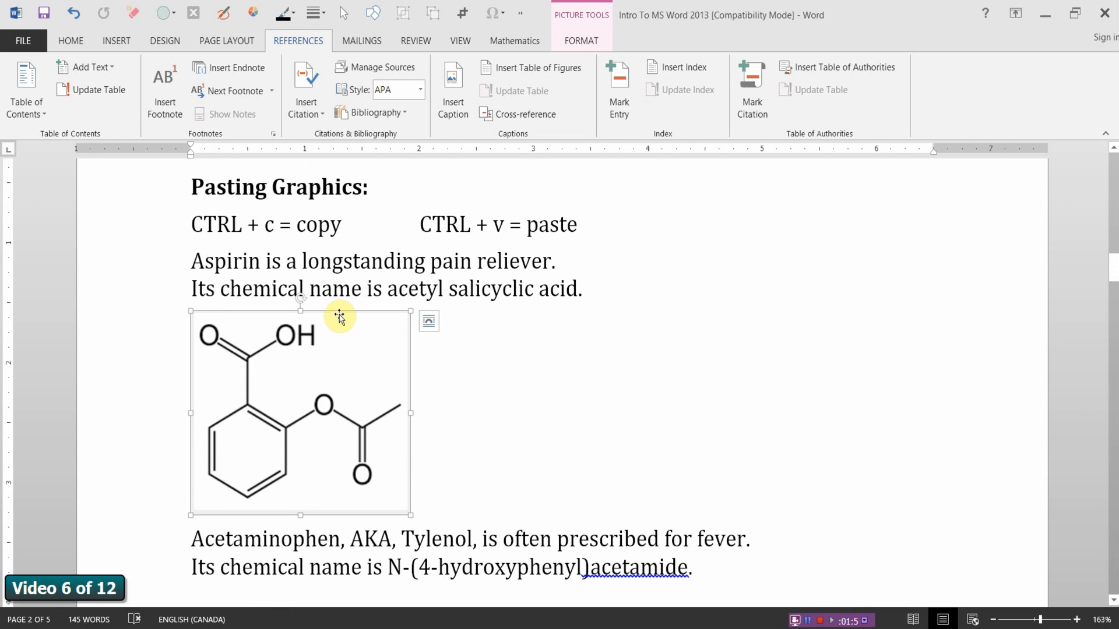
{"action": "mouse_move", "coordinate": [346, 307]}
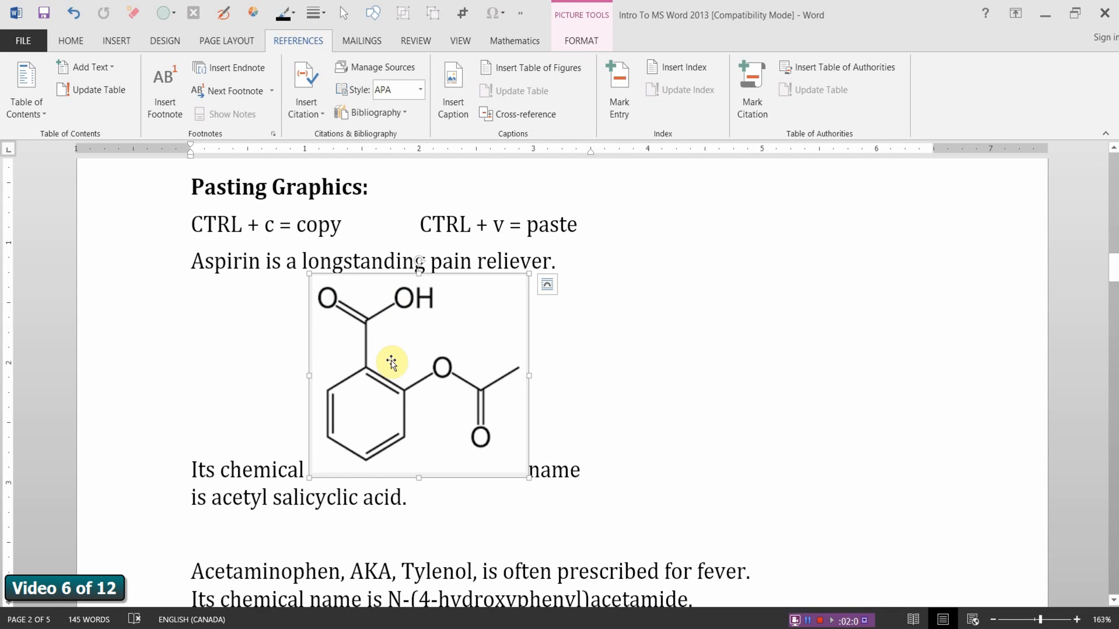
{"action": "mouse_move", "coordinate": [403, 468]}
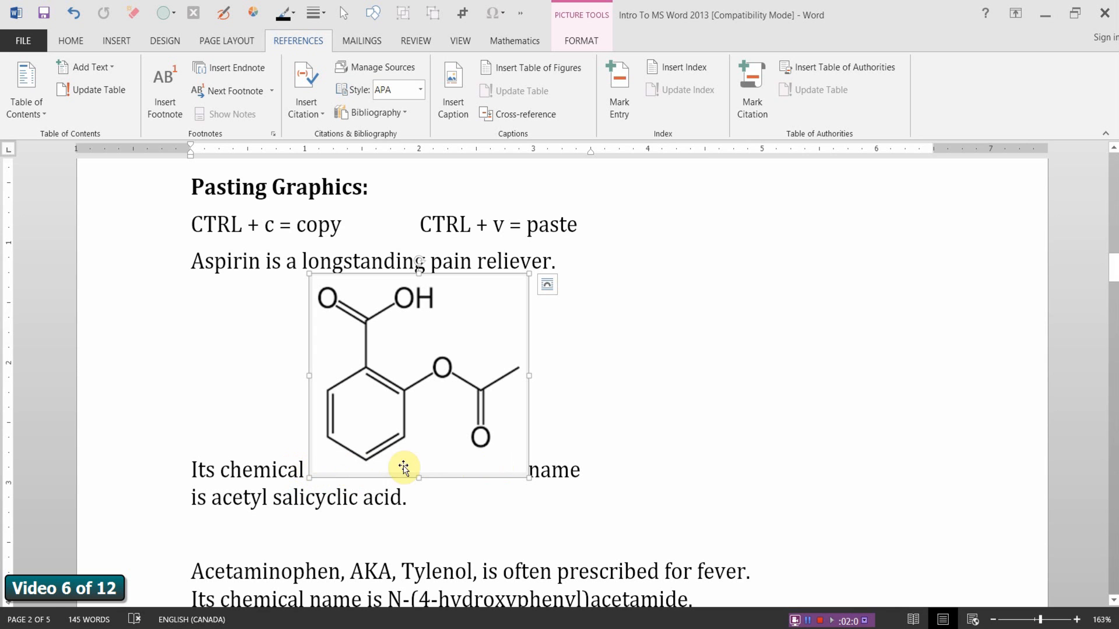
{"action": "mouse_move", "coordinate": [429, 461]}
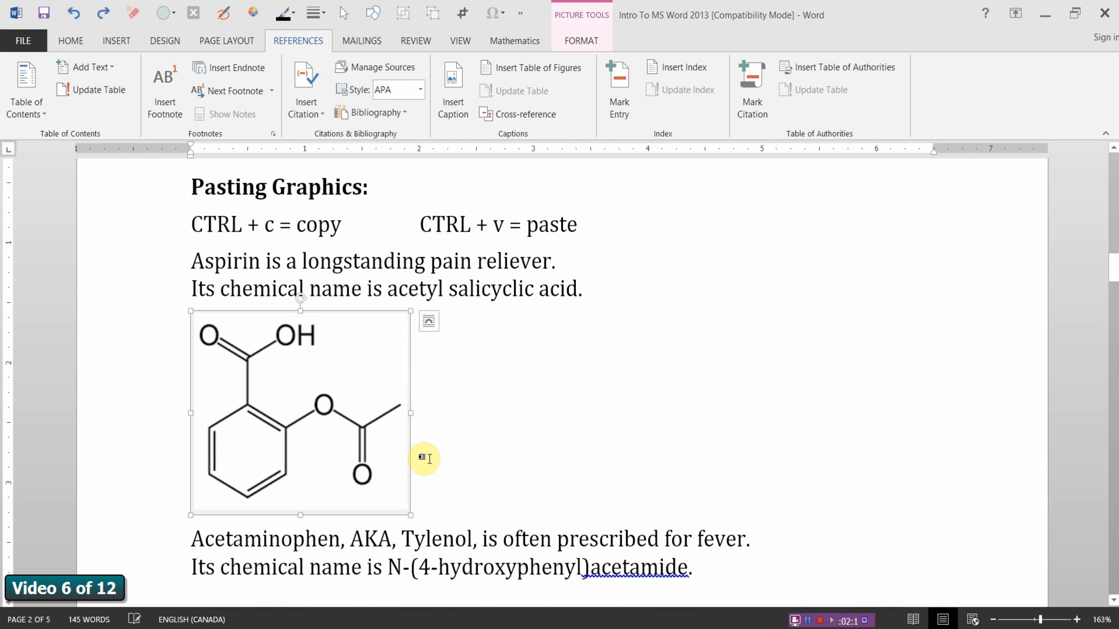
{"action": "mouse_move", "coordinate": [422, 453]}
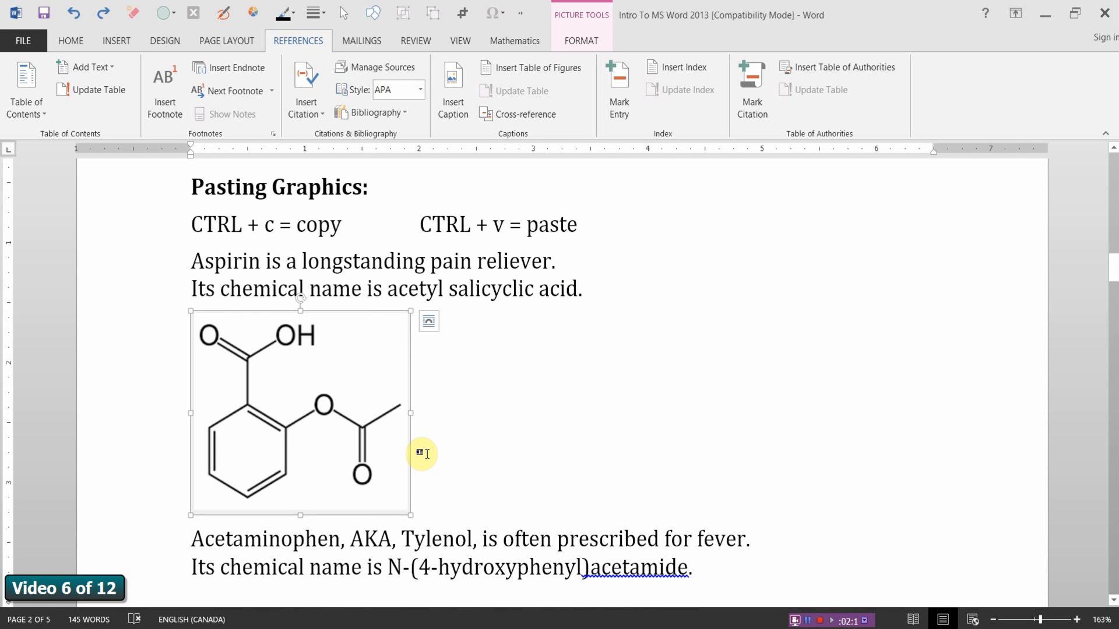
{"action": "mouse_move", "coordinate": [431, 336]}
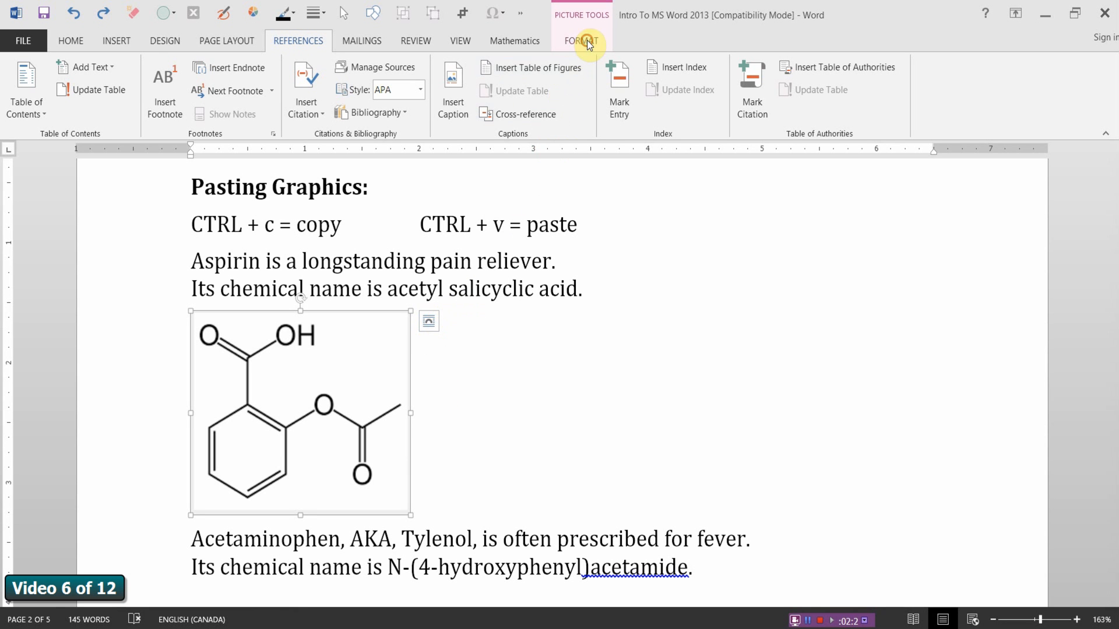
Set the aspirin picture's Wrap Text so it floats freely beside the paragraphs
{"action": "left_click", "coordinate": [581, 40]}
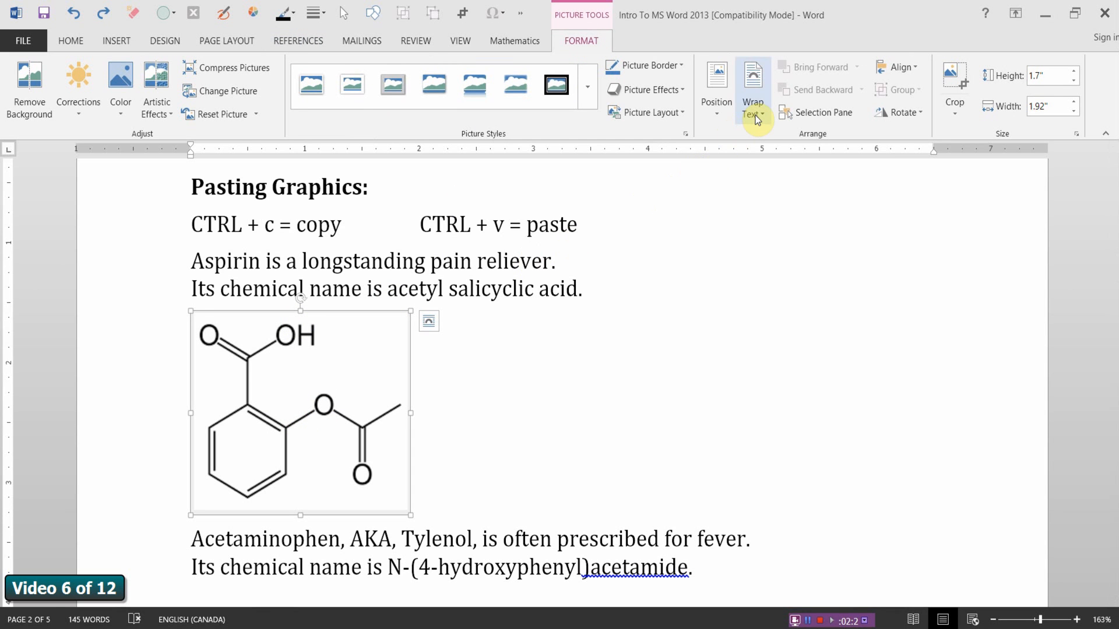
{"action": "mouse_move", "coordinate": [753, 97]}
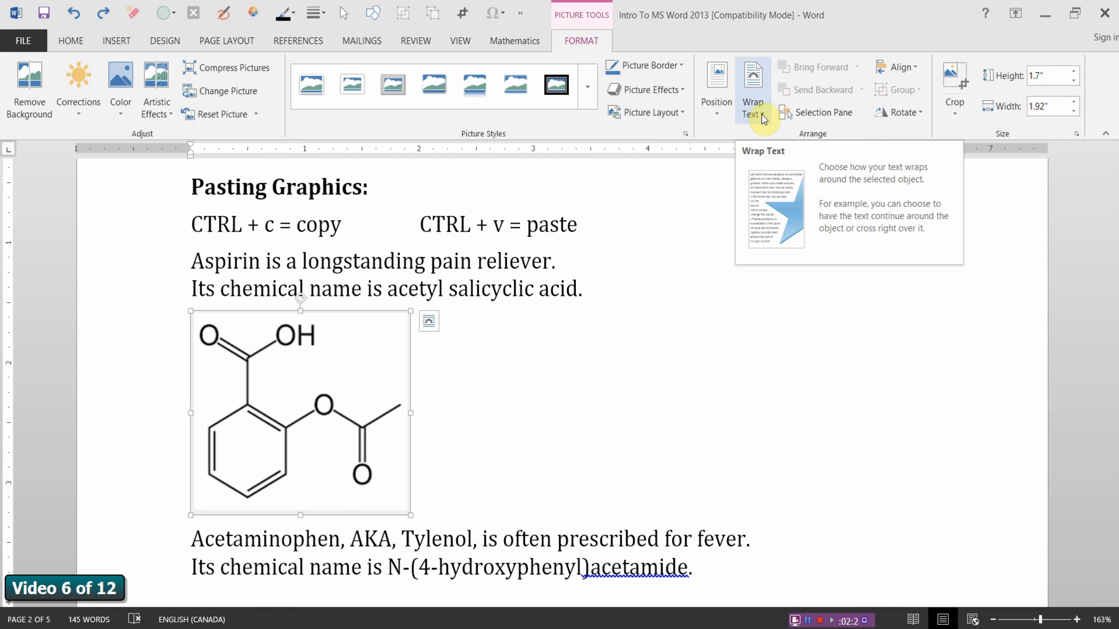
{"action": "left_click", "coordinate": [752, 93]}
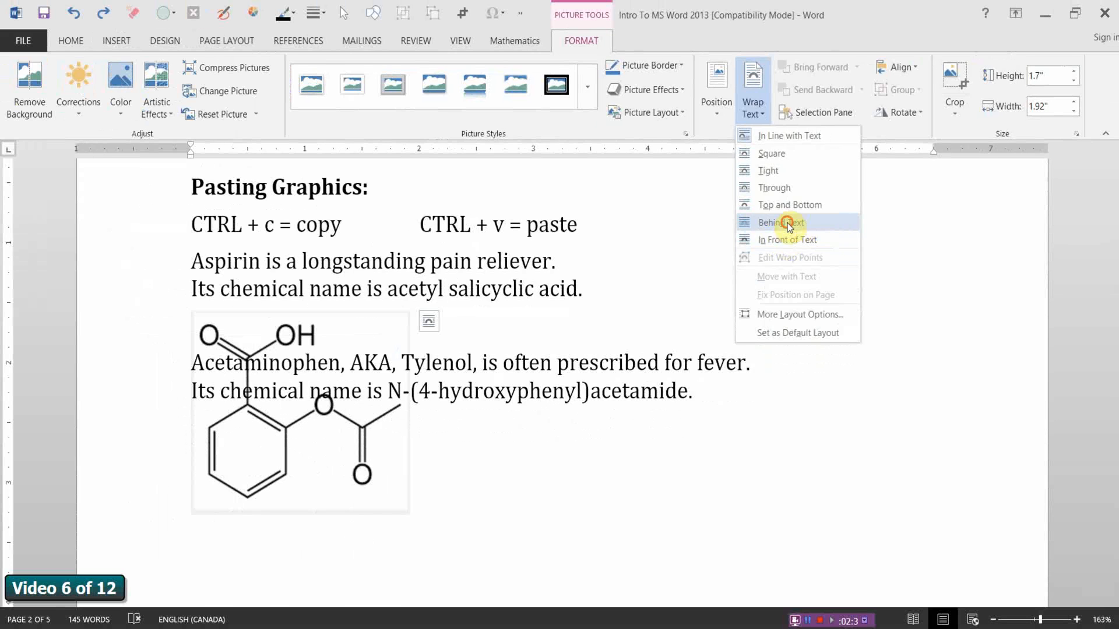
{"action": "left_click", "coordinate": [779, 222]}
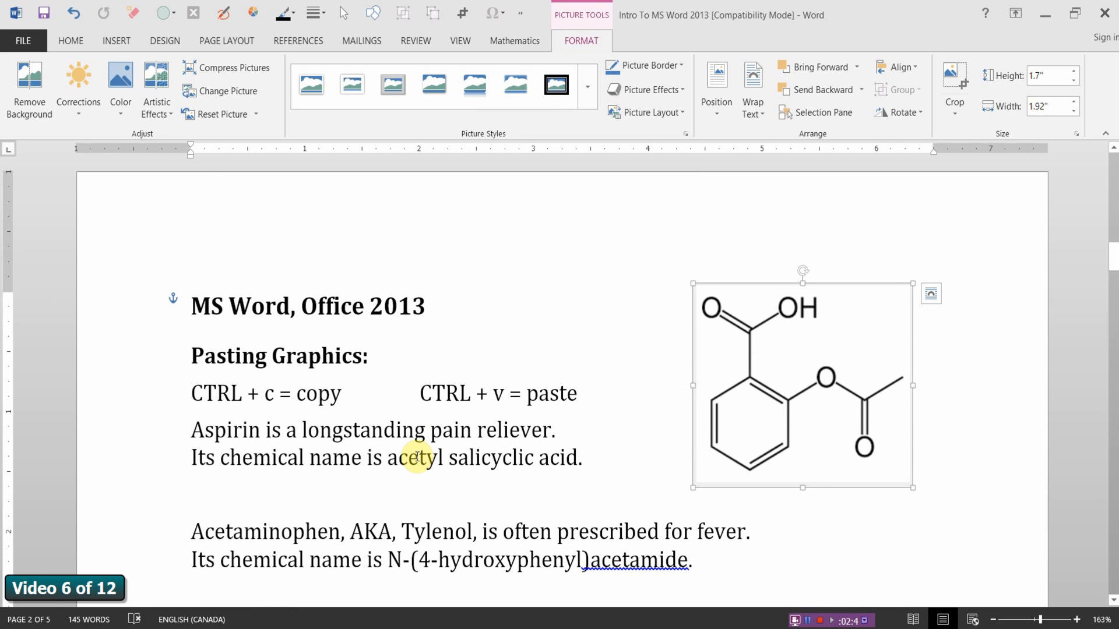
{"action": "mouse_move", "coordinate": [558, 471]}
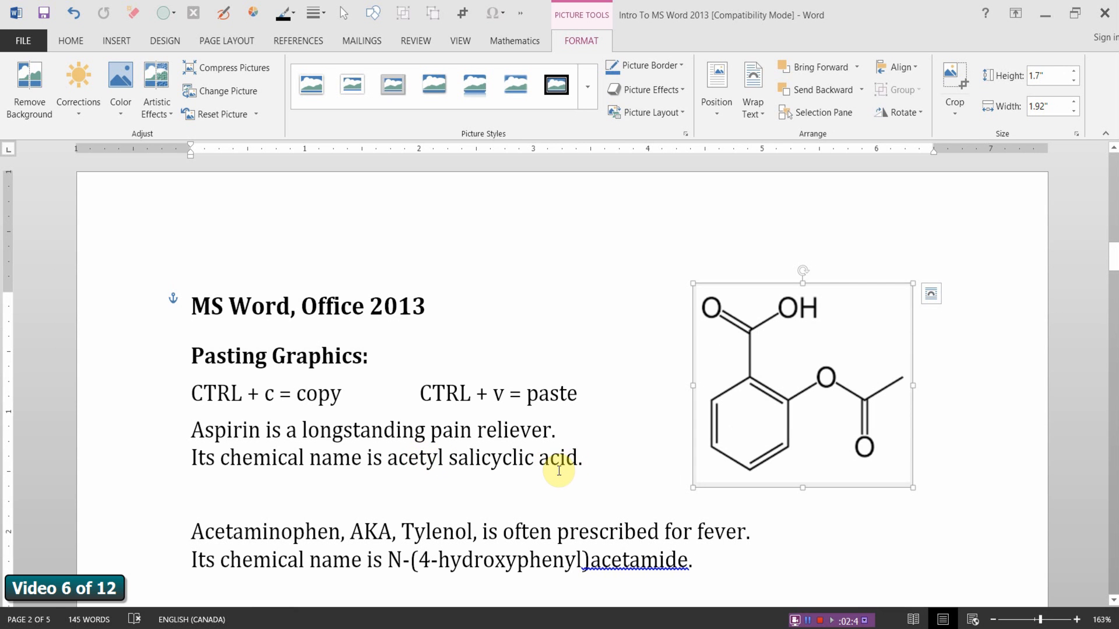
Scroll up to view the floating aspirin drawing beside the heading text
{"action": "scroll", "scroll_direction": "up", "scroll_amount": 3}
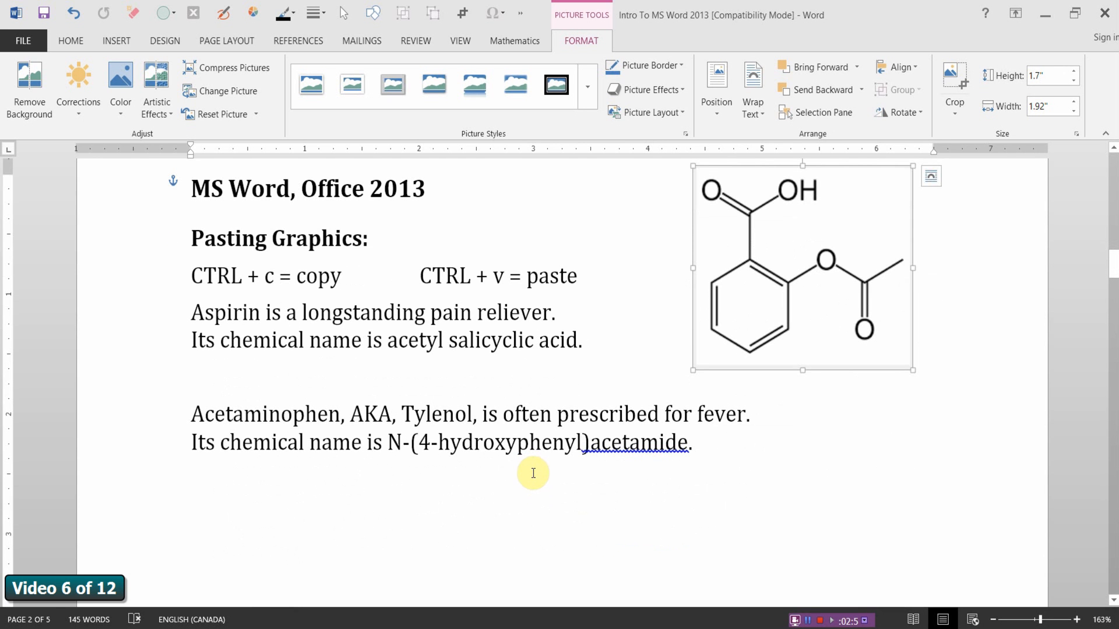
{"action": "mouse_move", "coordinate": [662, 545]}
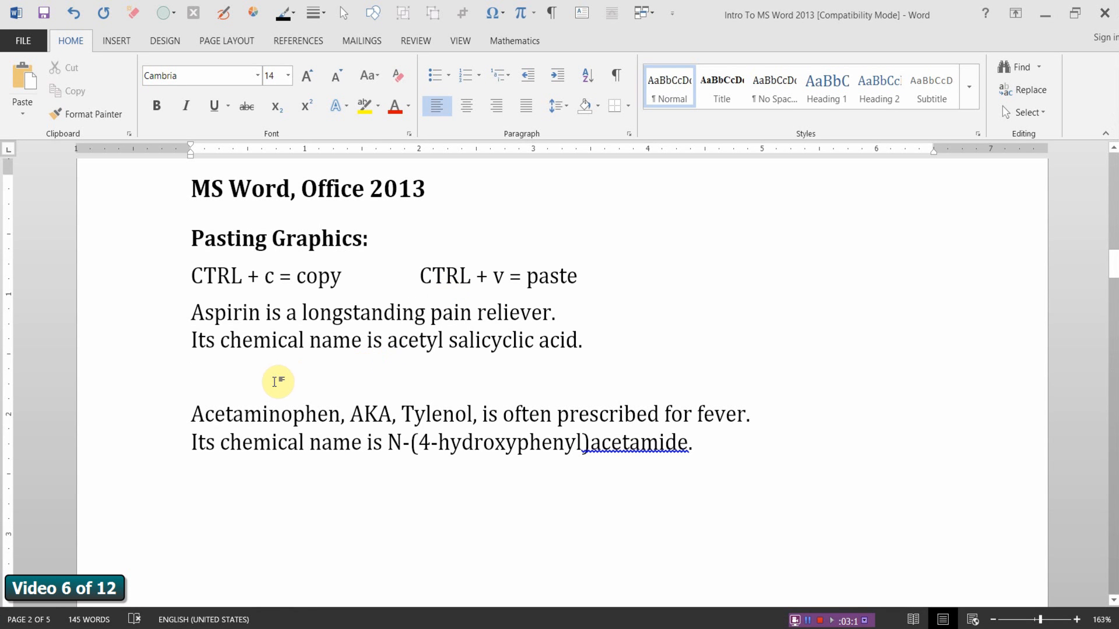
Paste Special the aspirin structure as a Bio-Rad Structure Object on the blank line and select it
{"action": "left_click", "coordinate": [191, 376]}
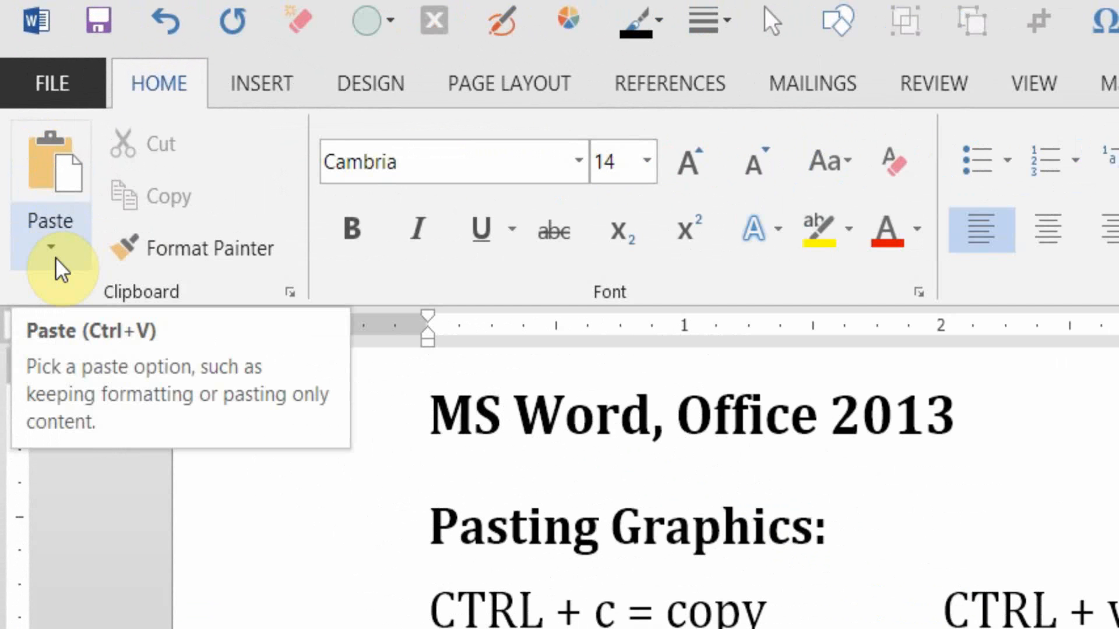
{"action": "left_click", "coordinate": [50, 248]}
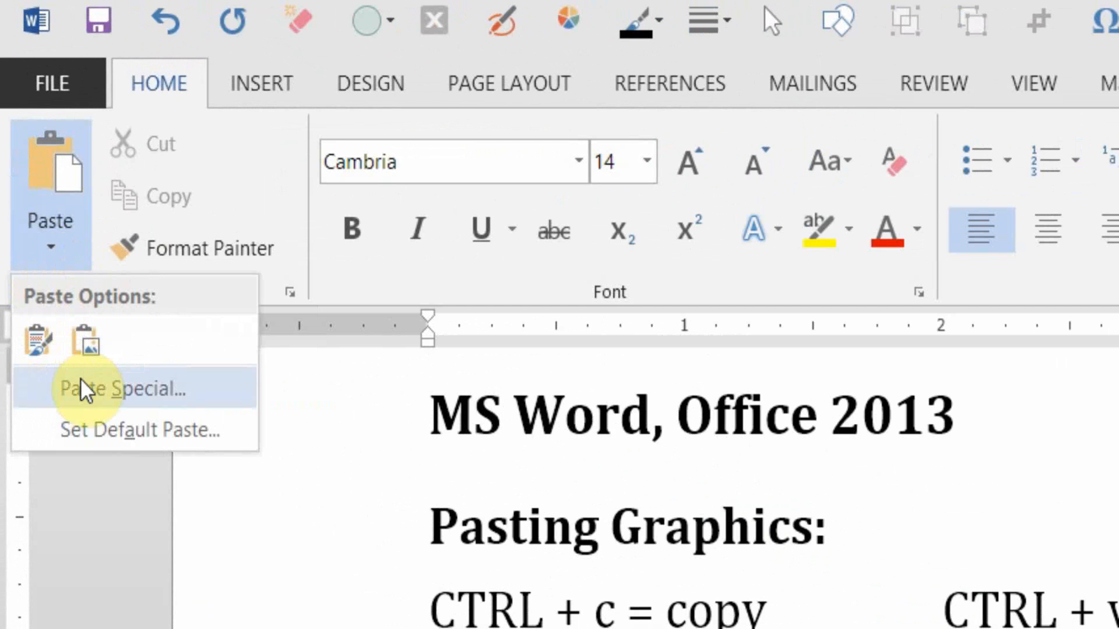
{"action": "left_click", "coordinate": [125, 388]}
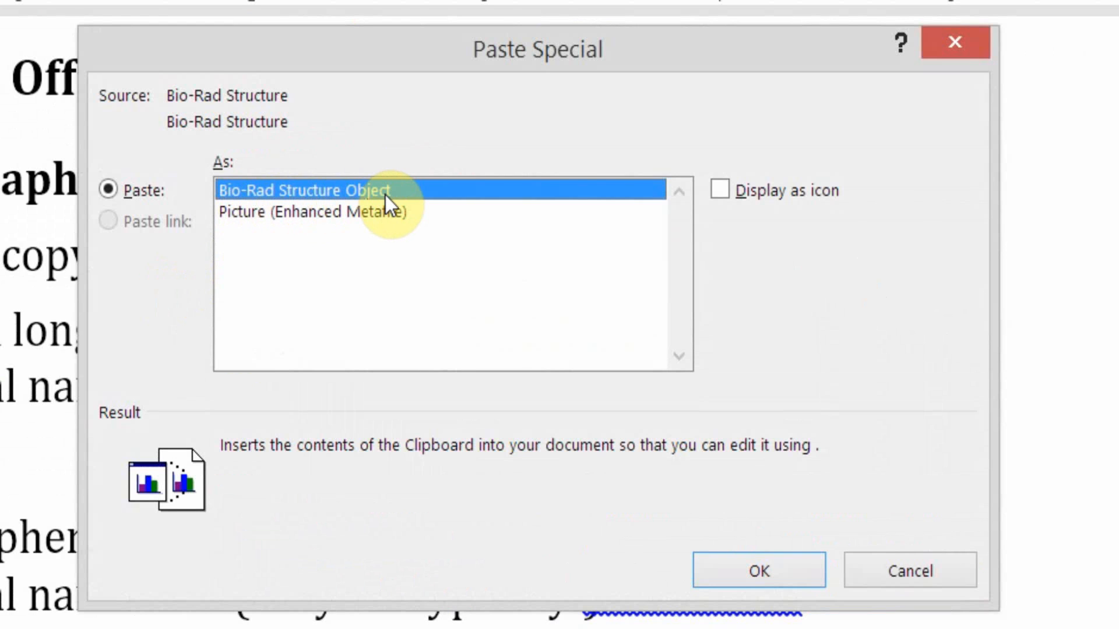
{"action": "mouse_move", "coordinate": [385, 221]}
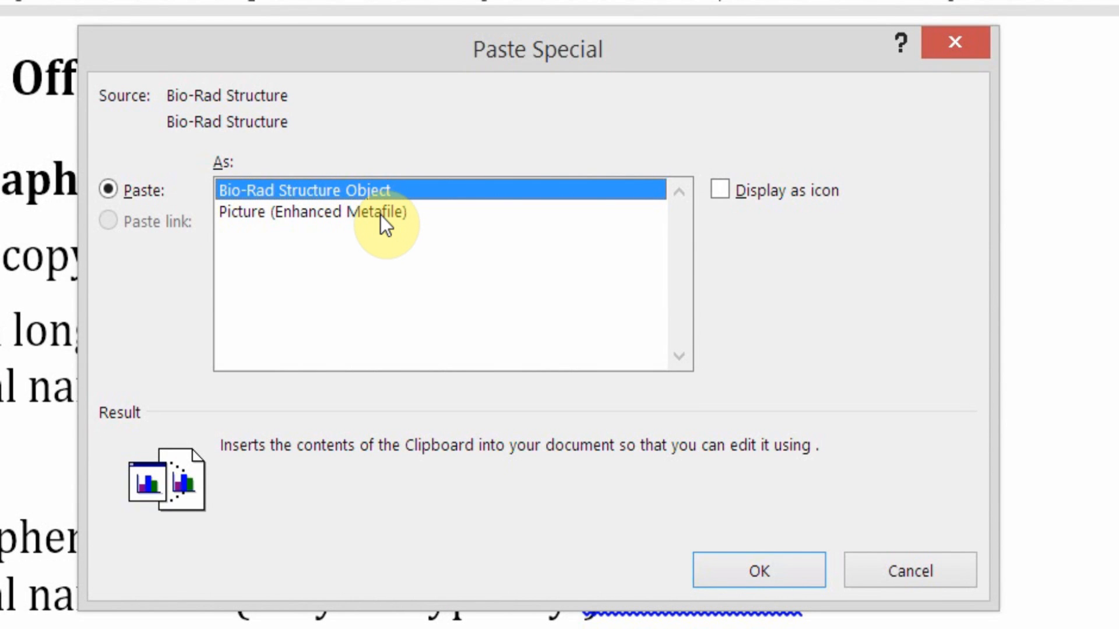
{"action": "mouse_move", "coordinate": [392, 210]}
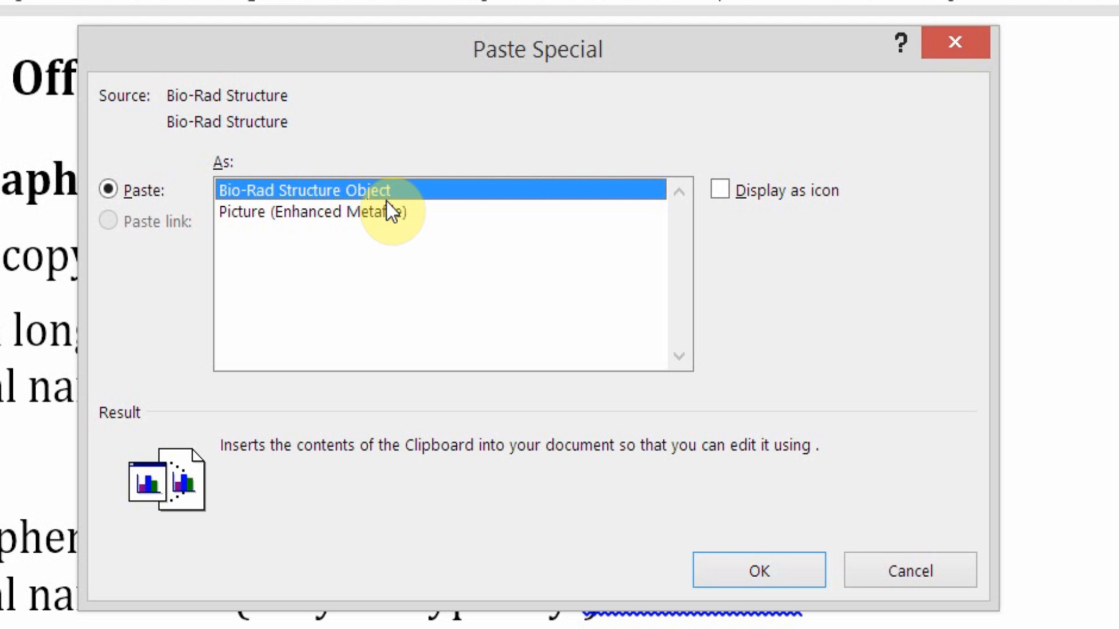
{"action": "mouse_move", "coordinate": [650, 494]}
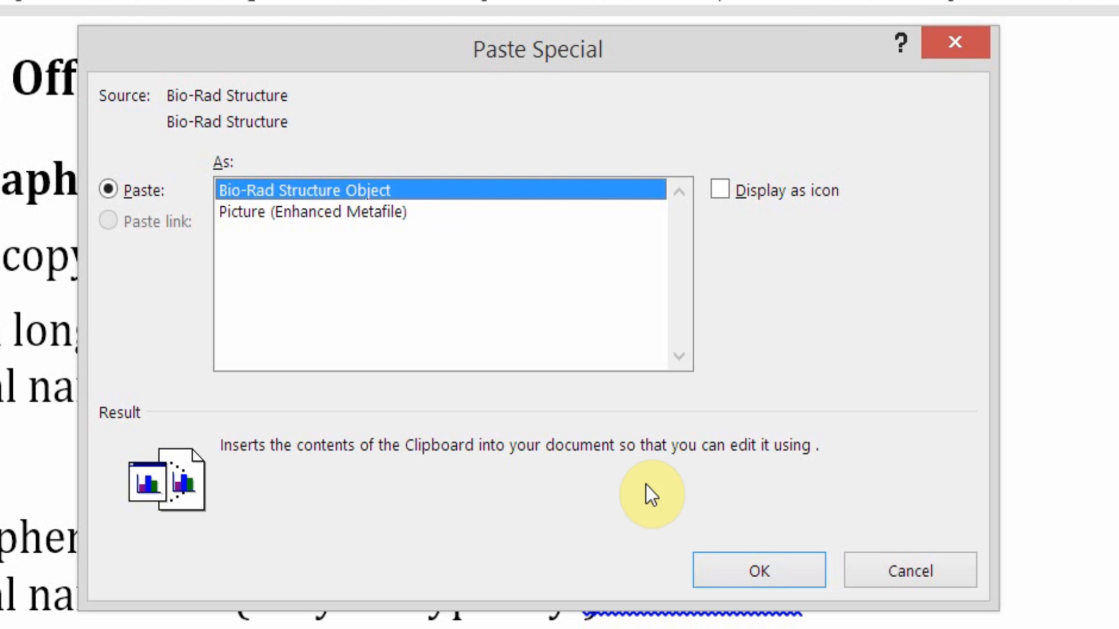
{"action": "left_click", "coordinate": [758, 570]}
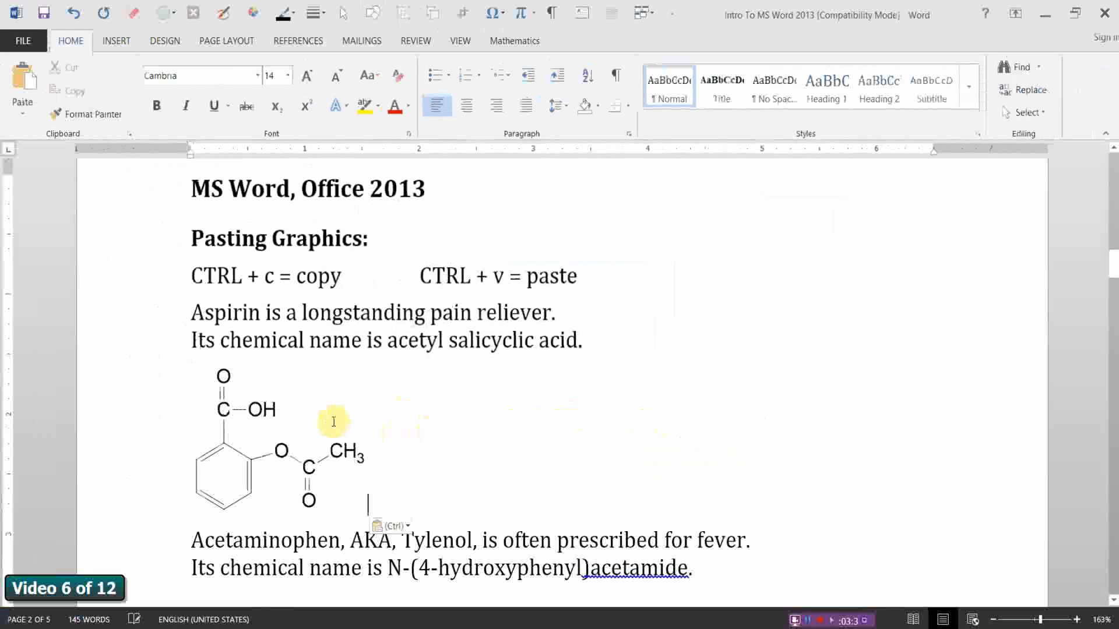
{"action": "left_click", "coordinate": [289, 446]}
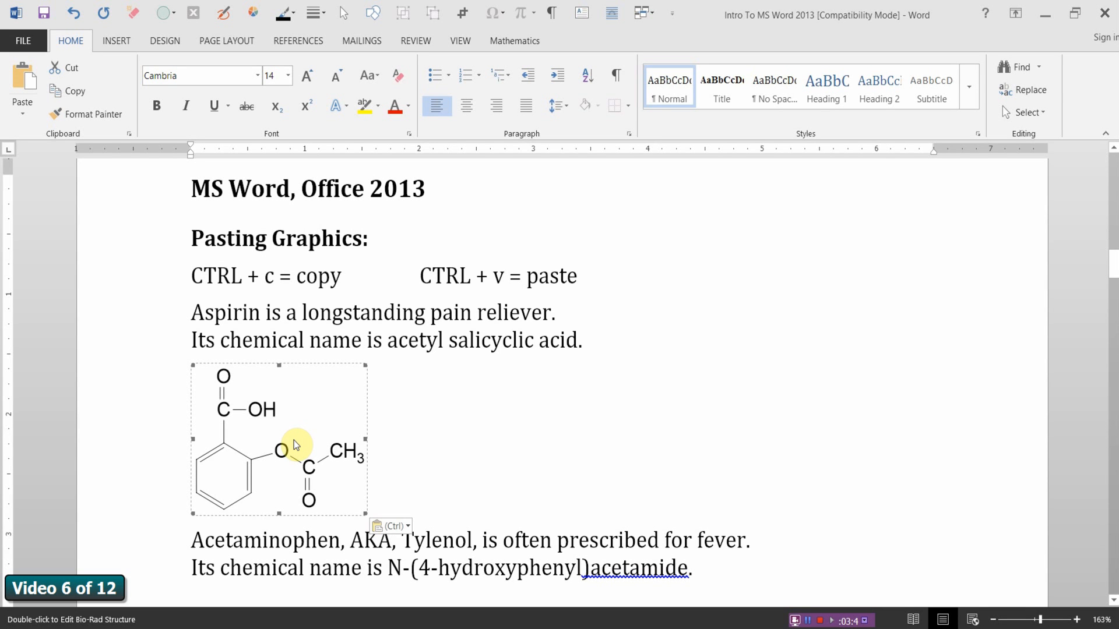
{"action": "mouse_move", "coordinate": [269, 434]}
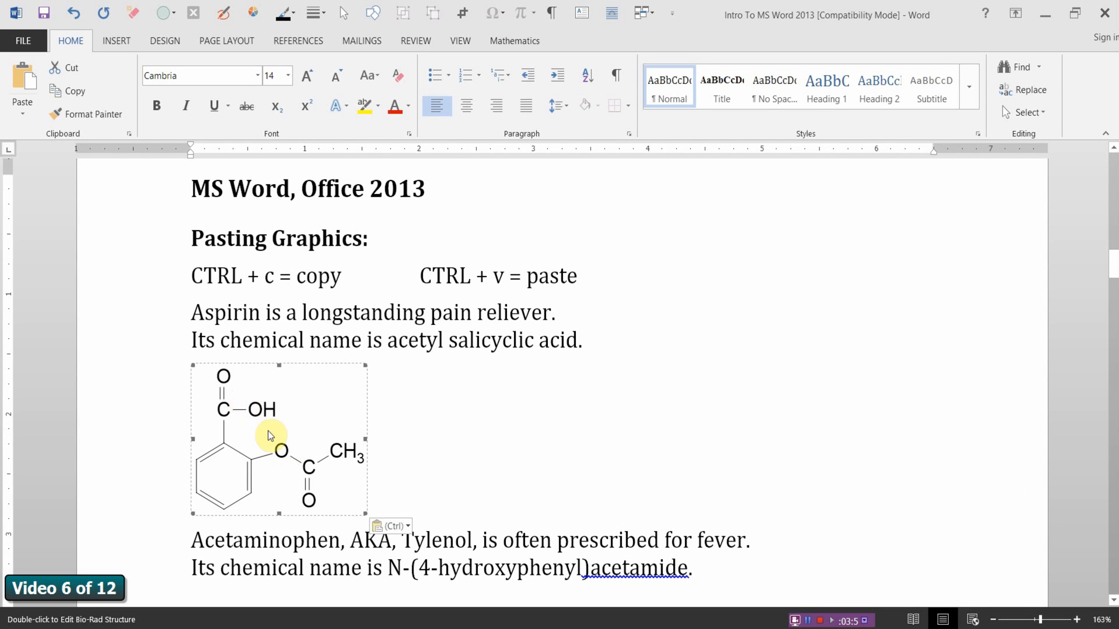
{"action": "mouse_move", "coordinate": [278, 417]}
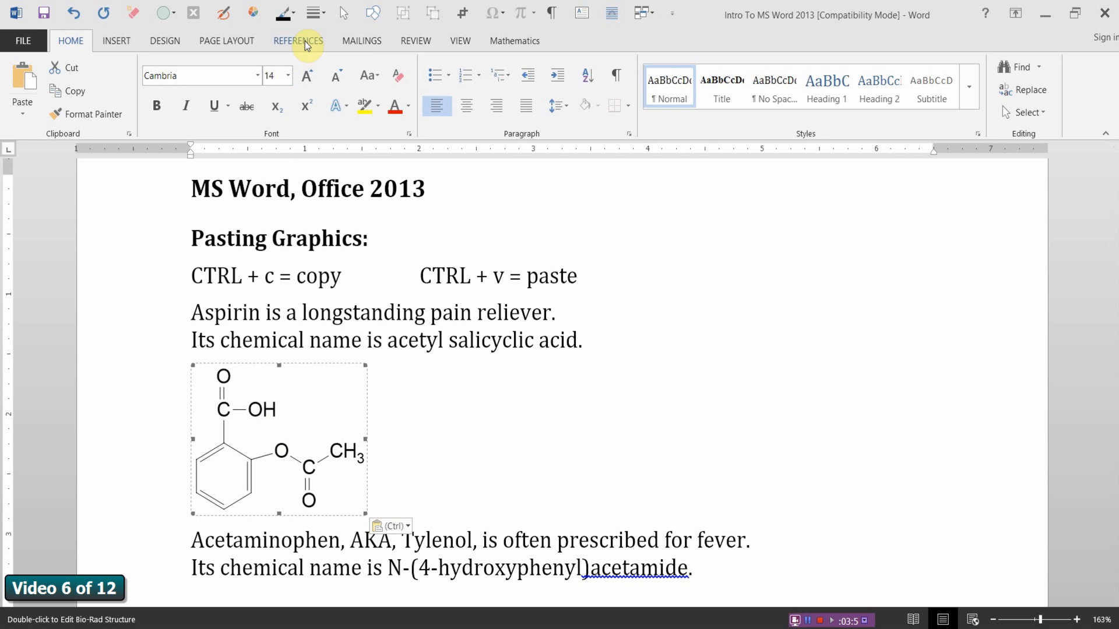
Start a caption for the aspirin structure, keeping Figure as the label
{"action": "left_click", "coordinate": [297, 41]}
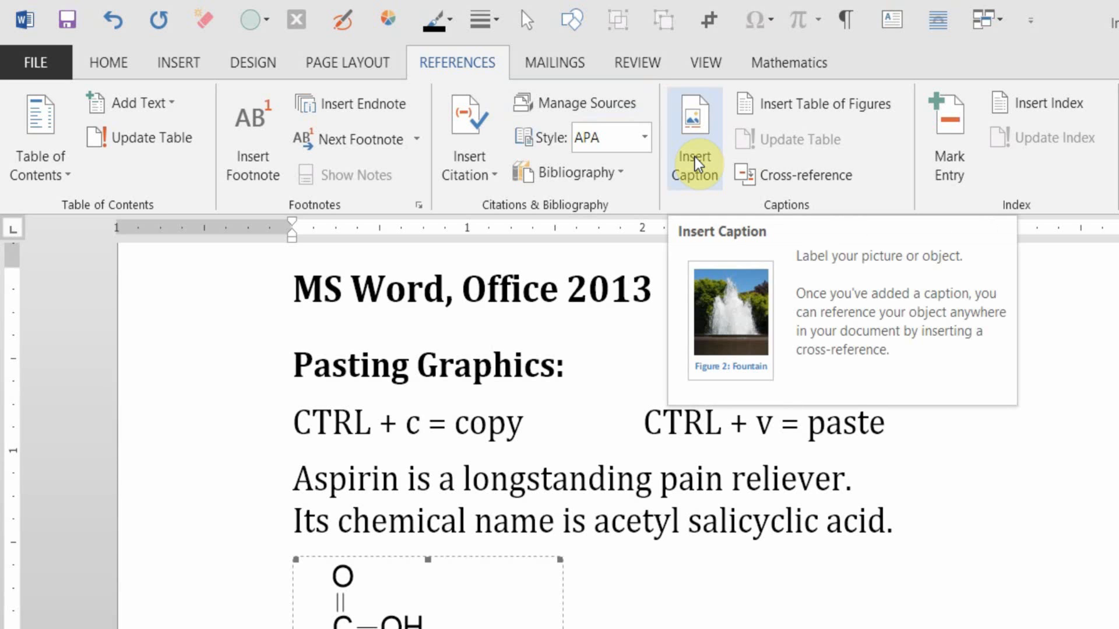
{"action": "left_click", "coordinate": [692, 157]}
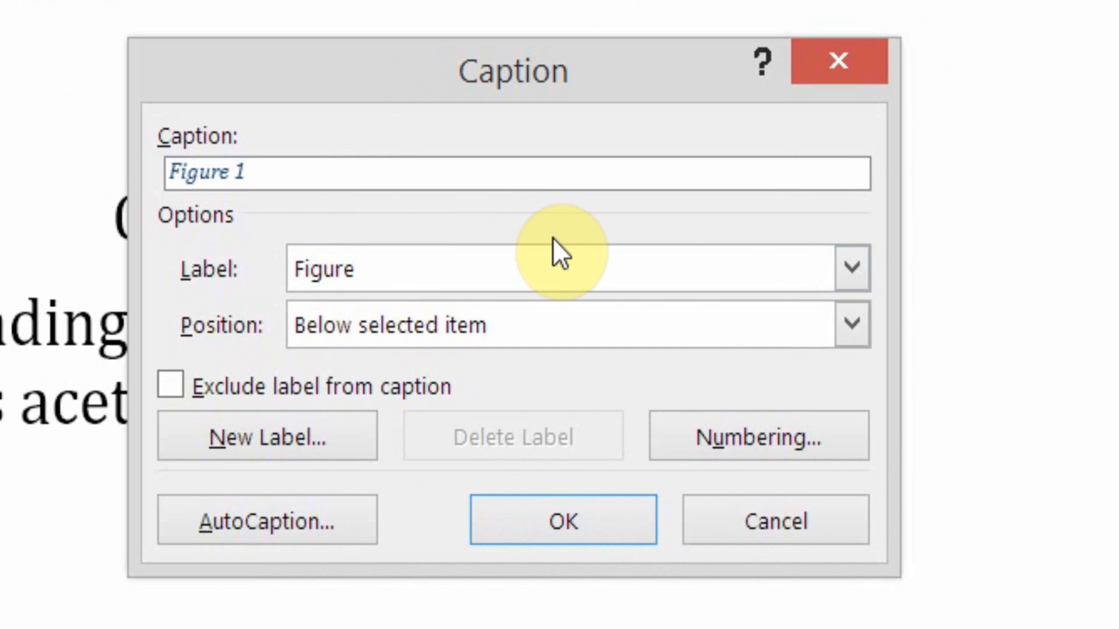
{"action": "left_click", "coordinate": [850, 268]}
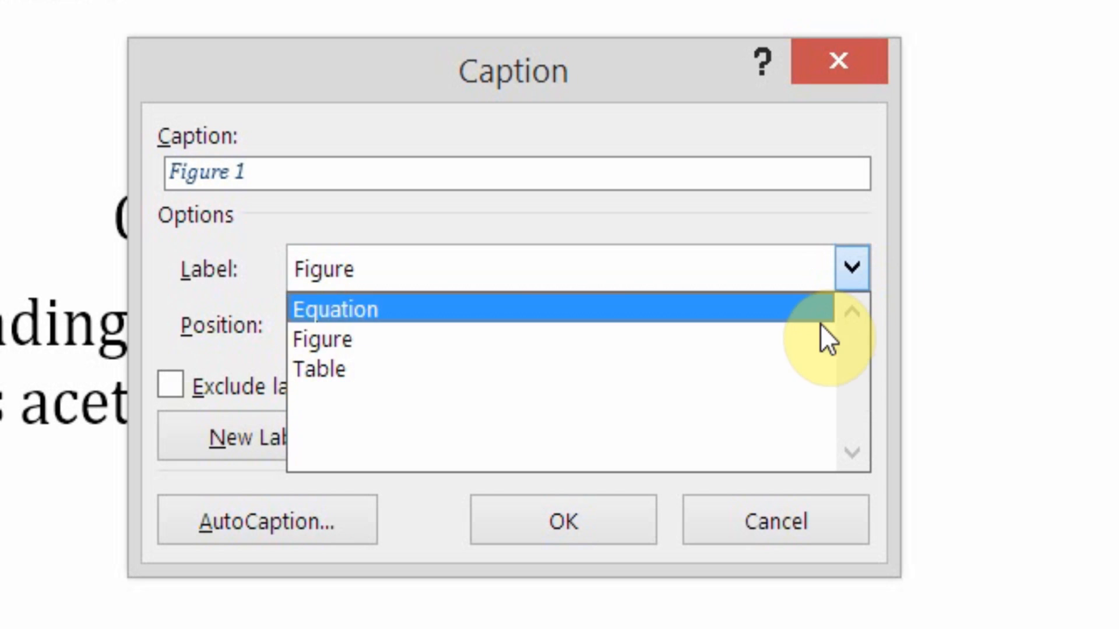
{"action": "left_click", "coordinate": [322, 339]}
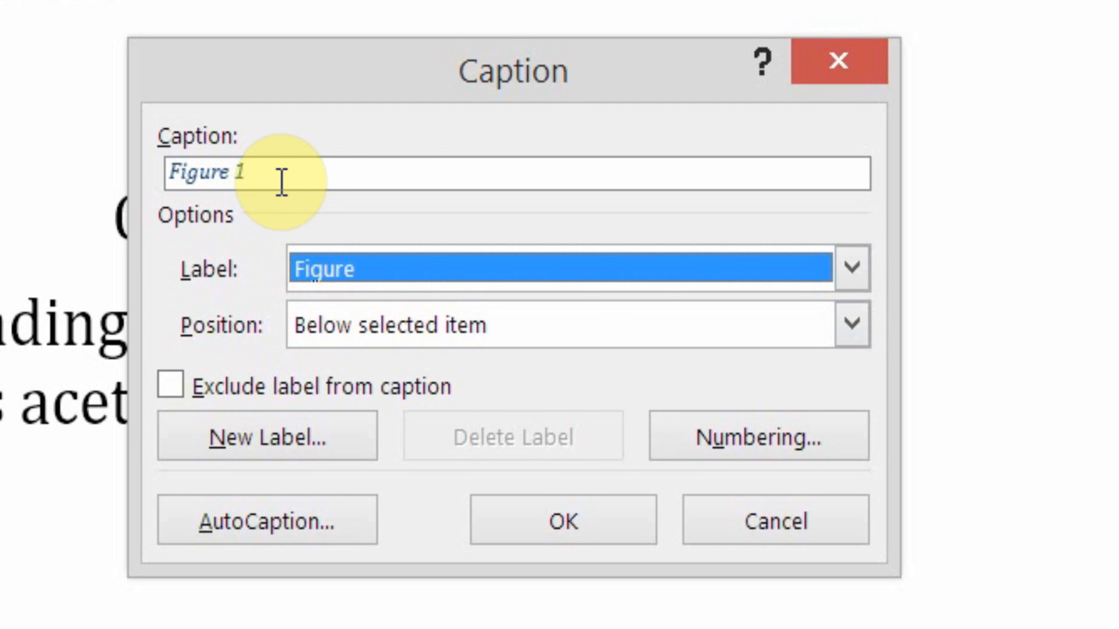
Complete the caption as 'Figure 1. acetyl salicyclic acid', positioned below the structure
{"action": "type", "text": "/"}
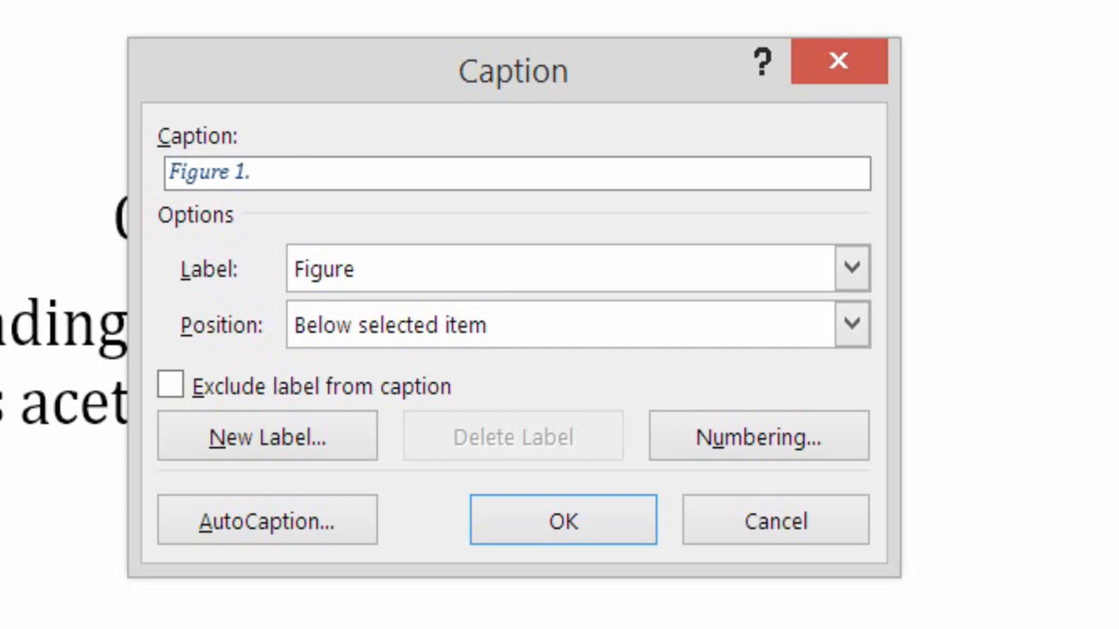
{"action": "type", "text": "acetyl s"}
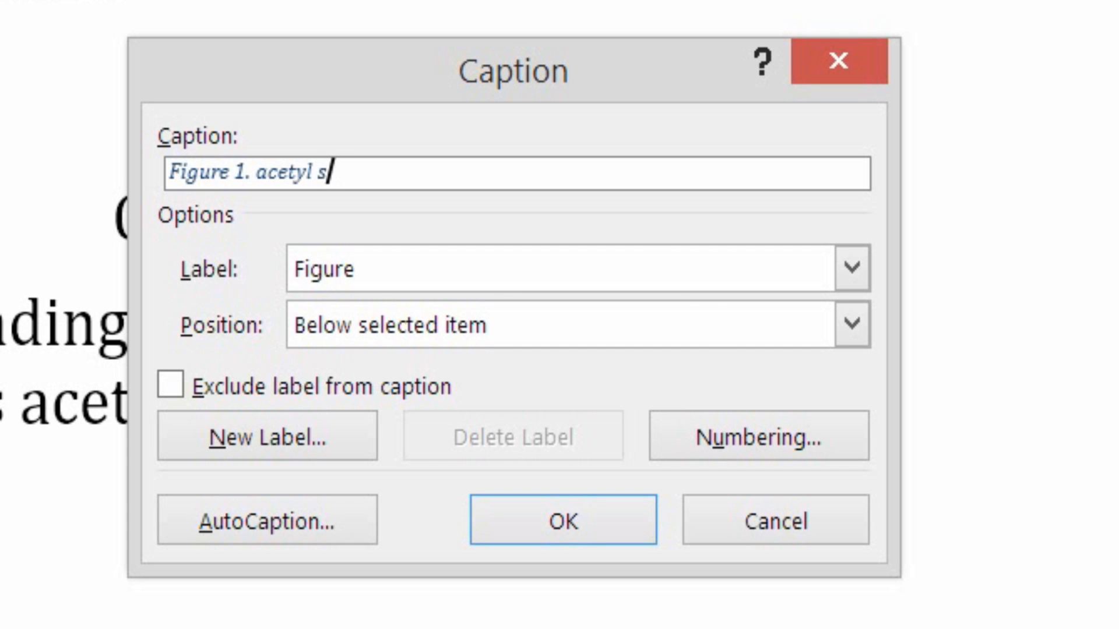
{"action": "type", "text": "alicyc"}
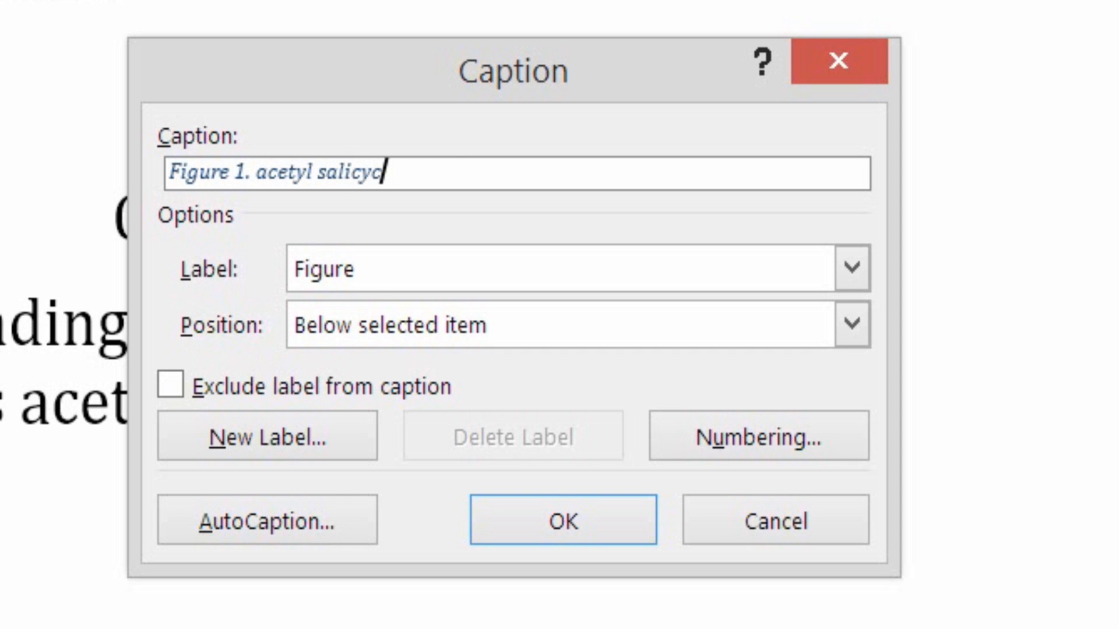
{"action": "type", "text": "lic acid"}
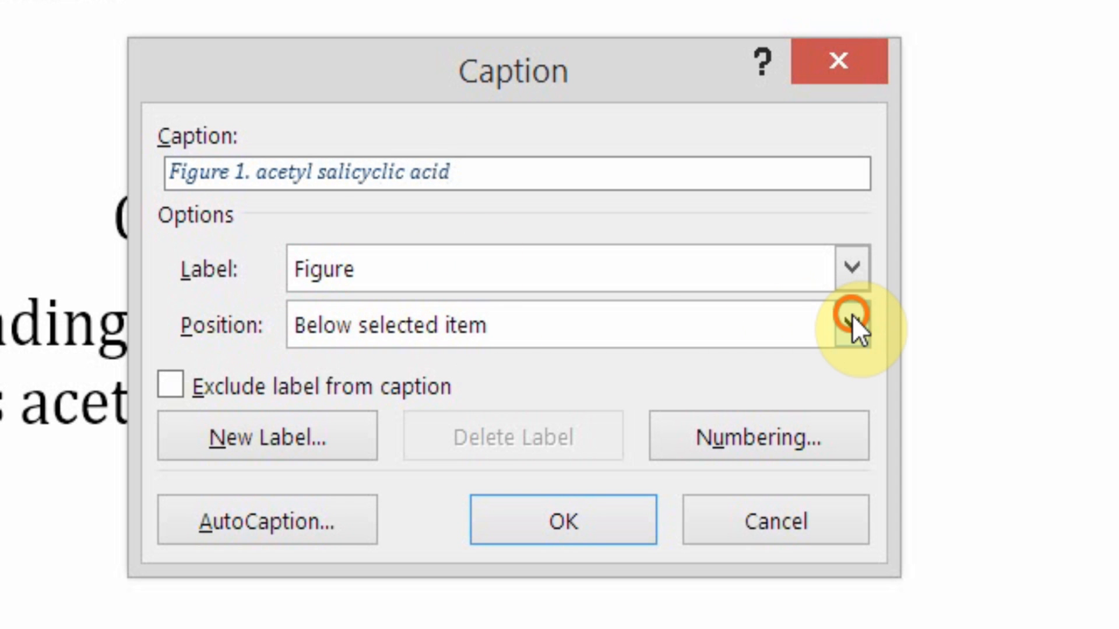
{"action": "left_click", "coordinate": [851, 326]}
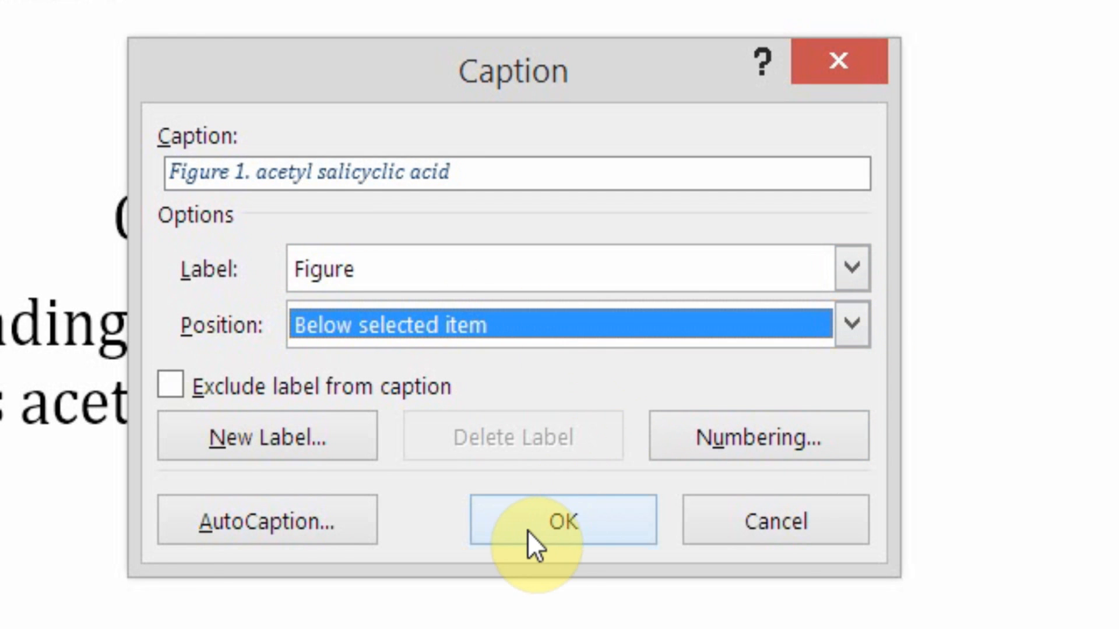
{"action": "left_click", "coordinate": [560, 519]}
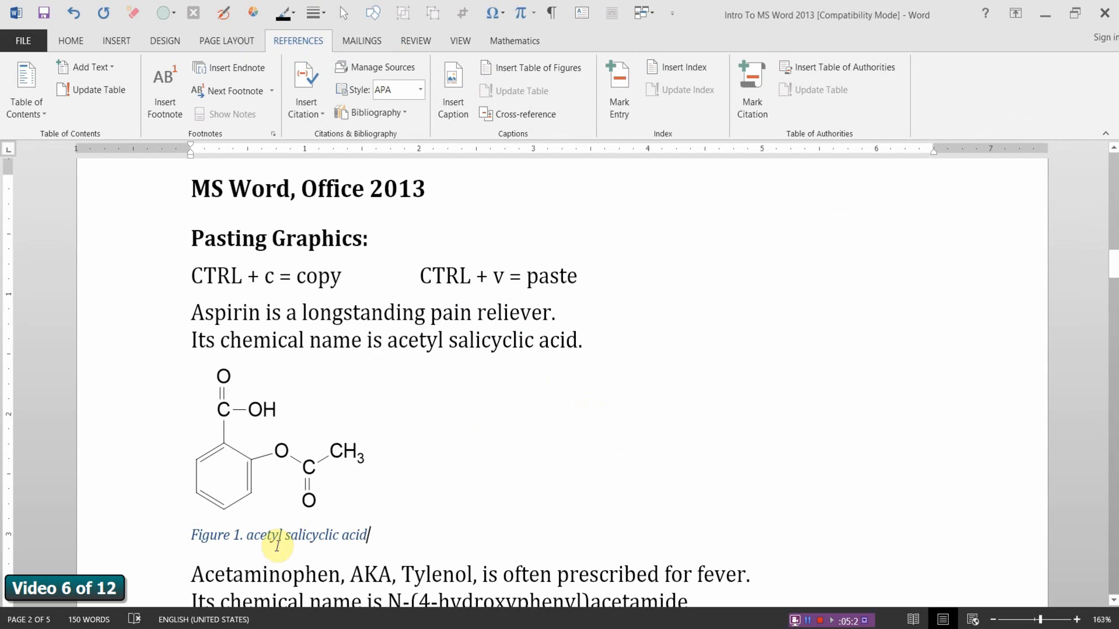
{"action": "mouse_move", "coordinate": [150, 544]}
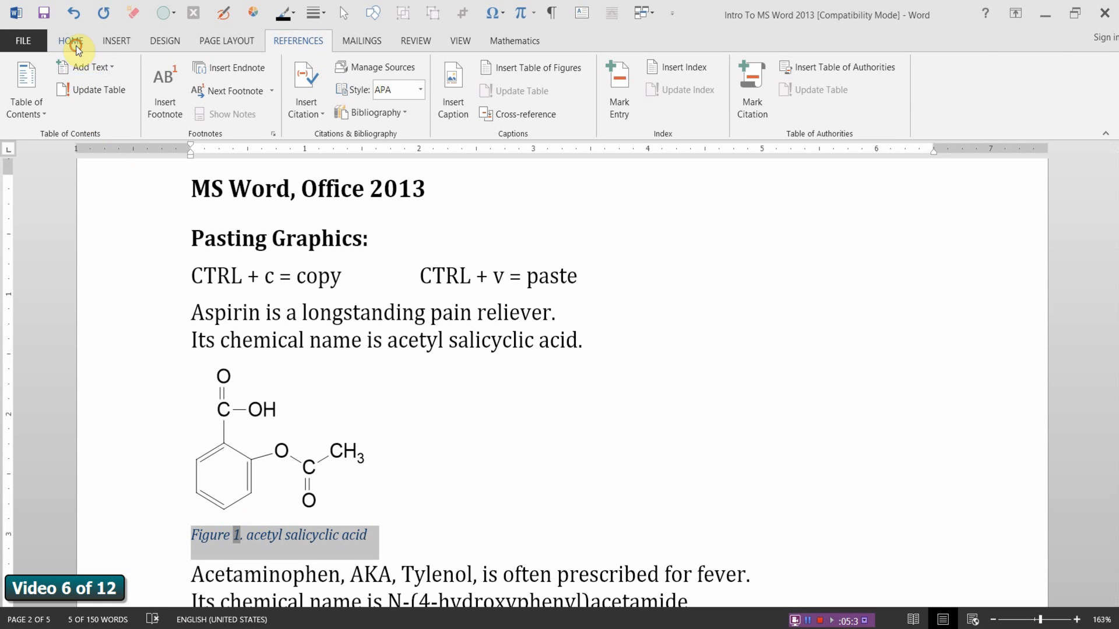
Turn off italics on the Figure 1 caption from the Home tab
{"action": "left_click", "coordinate": [70, 41]}
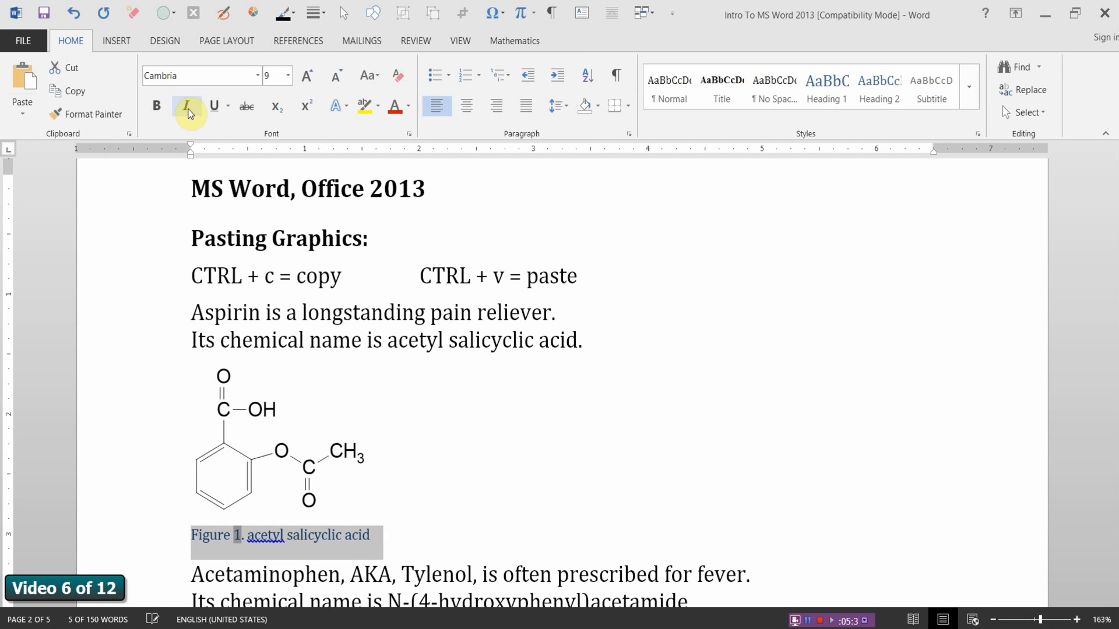
{"action": "left_click", "coordinate": [303, 535]}
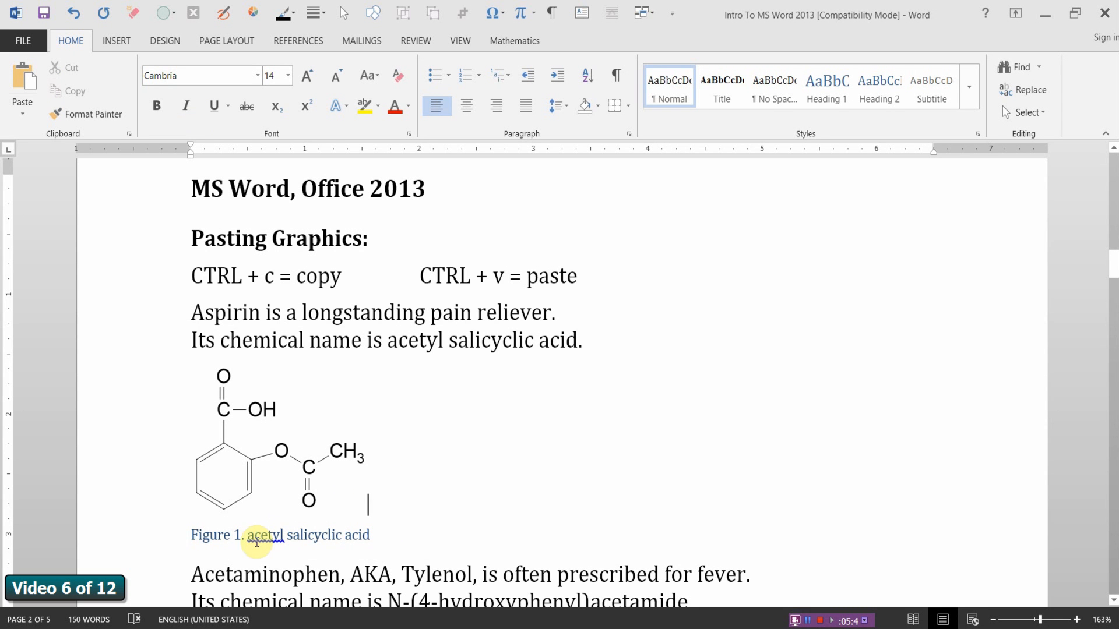
{"action": "mouse_move", "coordinate": [238, 510]}
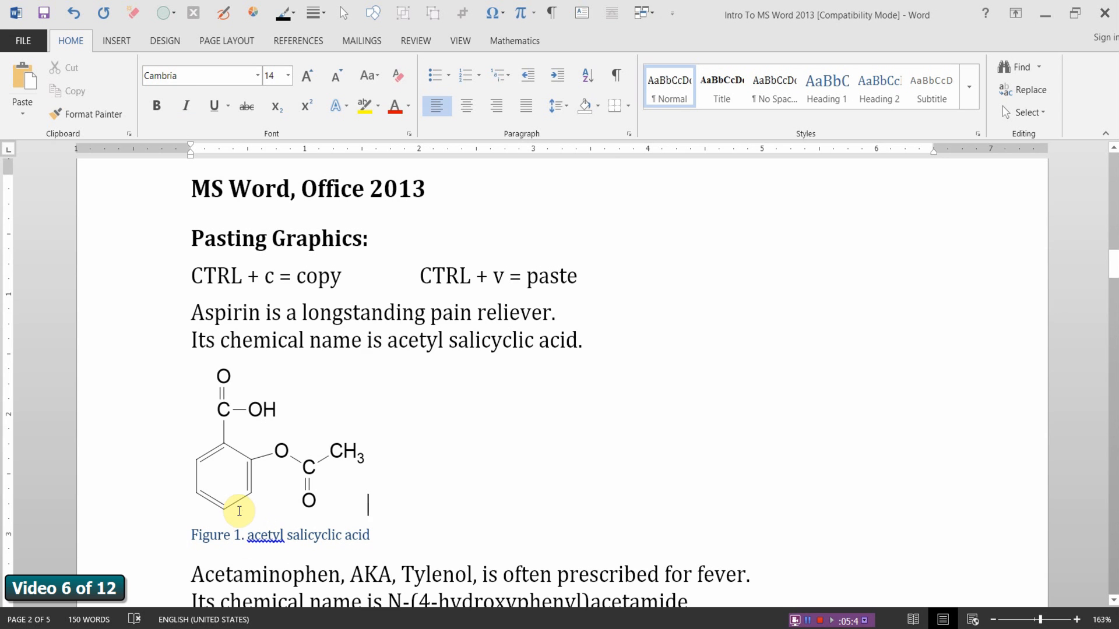
{"action": "scroll", "scroll_direction": "down", "scroll_amount": 3}
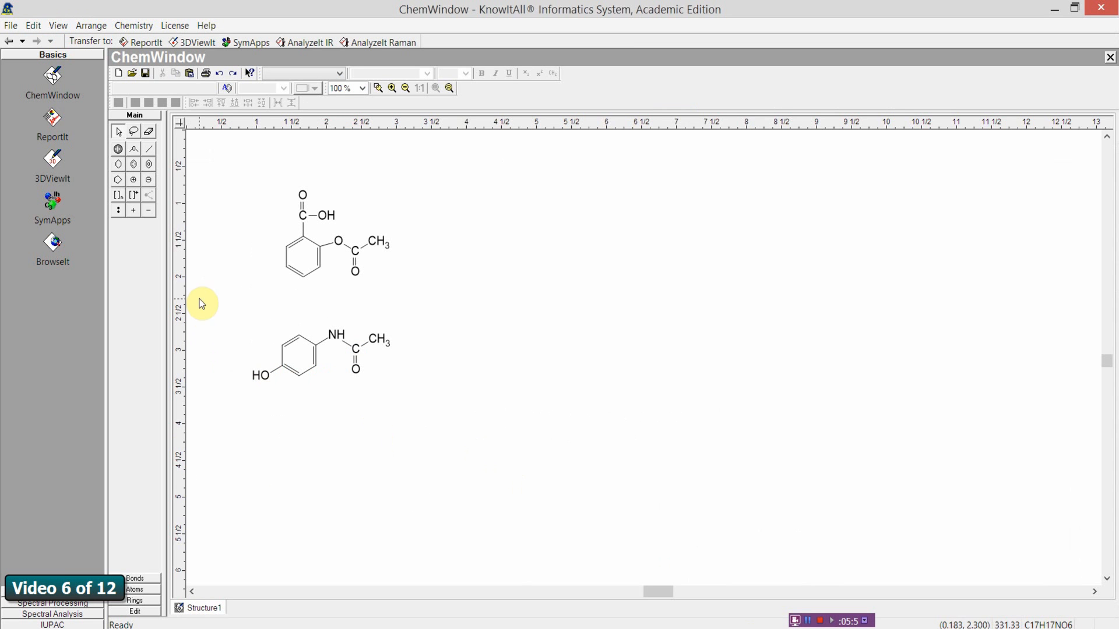
Select the acetaminophen structure in ChemWindow for copying
{"action": "left_click", "coordinate": [322, 354]}
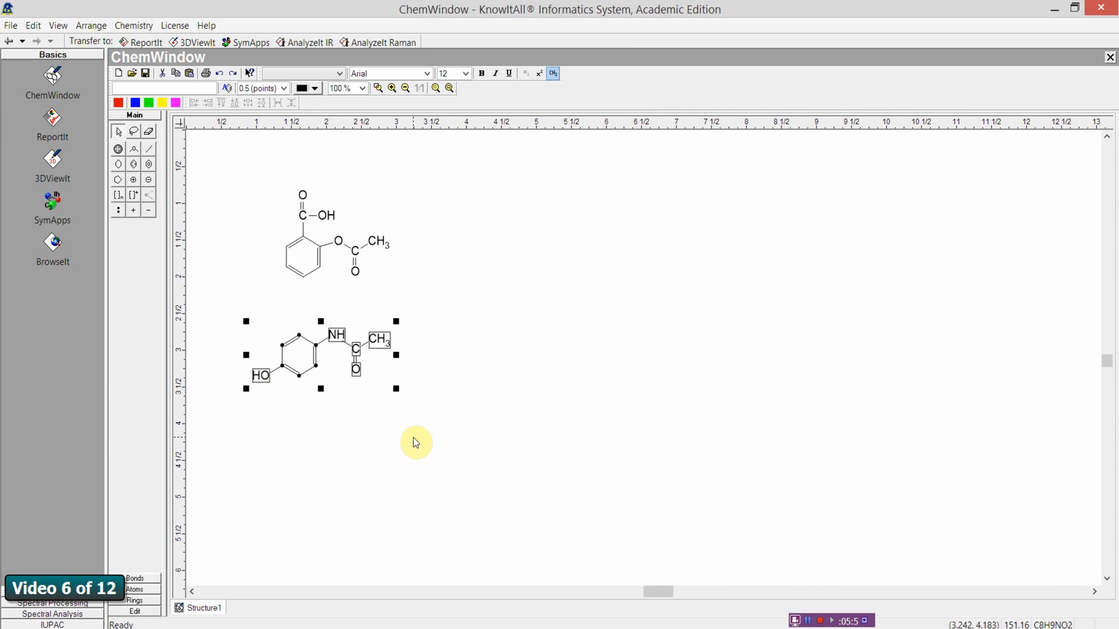
{"action": "mouse_move", "coordinate": [409, 440]}
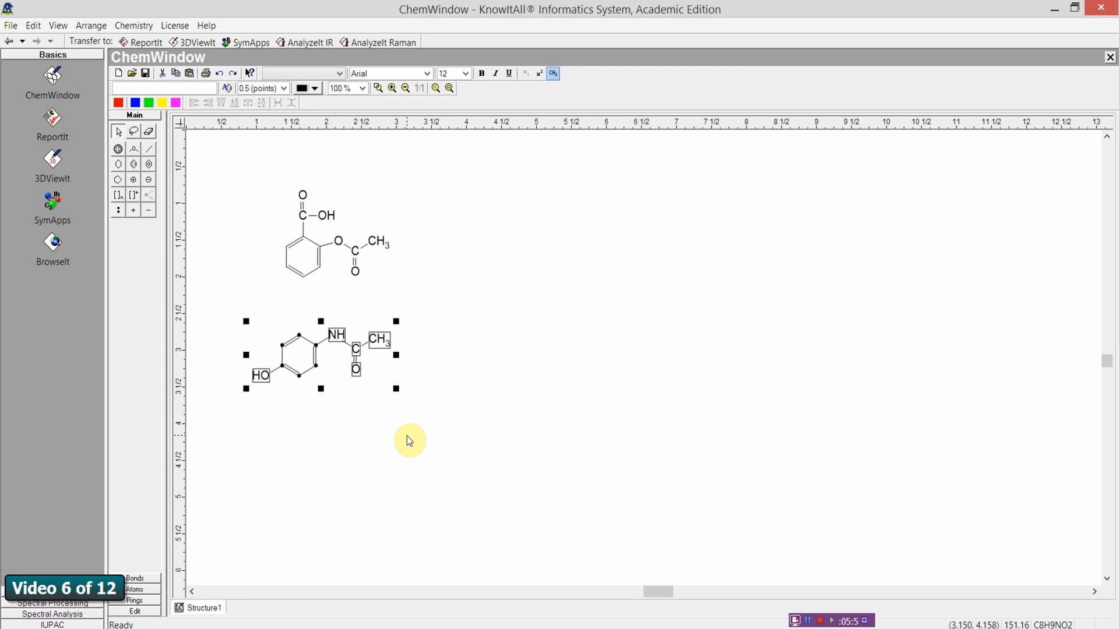
{"action": "left_click", "coordinate": [409, 446]}
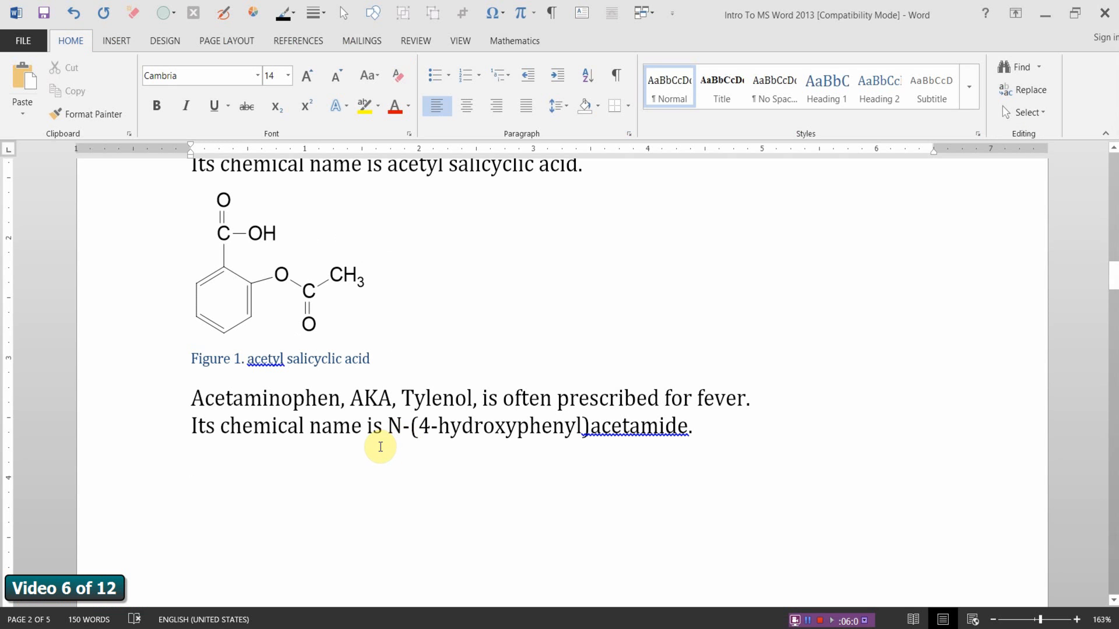
Paste the acetaminophen structure below its paragraph and select it for captioning
{"action": "left_click", "coordinate": [22, 111]}
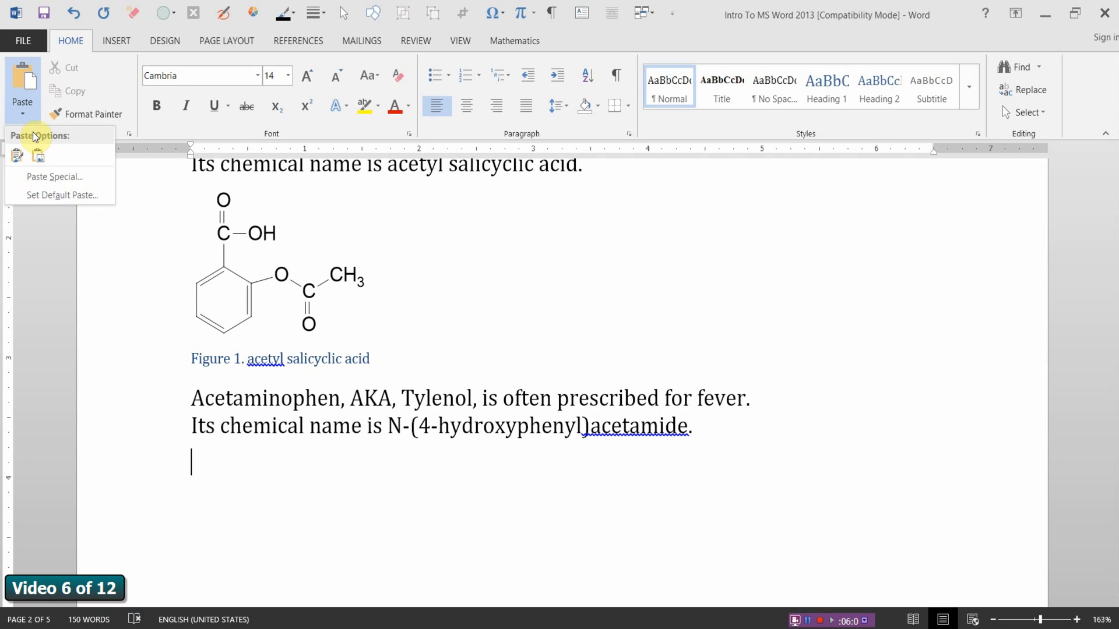
{"action": "left_click", "coordinate": [55, 176]}
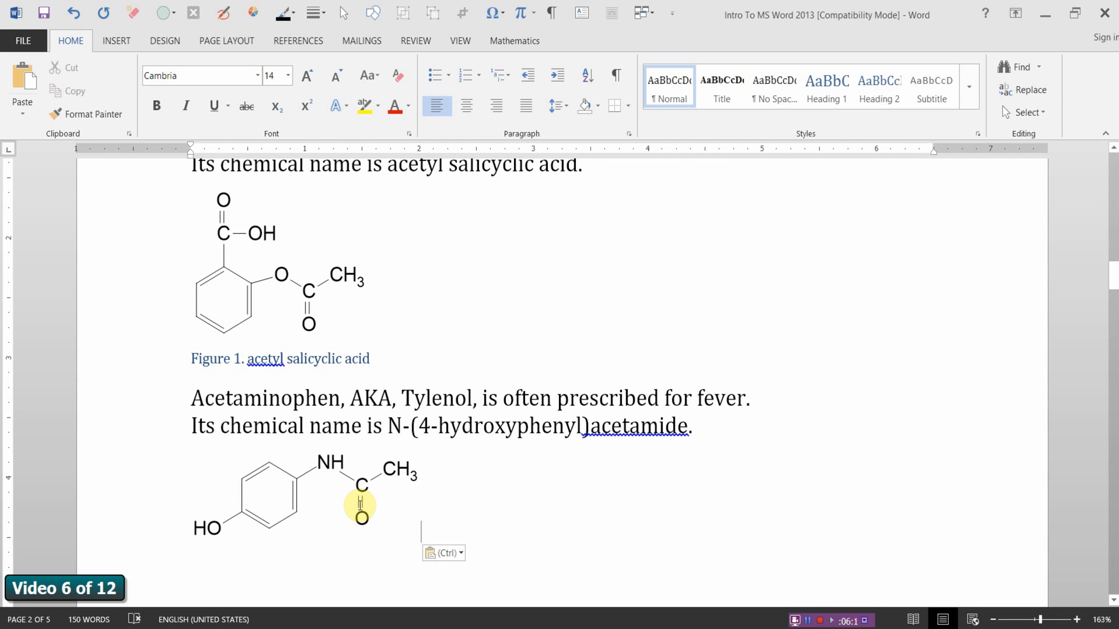
{"action": "left_click", "coordinate": [360, 508]}
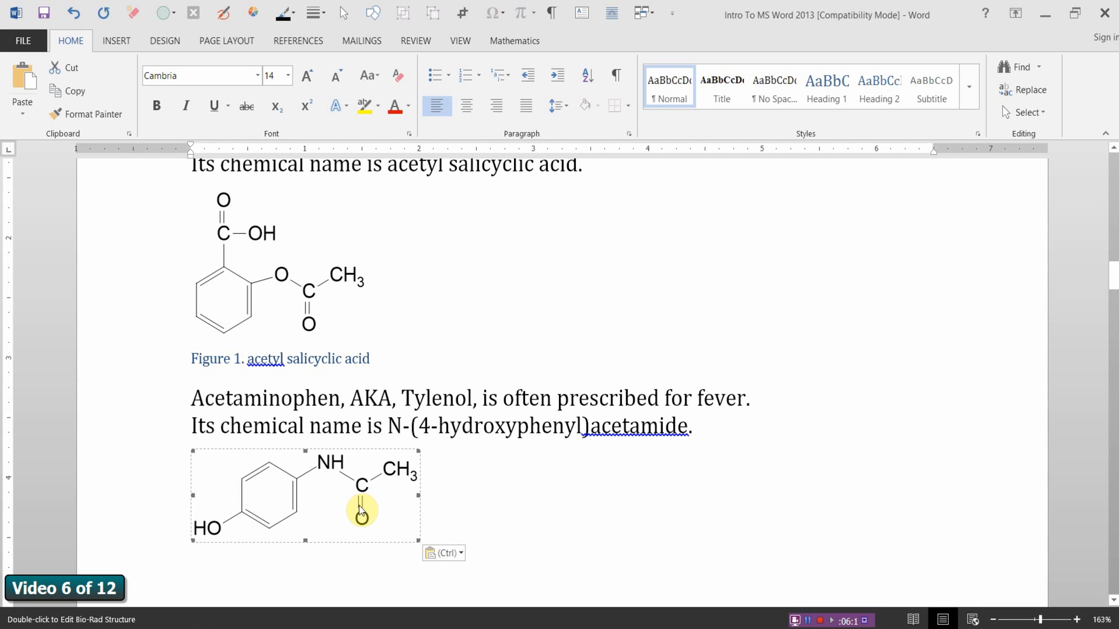
{"action": "left_click", "coordinate": [297, 41]}
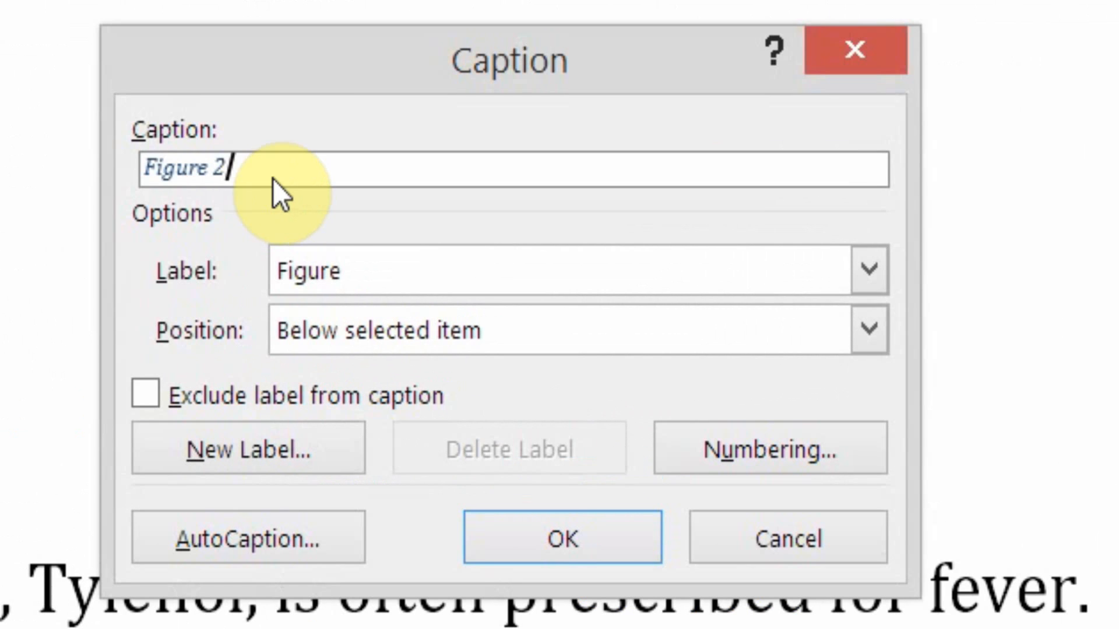
{"action": "mouse_move", "coordinate": [407, 192]}
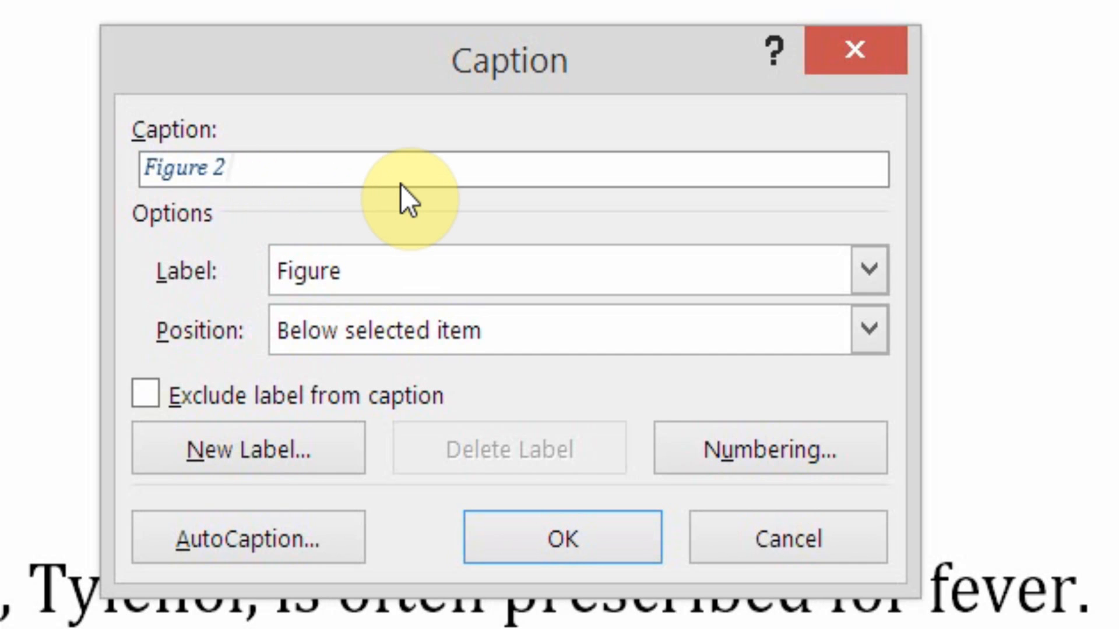
Insert the caption 'Figure 2. acetaminophen' below the structure
{"action": "type", "text": "."}
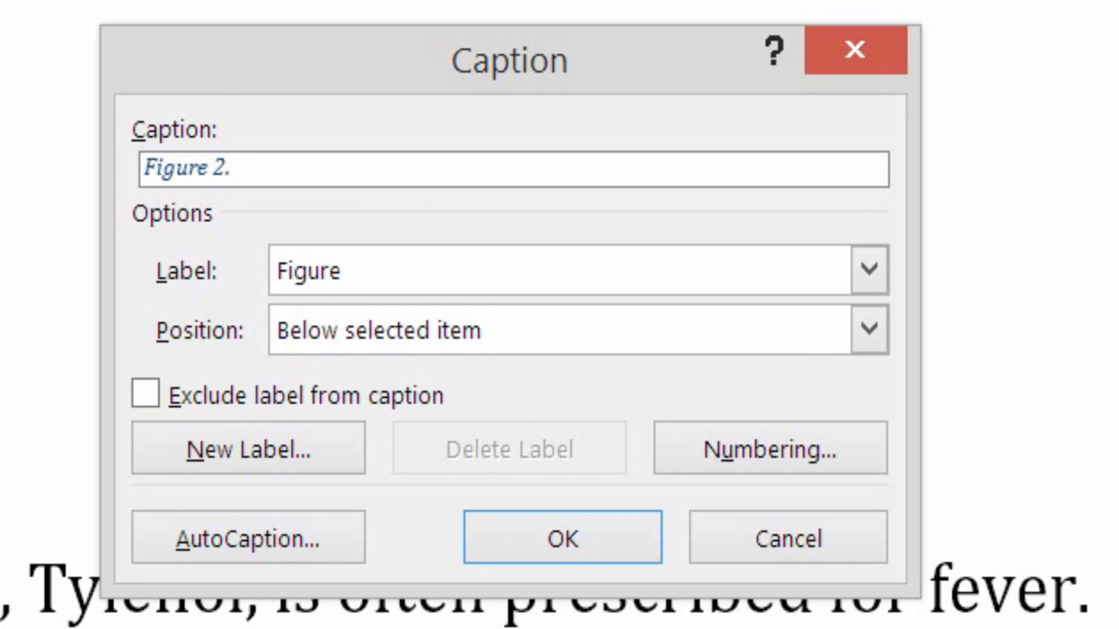
{"action": "type", "text": "acetamino"}
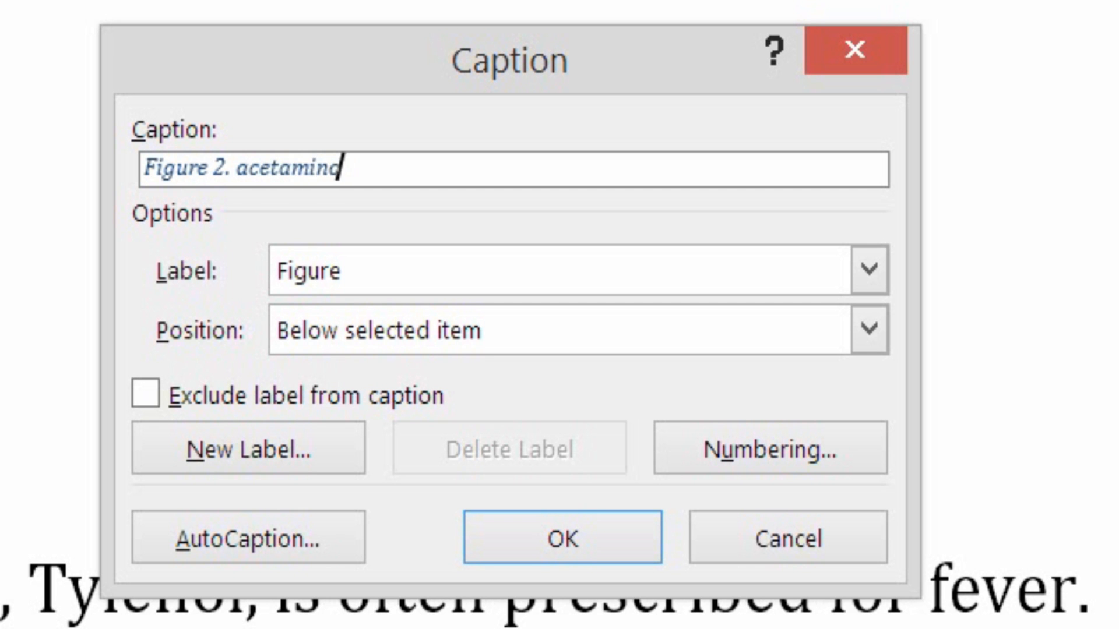
{"action": "type", "text": "phen"}
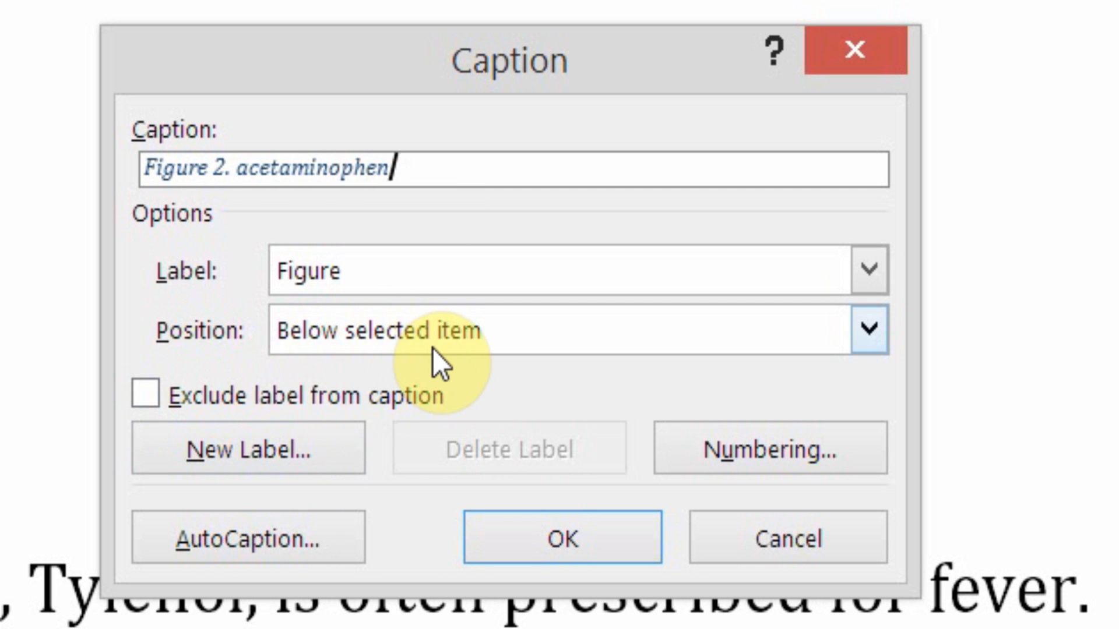
{"action": "left_click", "coordinate": [561, 536]}
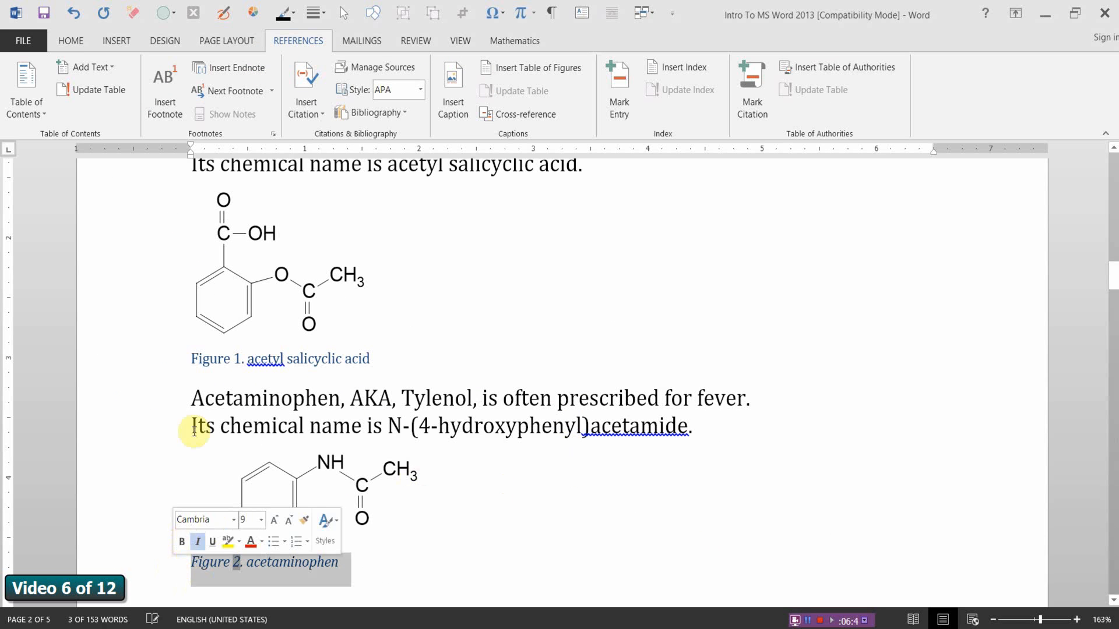
Turn italics off on the Figure 2 acetaminophen caption so it is upright like Figure 1
{"action": "left_click", "coordinate": [69, 41]}
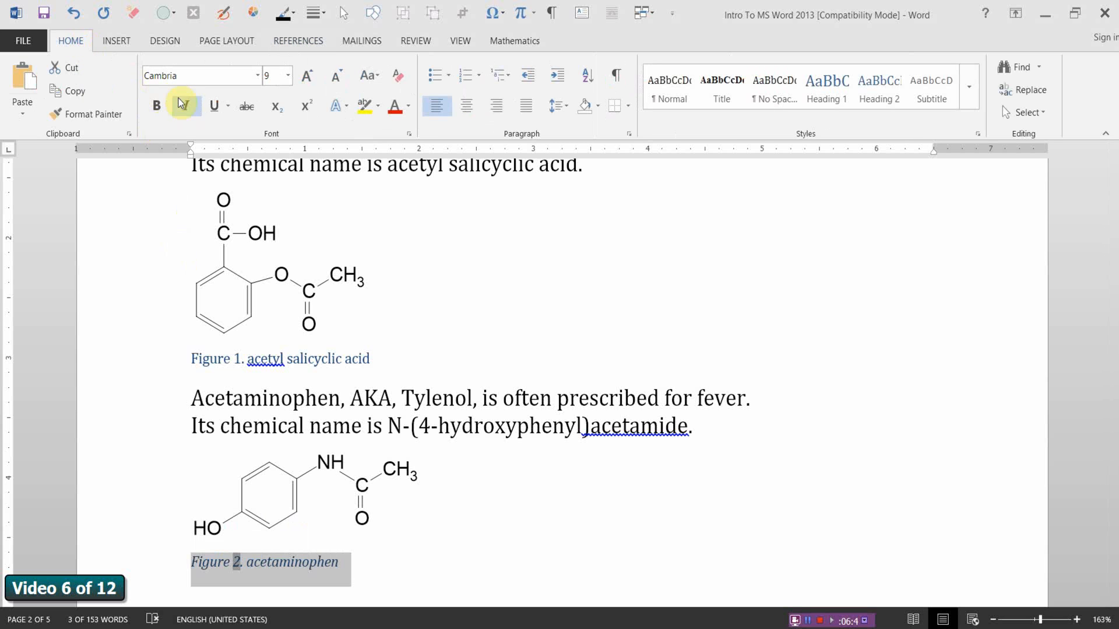
{"action": "left_click", "coordinate": [552, 501]}
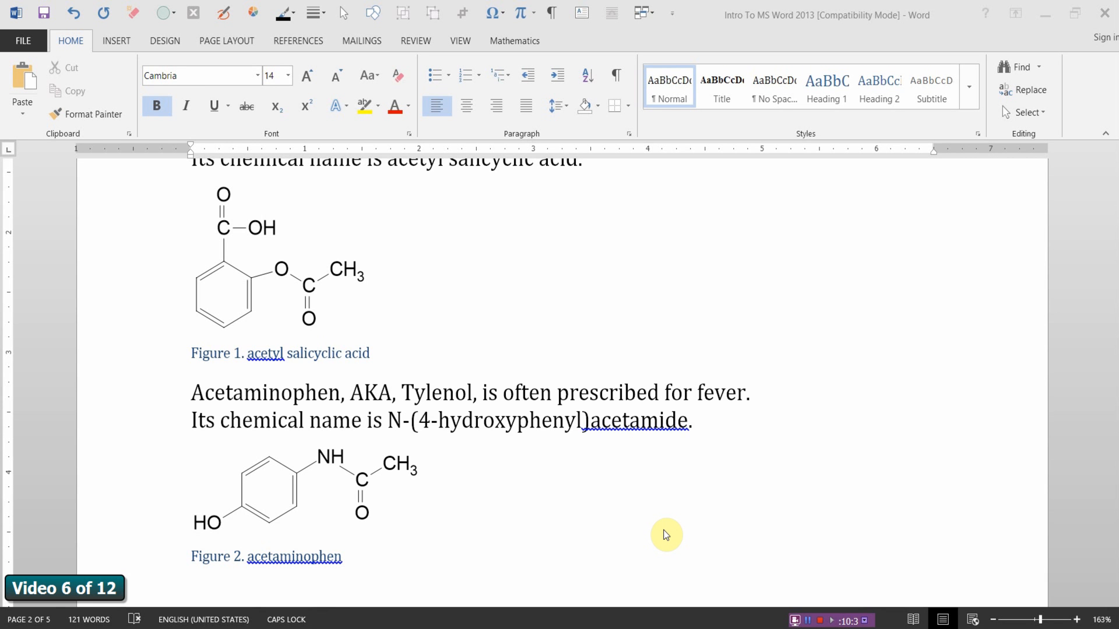
{"action": "scroll", "scroll_direction": "down", "scroll_amount": 3}
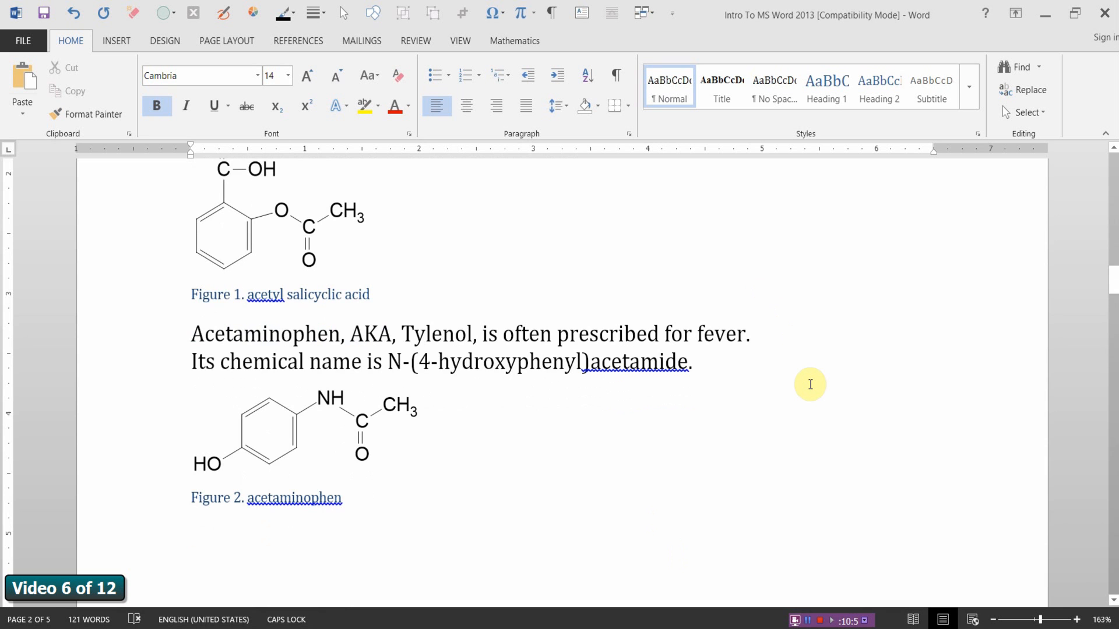
{"action": "scroll", "scroll_direction": "down", "scroll_amount": 3}
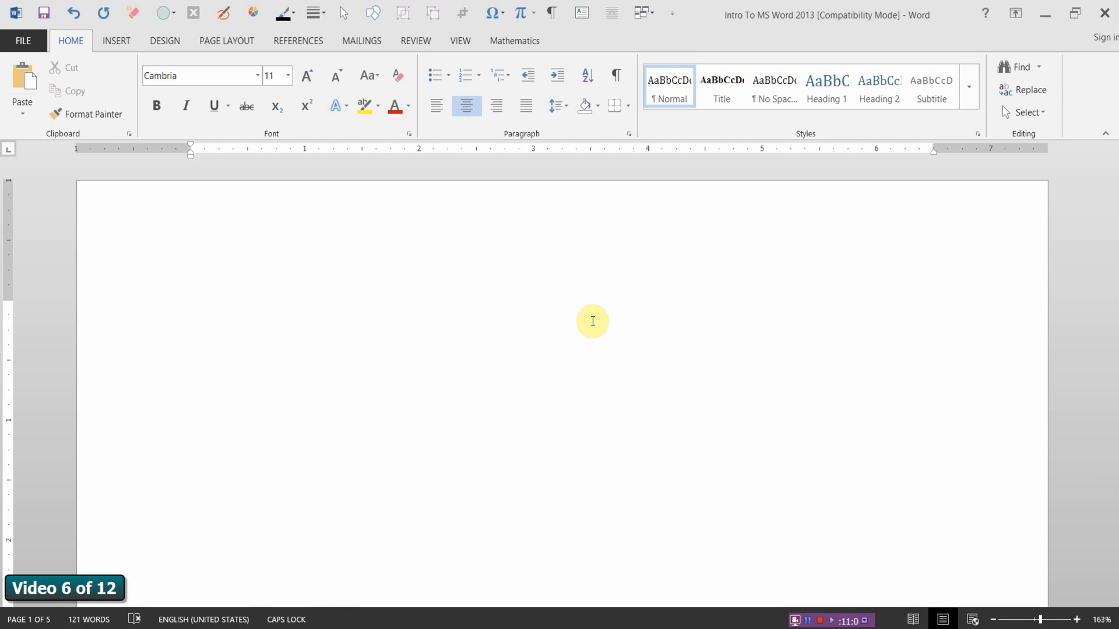
Add a bold 'TABLE OF FIGURES' heading at the top of page 1
{"action": "type", "text": "TABLE OF FIGURES"}
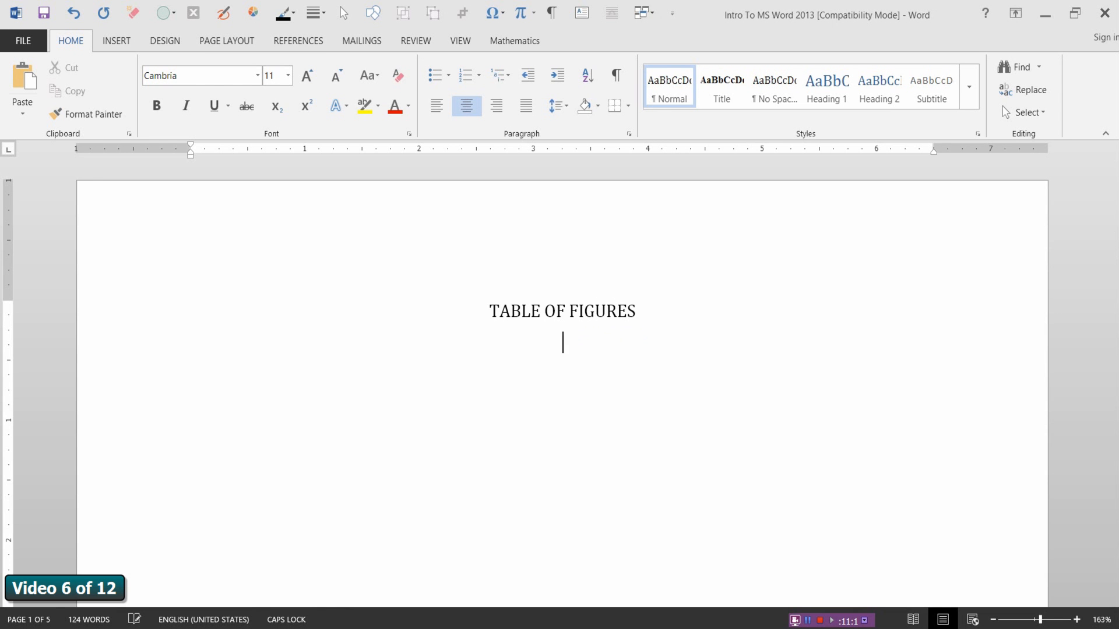
{"action": "triple_click", "coordinate": [562, 311]}
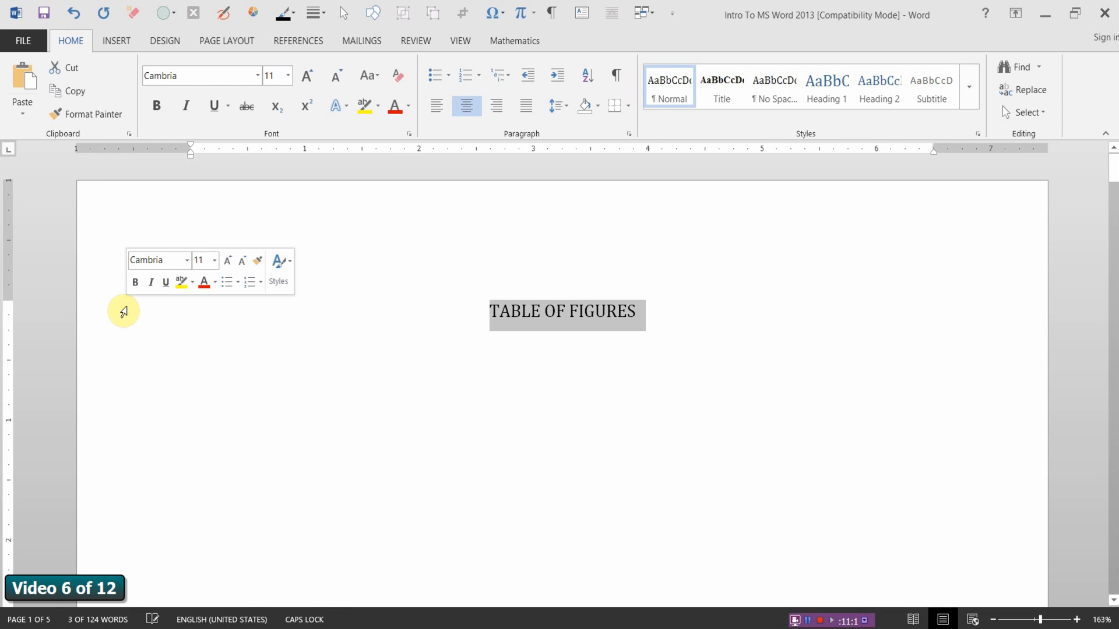
{"action": "left_click", "coordinate": [563, 348]}
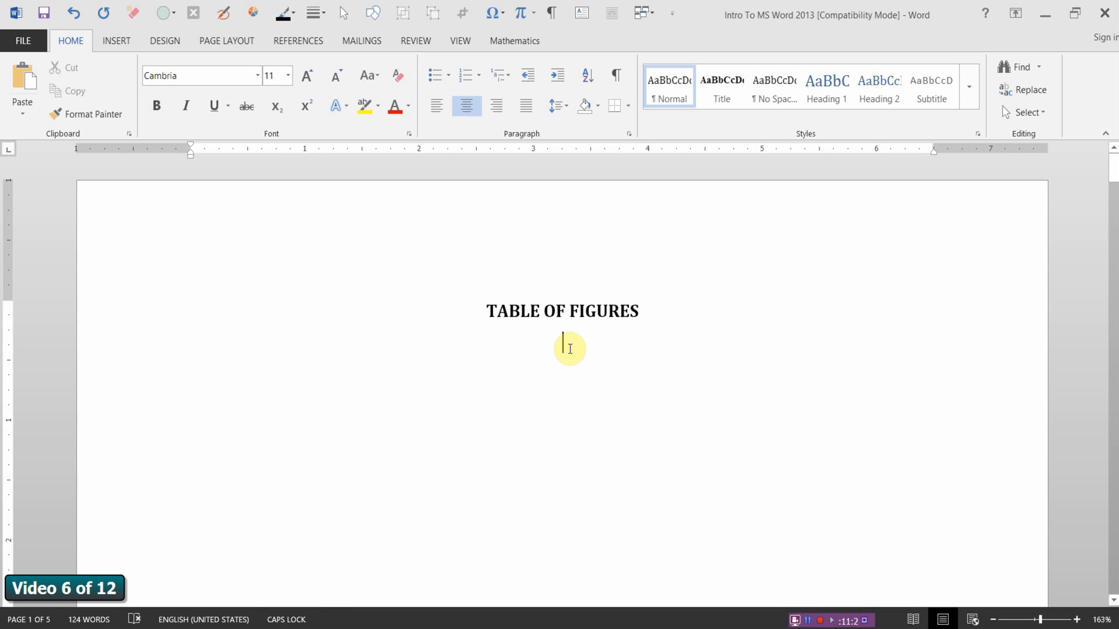
{"action": "left_click", "coordinate": [297, 41]}
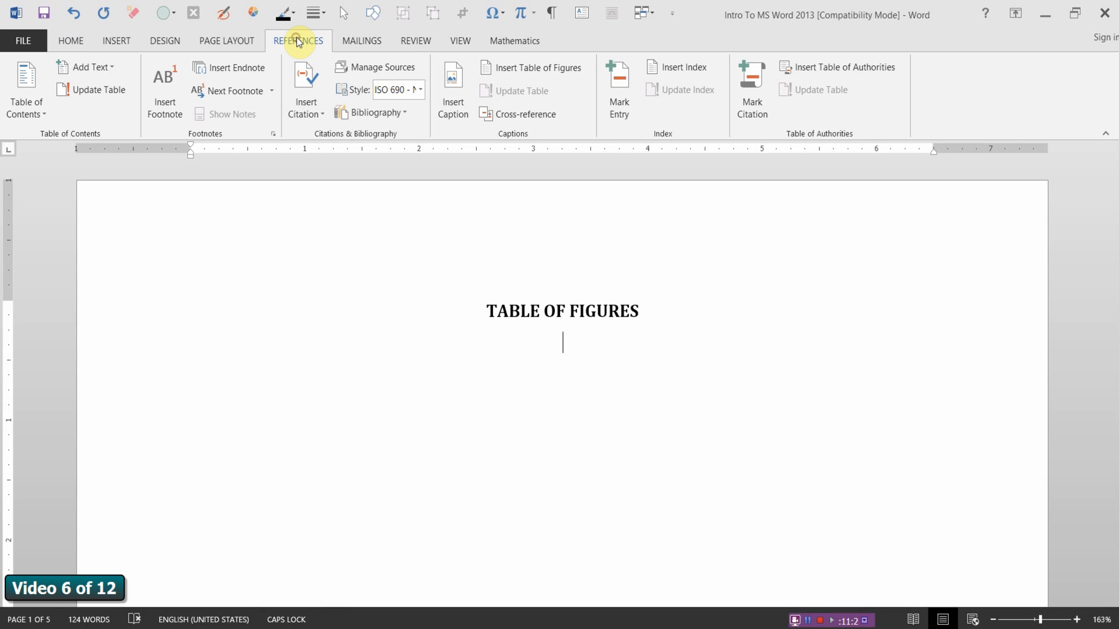
{"action": "mouse_move", "coordinate": [531, 68]}
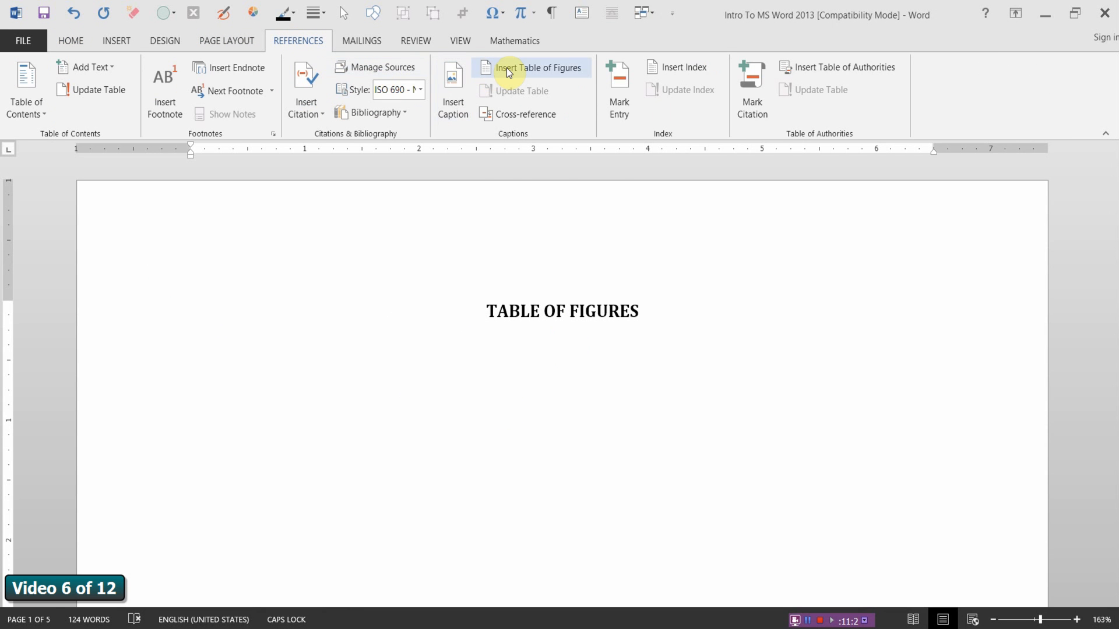
Start a Table of Figures for Figure captions and review the available format styles
{"action": "left_click", "coordinate": [539, 67]}
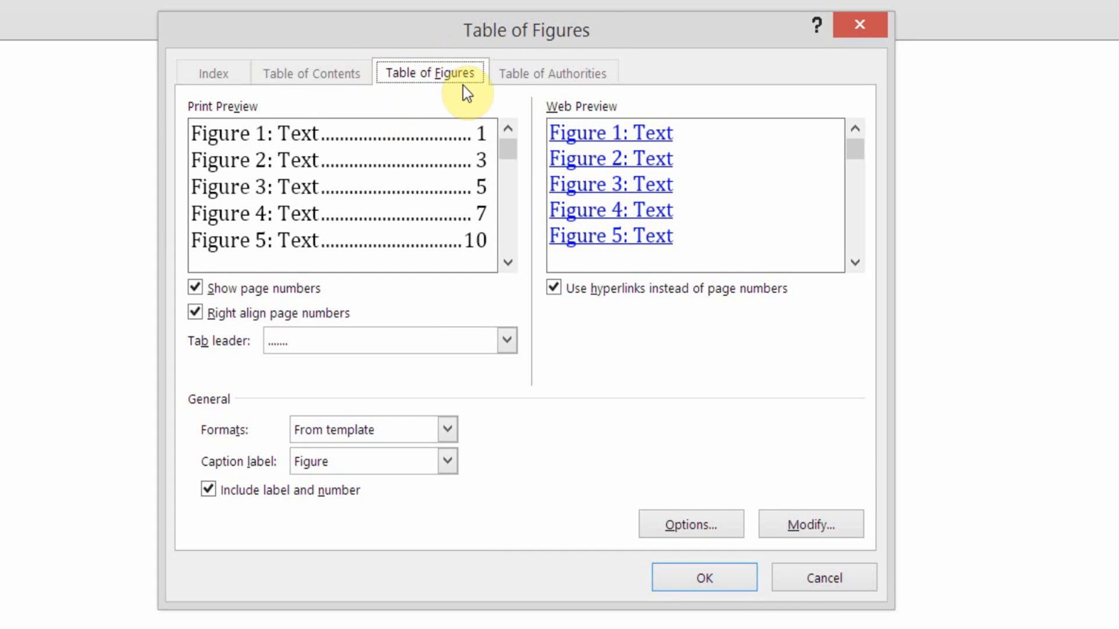
{"action": "mouse_move", "coordinate": [200, 150]}
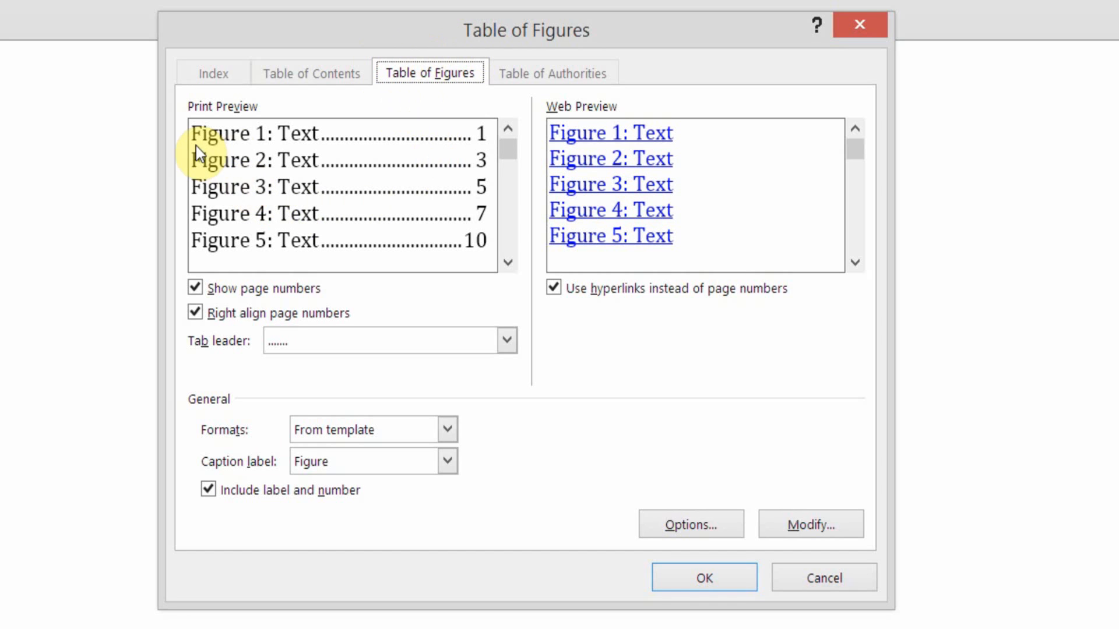
{"action": "mouse_move", "coordinate": [218, 147]}
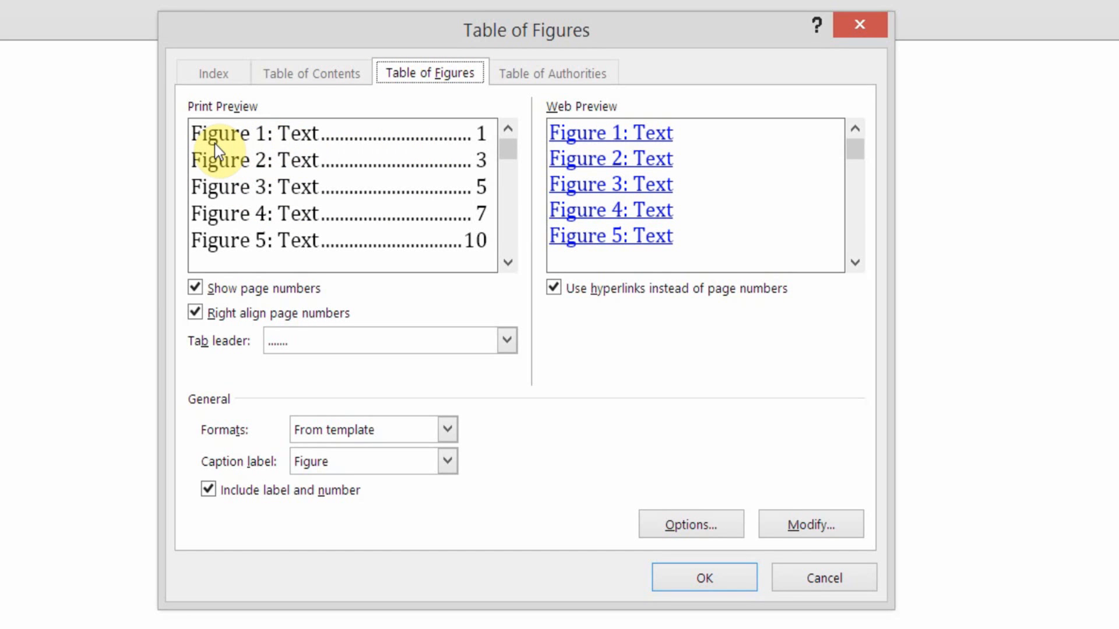
{"action": "mouse_move", "coordinate": [292, 159]}
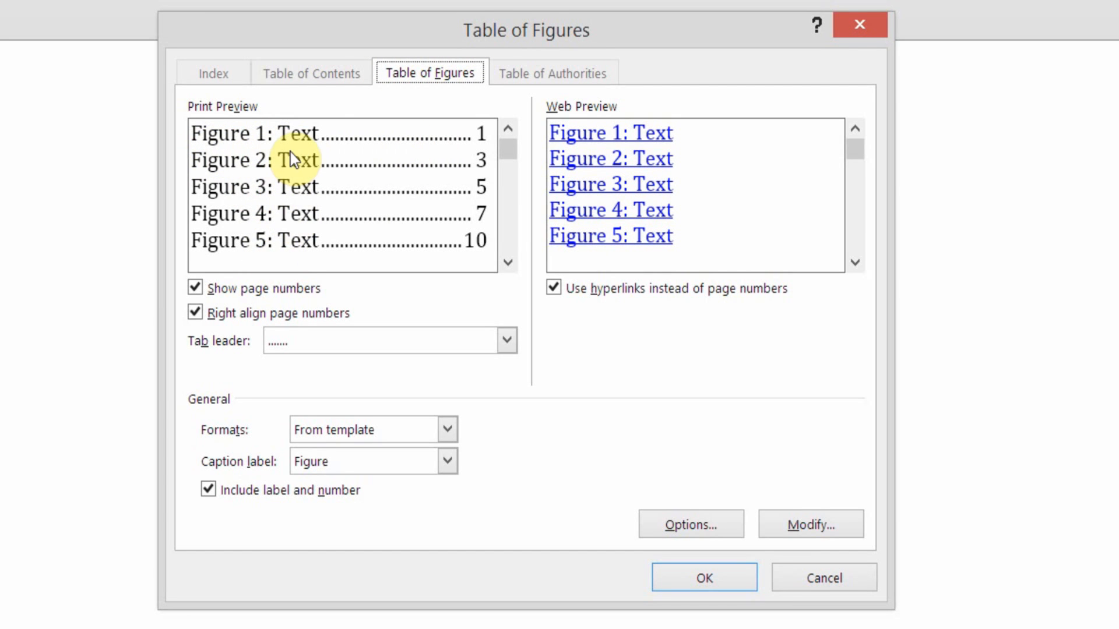
{"action": "mouse_move", "coordinate": [326, 147]}
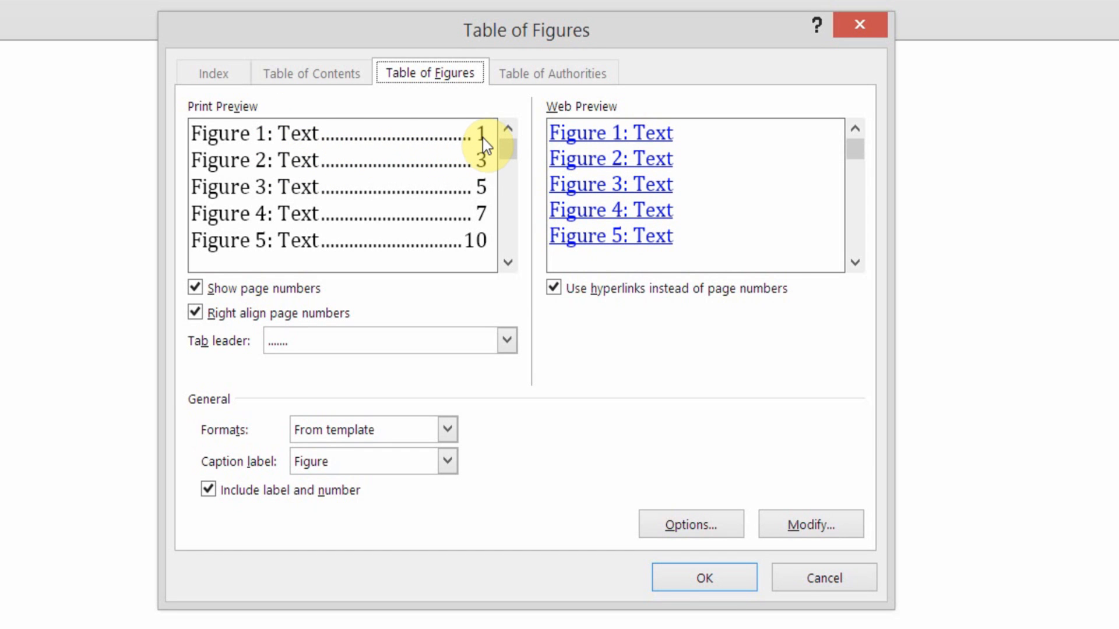
{"action": "mouse_move", "coordinate": [401, 280]}
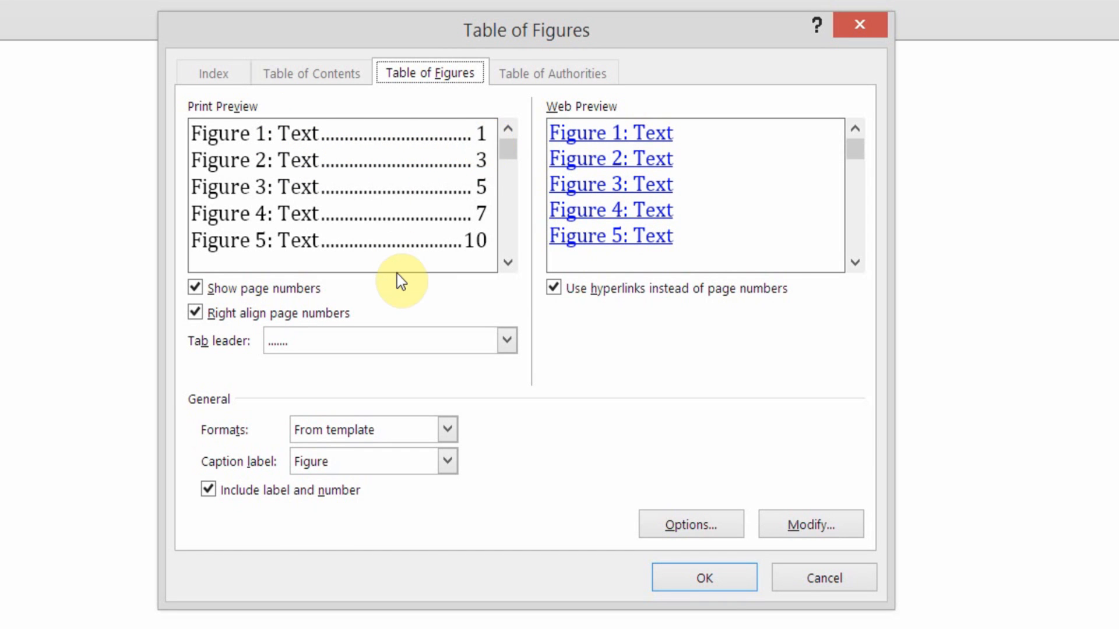
{"action": "left_click", "coordinate": [447, 429]}
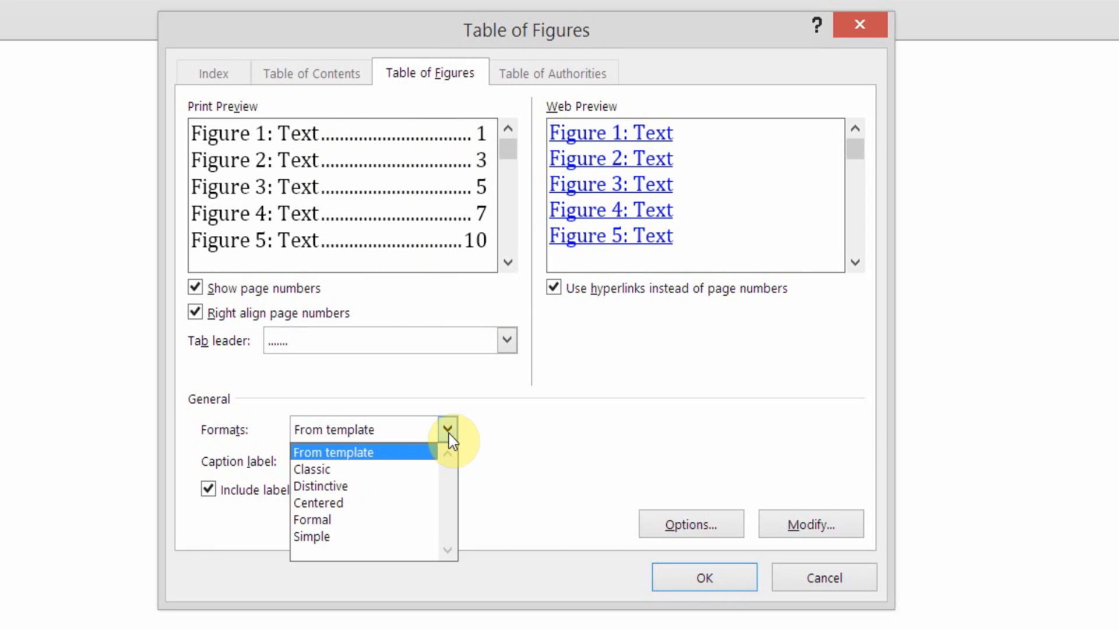
{"action": "mouse_move", "coordinate": [347, 536]}
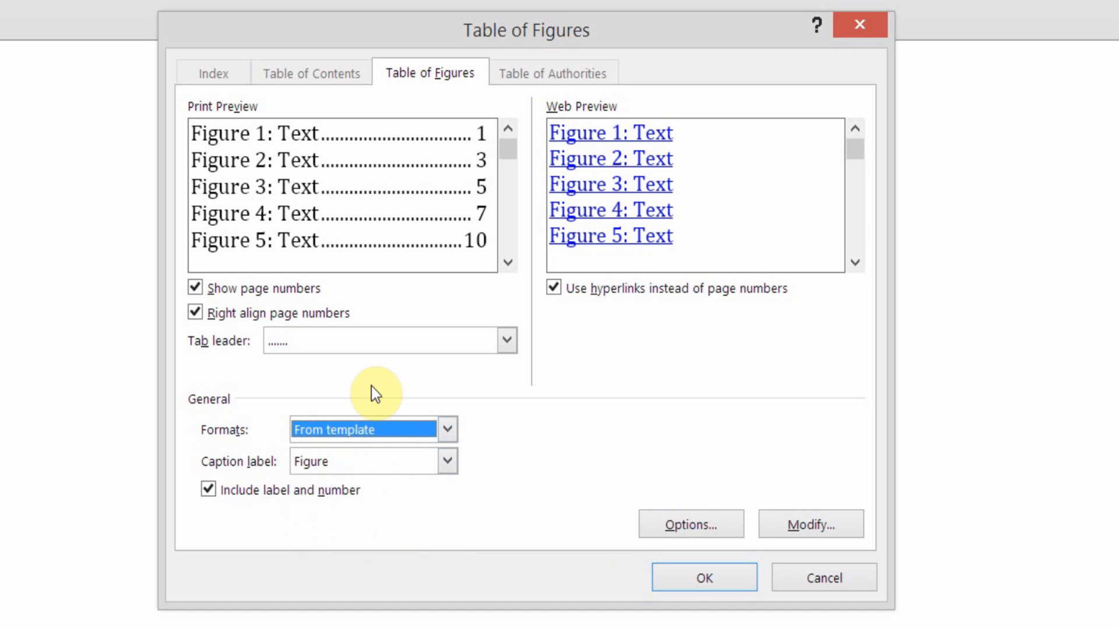
{"action": "mouse_move", "coordinate": [285, 307]}
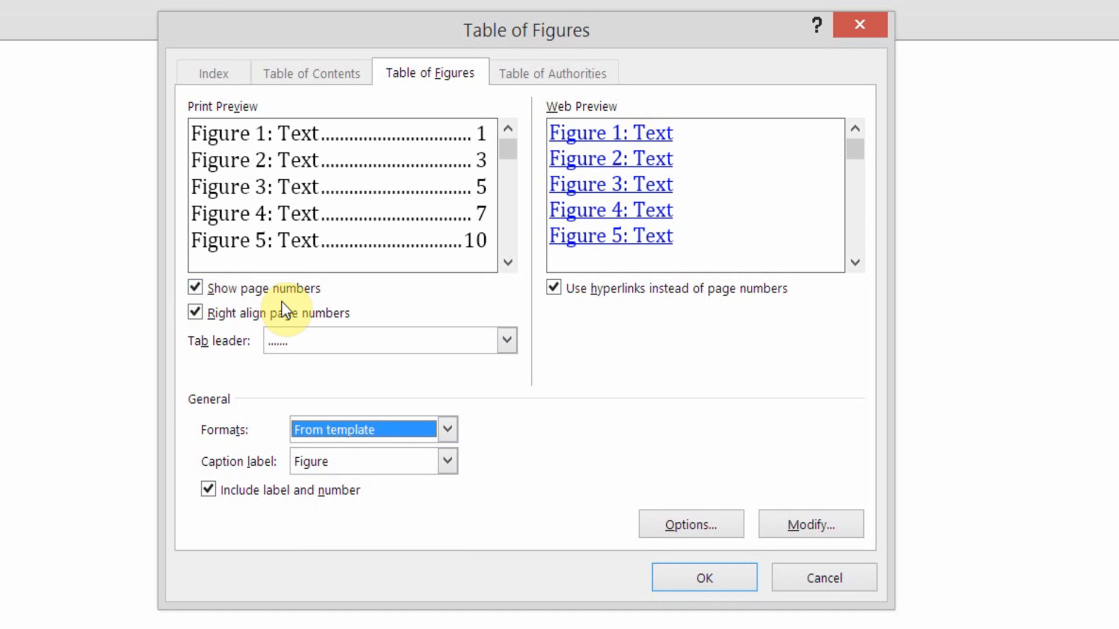
{"action": "mouse_move", "coordinate": [260, 333]}
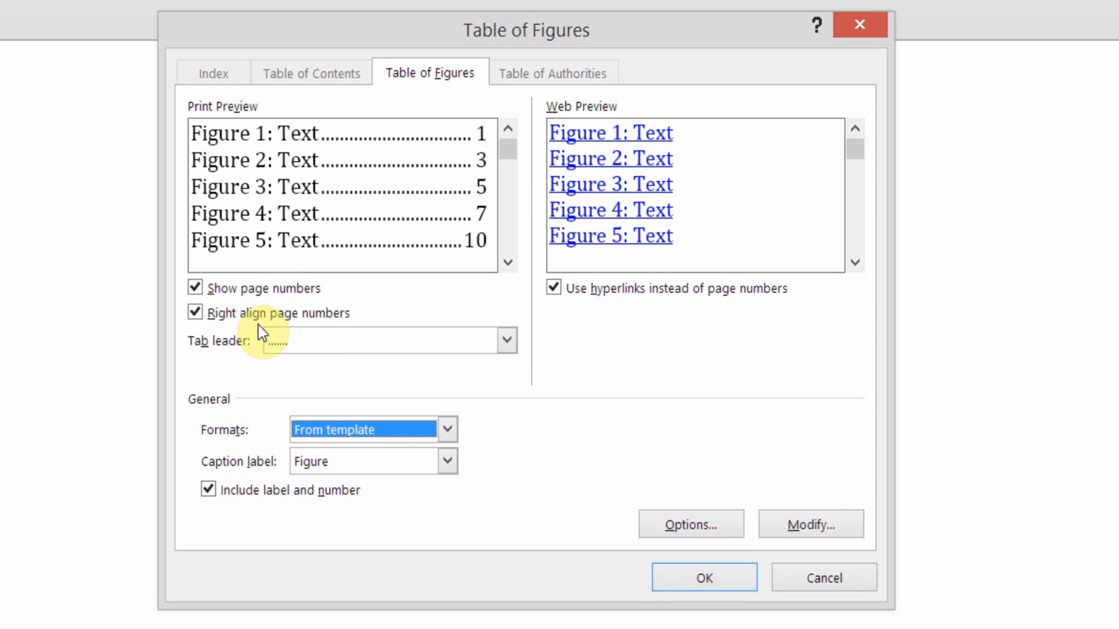
{"action": "mouse_move", "coordinate": [325, 346]}
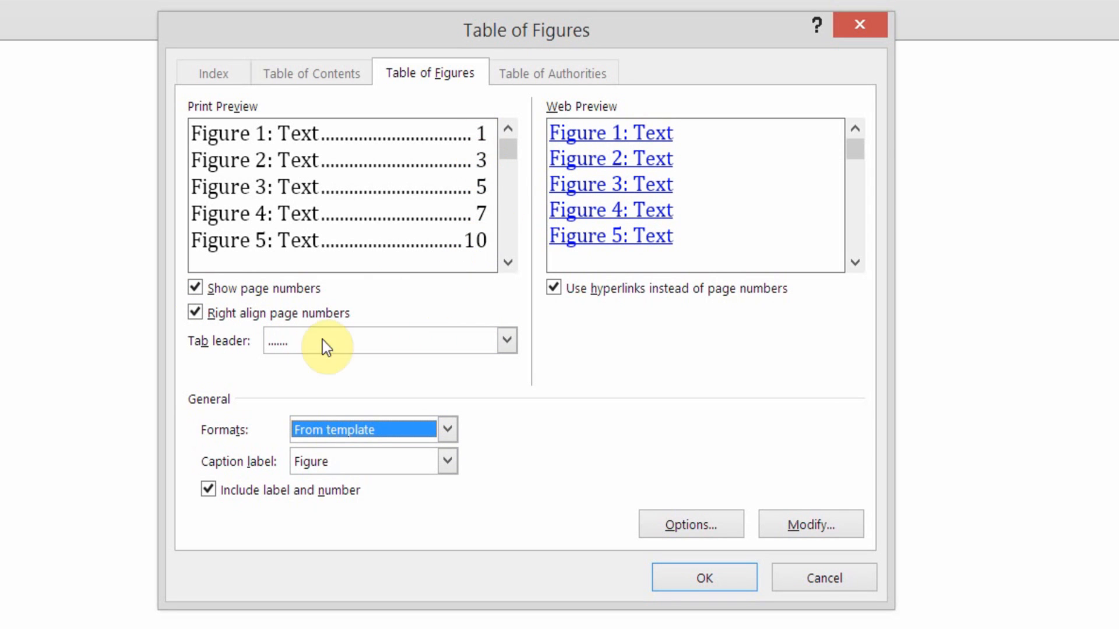
{"action": "mouse_move", "coordinate": [456, 255]}
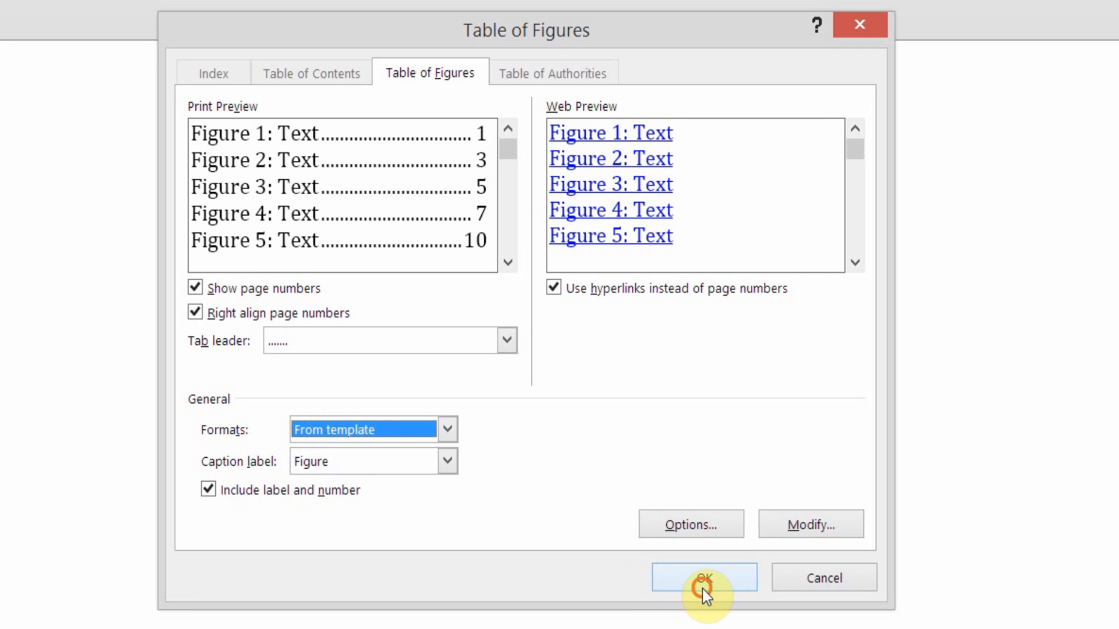
Insert the table of figures listing Figure 1 acetyl salicylic acid and Figure 2 acetaminophen
{"action": "left_click", "coordinate": [704, 576]}
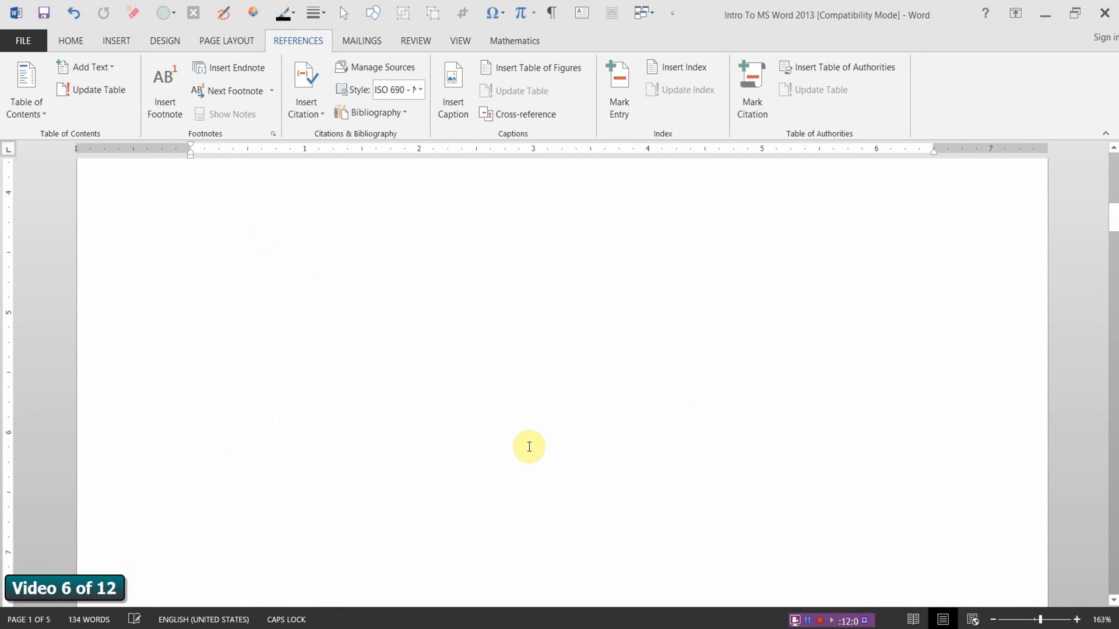
{"action": "left_click", "coordinate": [538, 67]}
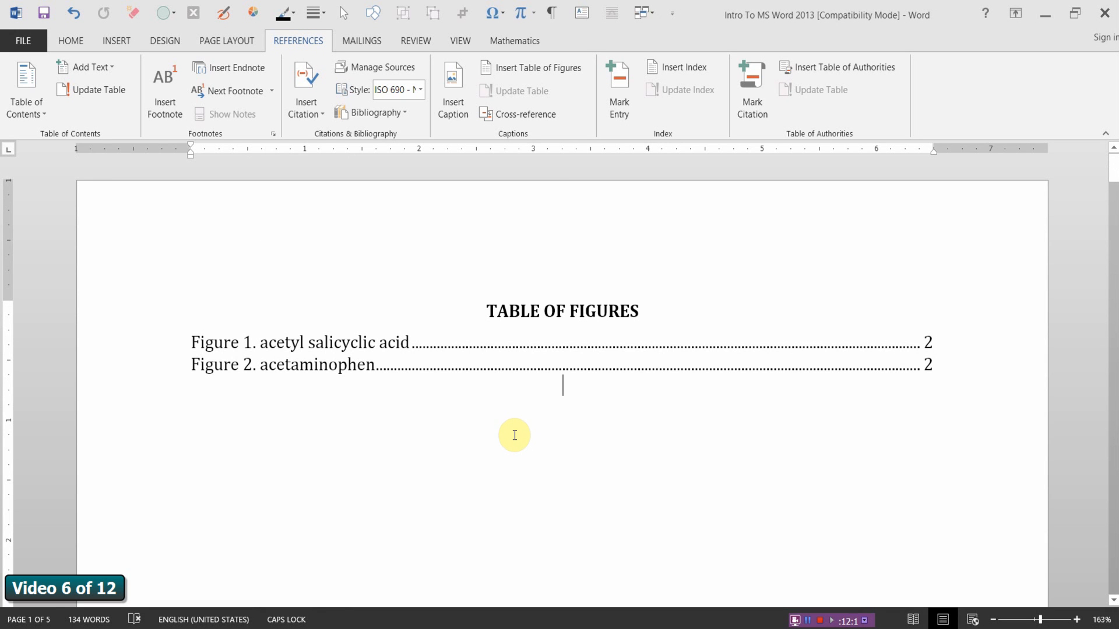
Scroll down through the document past the figures and back up toward the table of figures
{"action": "scroll", "scroll_direction": "down", "scroll_amount": 3}
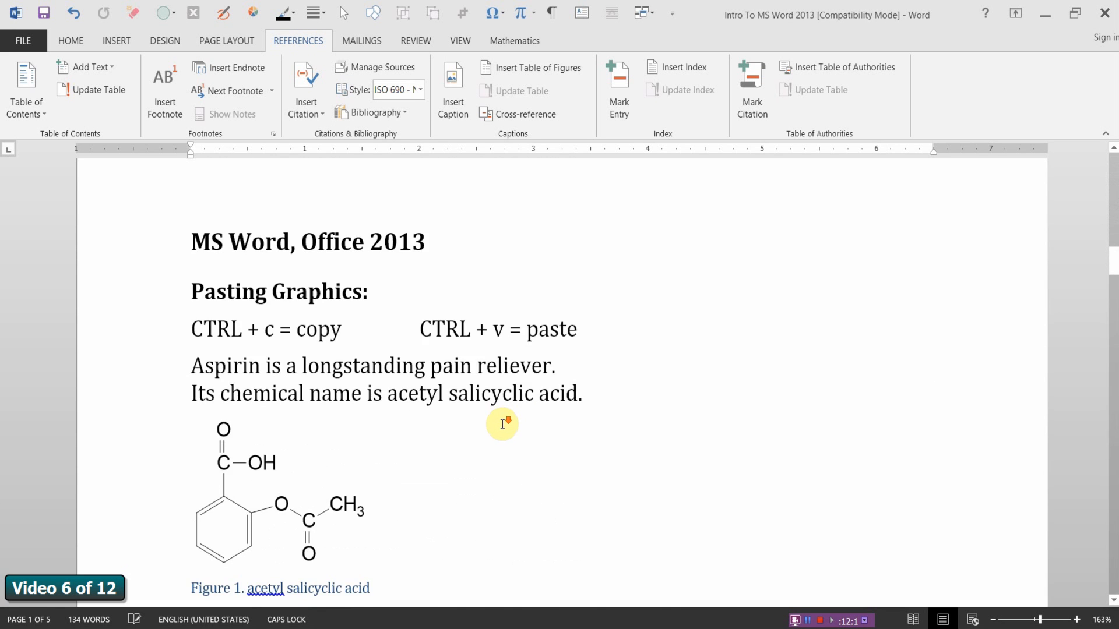
{"action": "scroll", "scroll_direction": "down", "scroll_amount": 3}
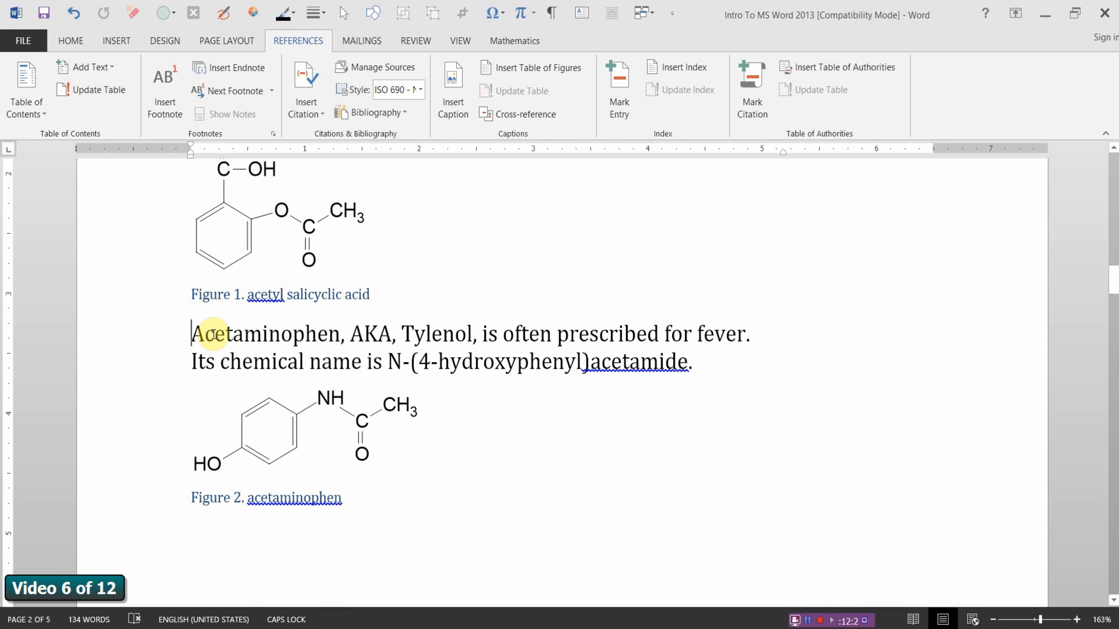
{"action": "scroll", "scroll_direction": "down", "scroll_amount": 3}
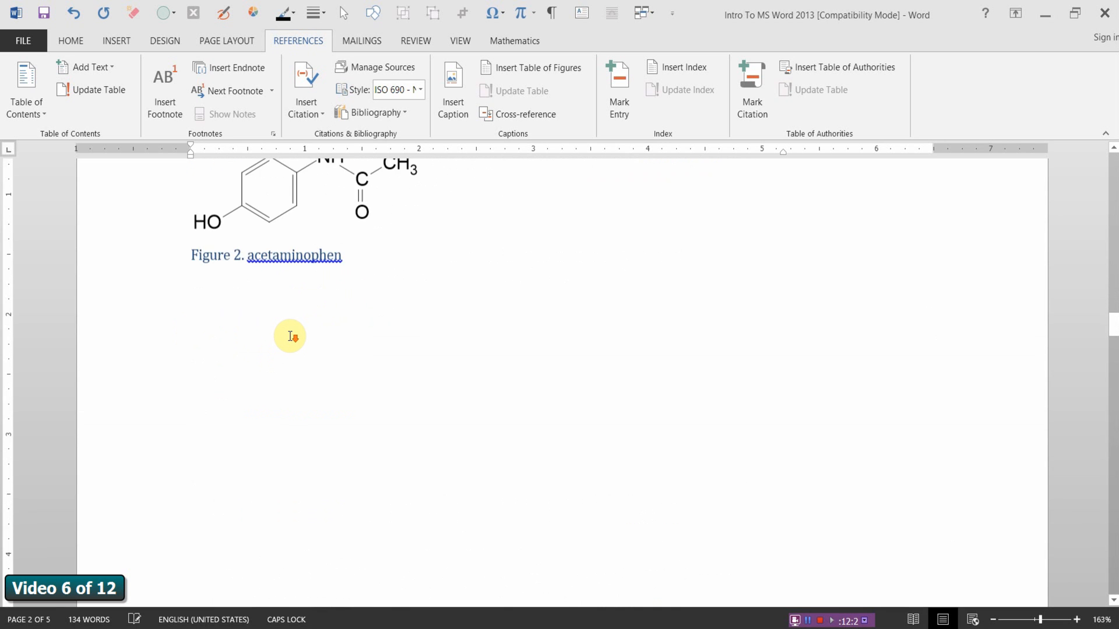
{"action": "scroll", "scroll_direction": "down", "scroll_amount": 3}
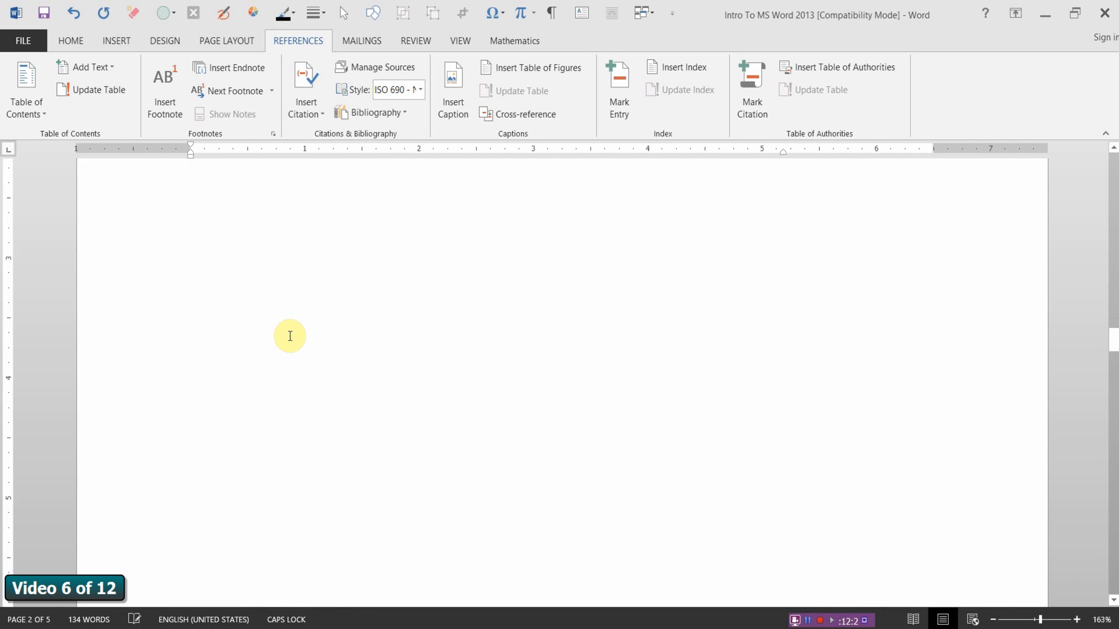
{"action": "scroll", "scroll_direction": "down", "scroll_amount": 3}
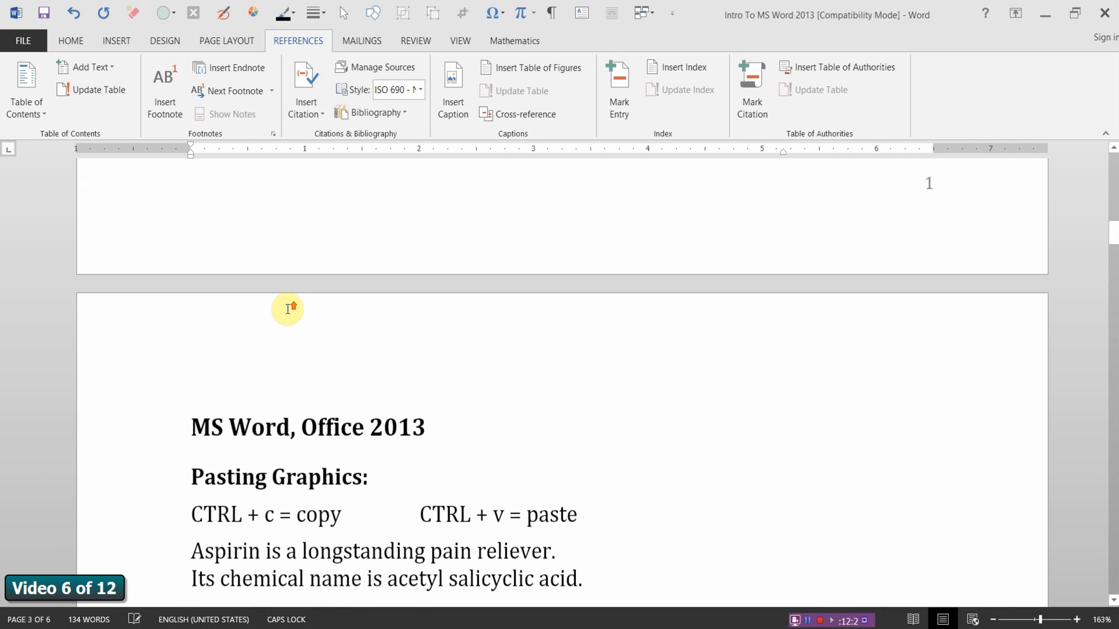
{"action": "scroll", "scroll_direction": "up", "scroll_amount": 3}
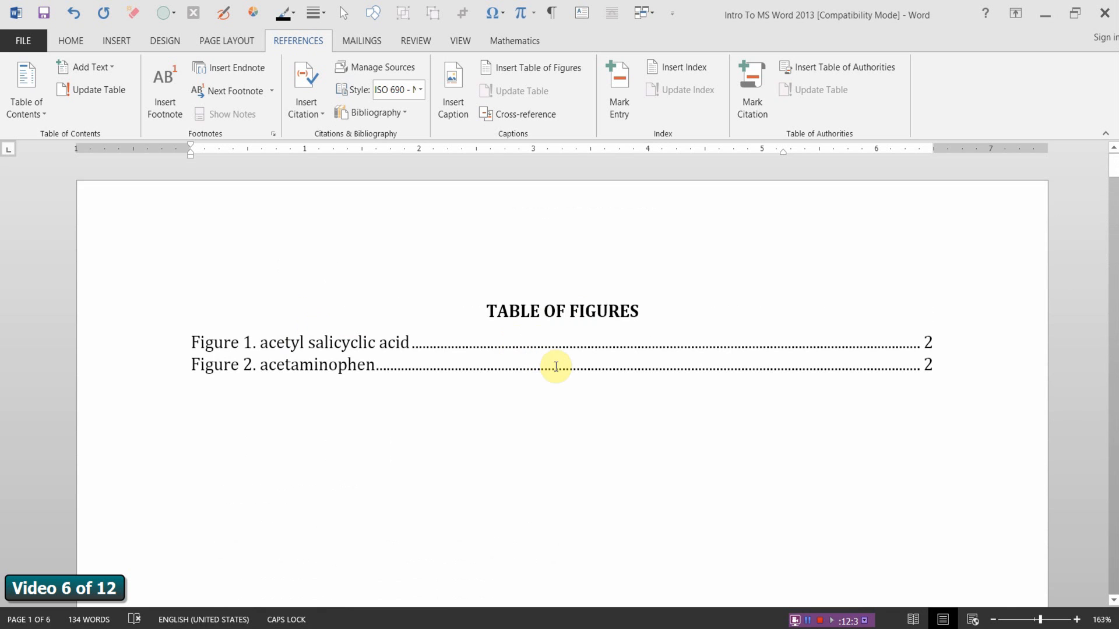
{"action": "mouse_move", "coordinate": [538, 366]}
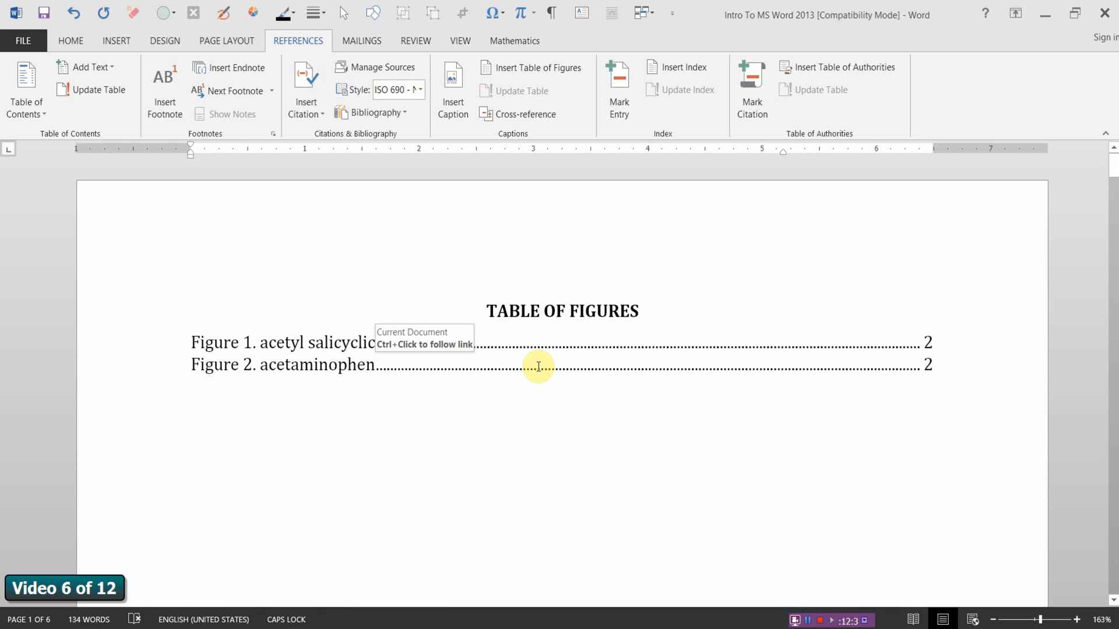
Update the entire table of figures so Figure 2 acetaminophen shows page 3
{"action": "right_click", "coordinate": [538, 366]}
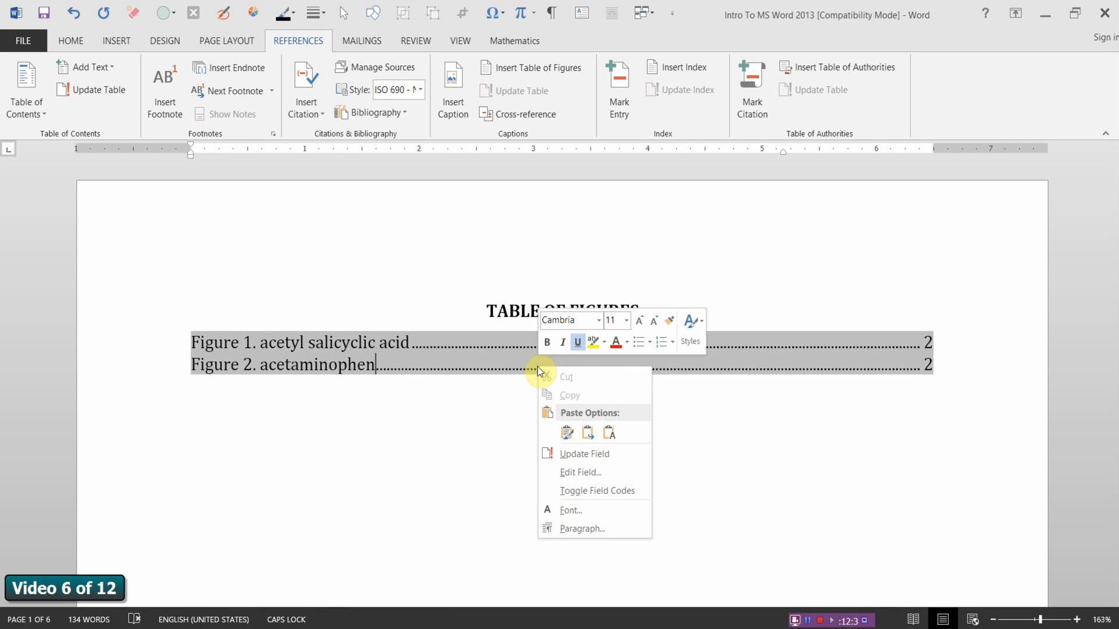
{"action": "left_click", "coordinate": [584, 453]}
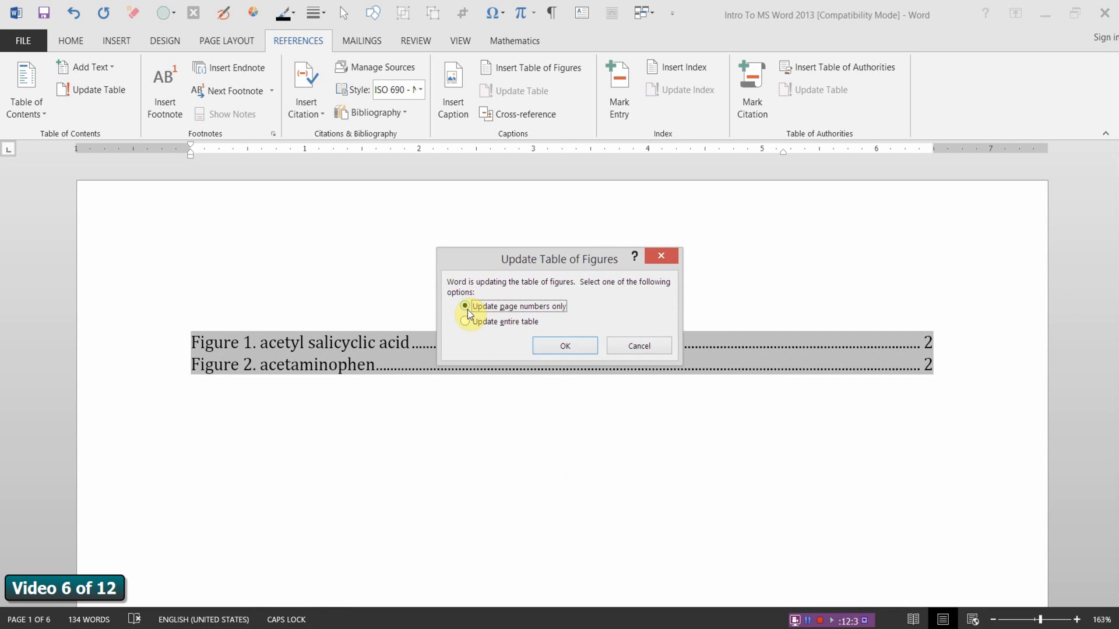
{"action": "left_click", "coordinate": [465, 322]}
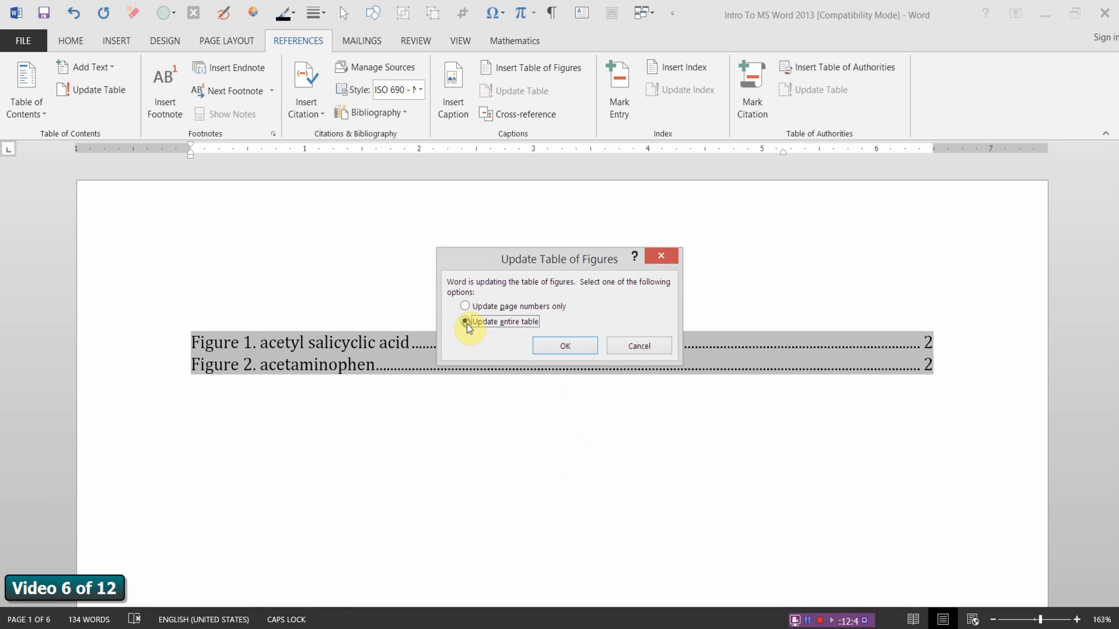
{"action": "mouse_move", "coordinate": [564, 346]}
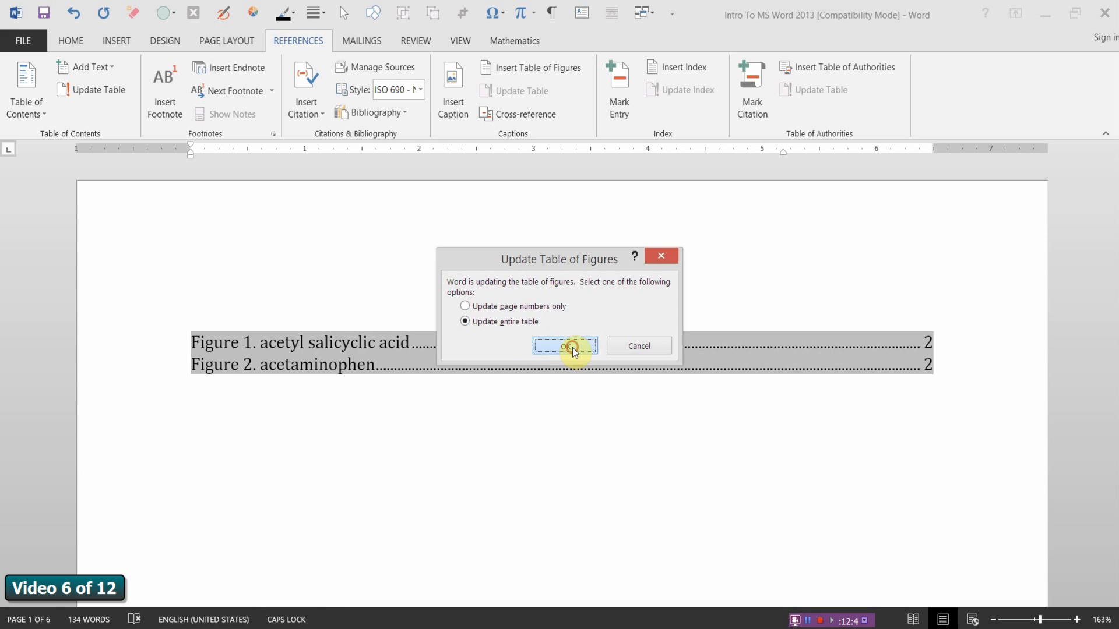
{"action": "left_click", "coordinate": [564, 346]}
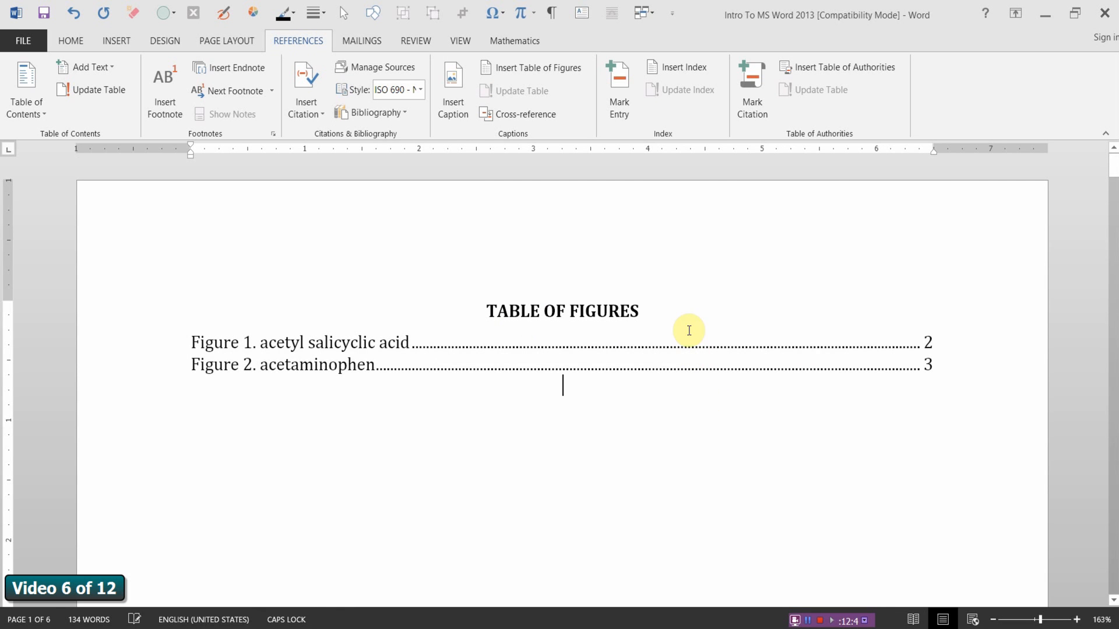
{"action": "mouse_move", "coordinate": [704, 421]}
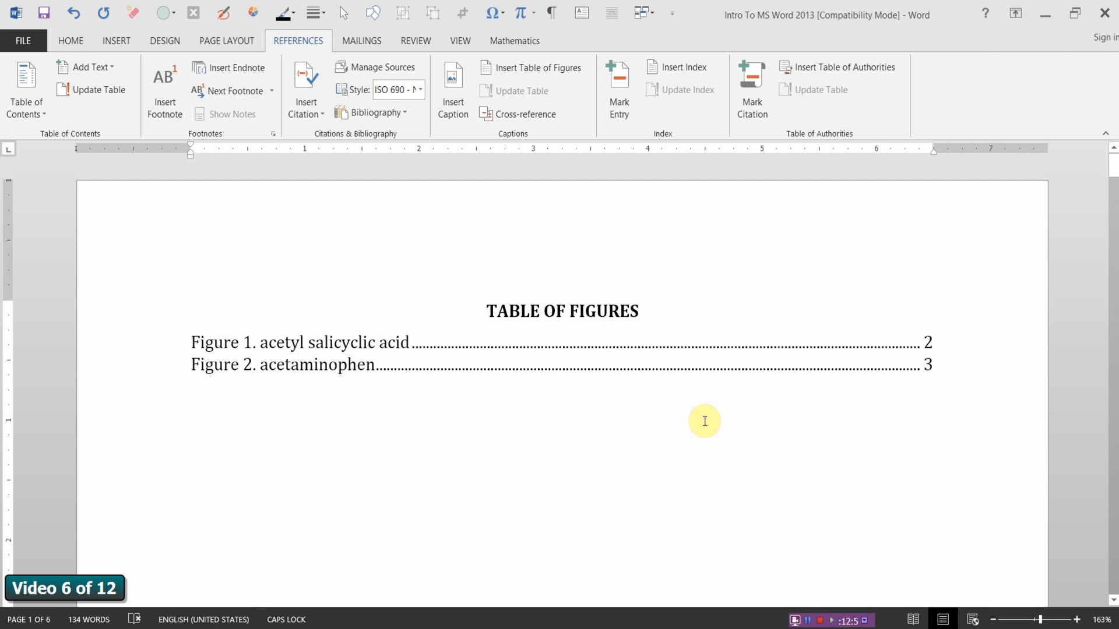
Follow the Figure 1 hyperlink in the table of figures to the acetyl salicylic acid caption
{"action": "left_click", "coordinate": [70, 41]}
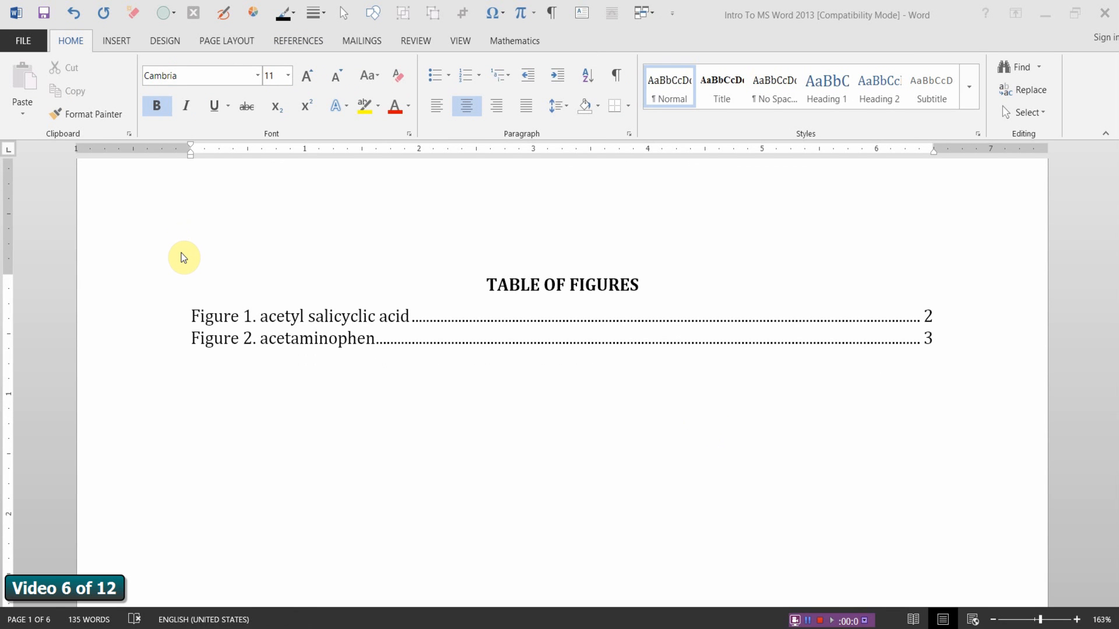
{"action": "mouse_move", "coordinate": [284, 321]}
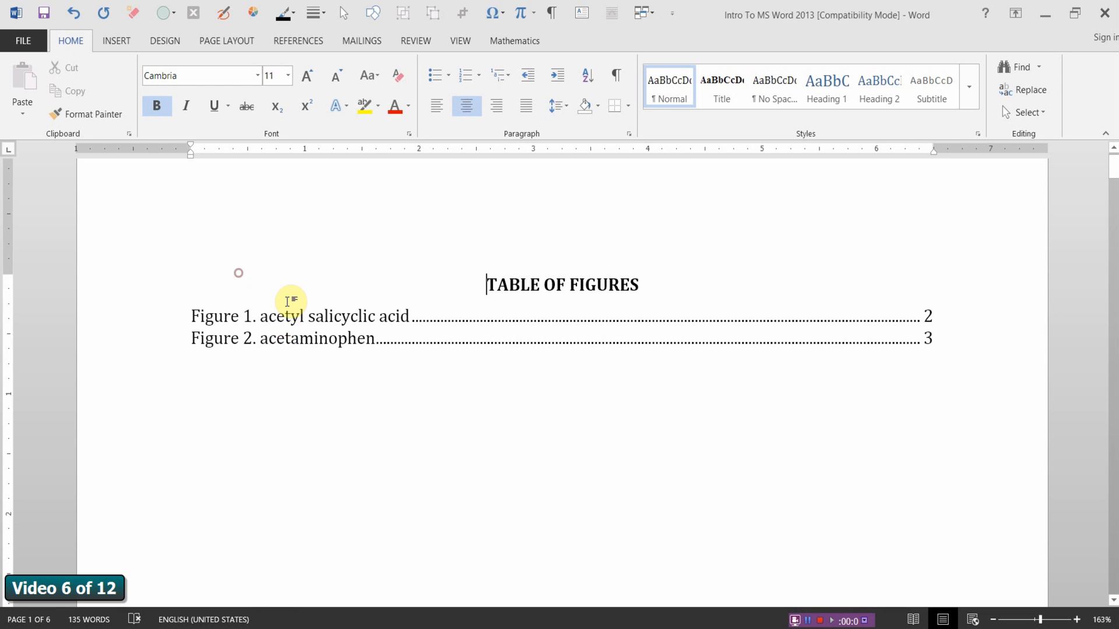
{"action": "mouse_move", "coordinate": [293, 346]}
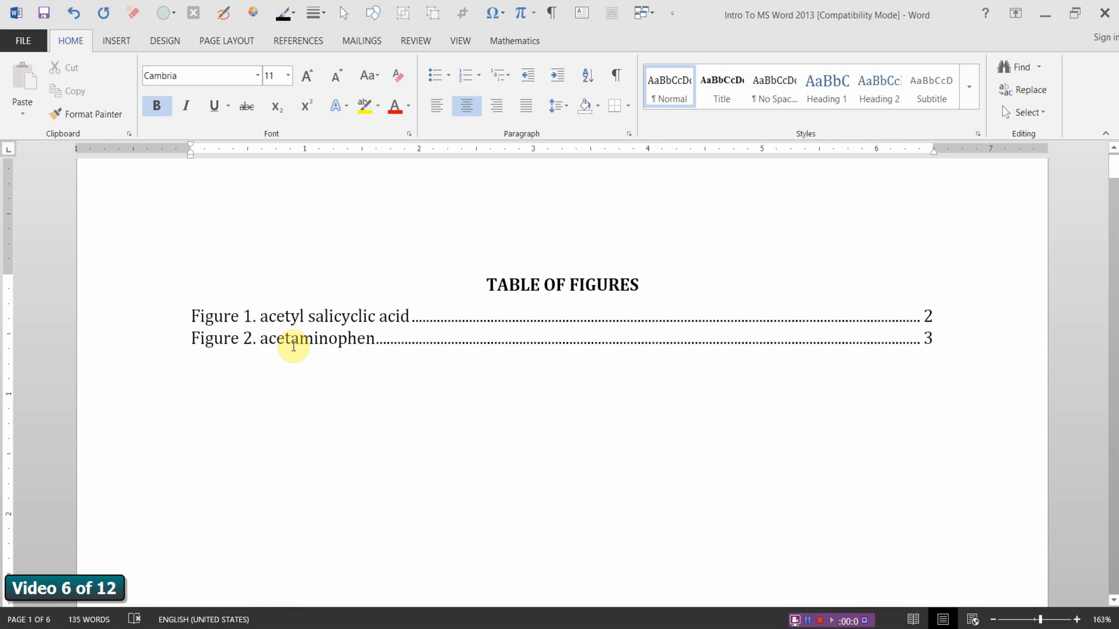
{"action": "mouse_move", "coordinate": [292, 316]}
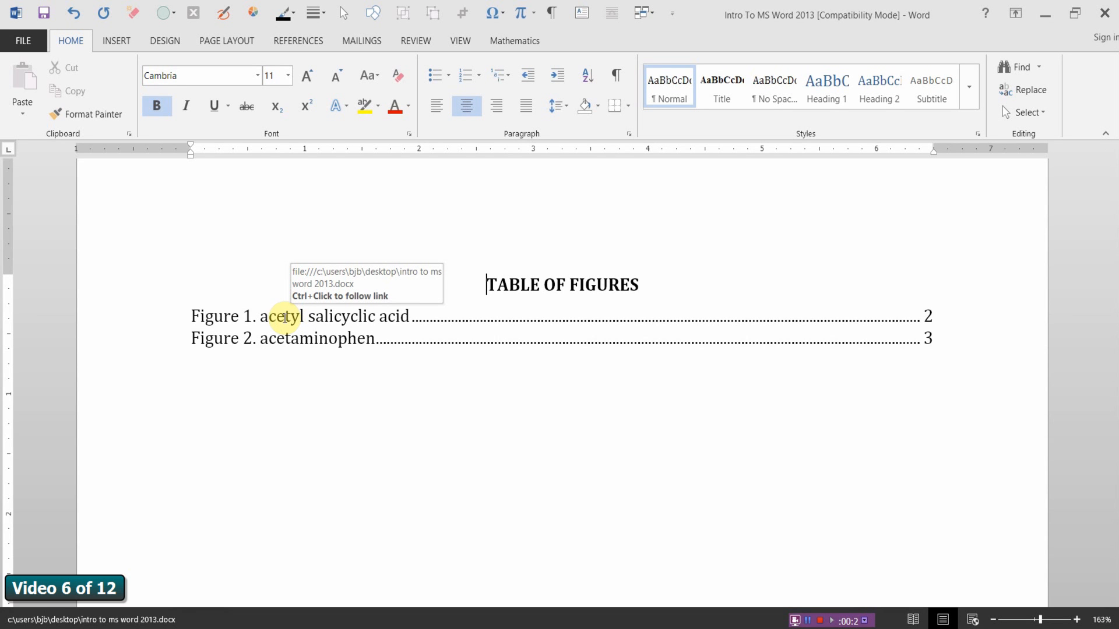
{"action": "mouse_move", "coordinate": [284, 323]}
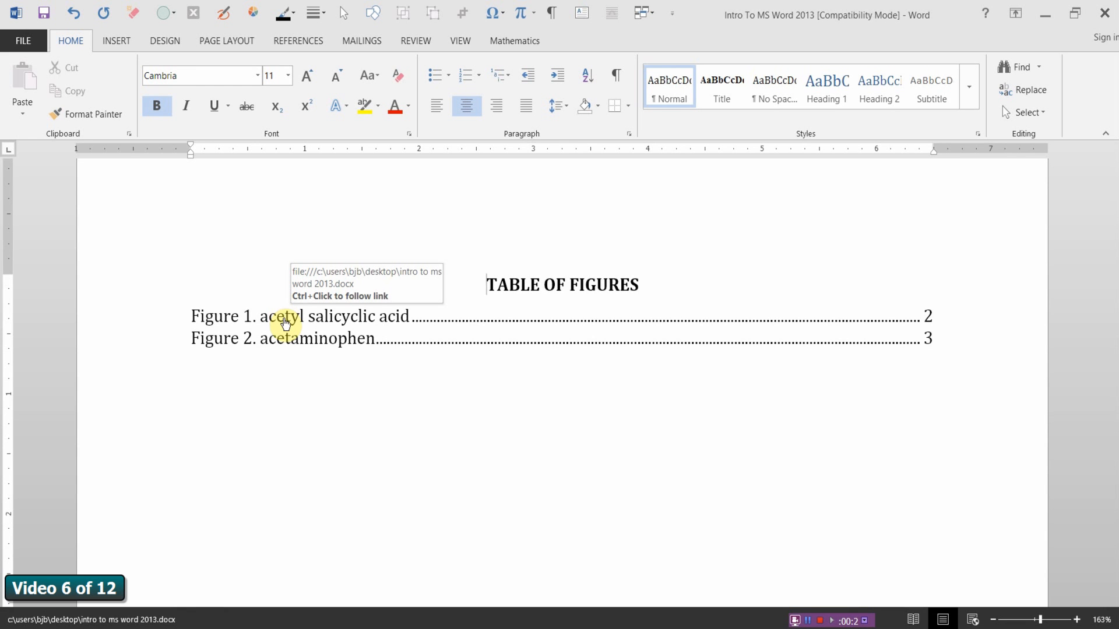
{"action": "left_click", "coordinate": [299, 316]}
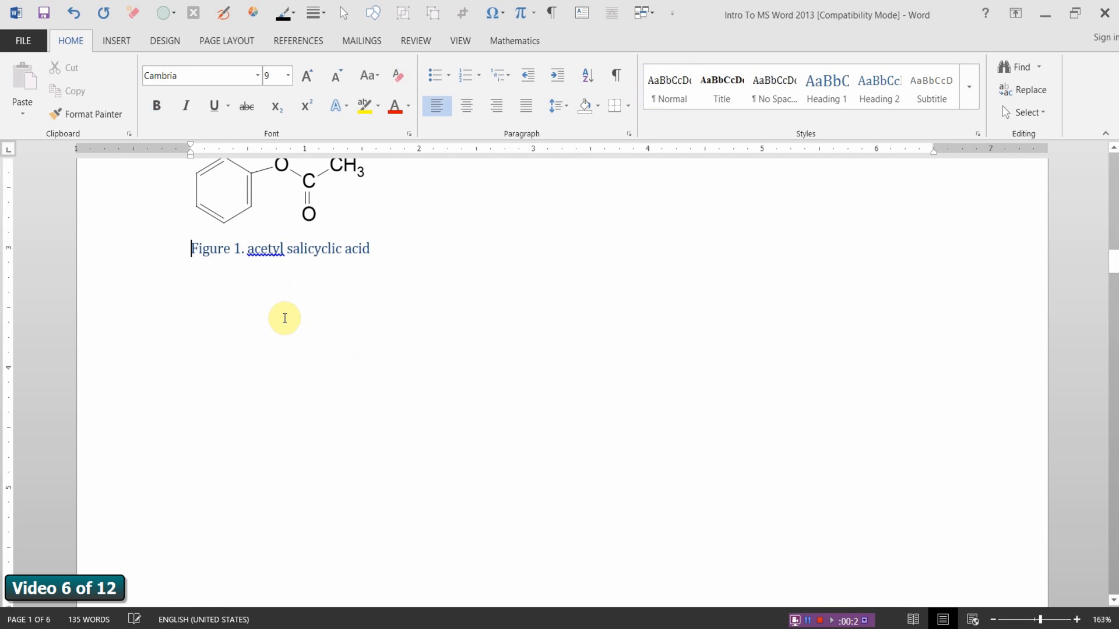
{"action": "scroll", "scroll_direction": "up", "scroll_amount": 3}
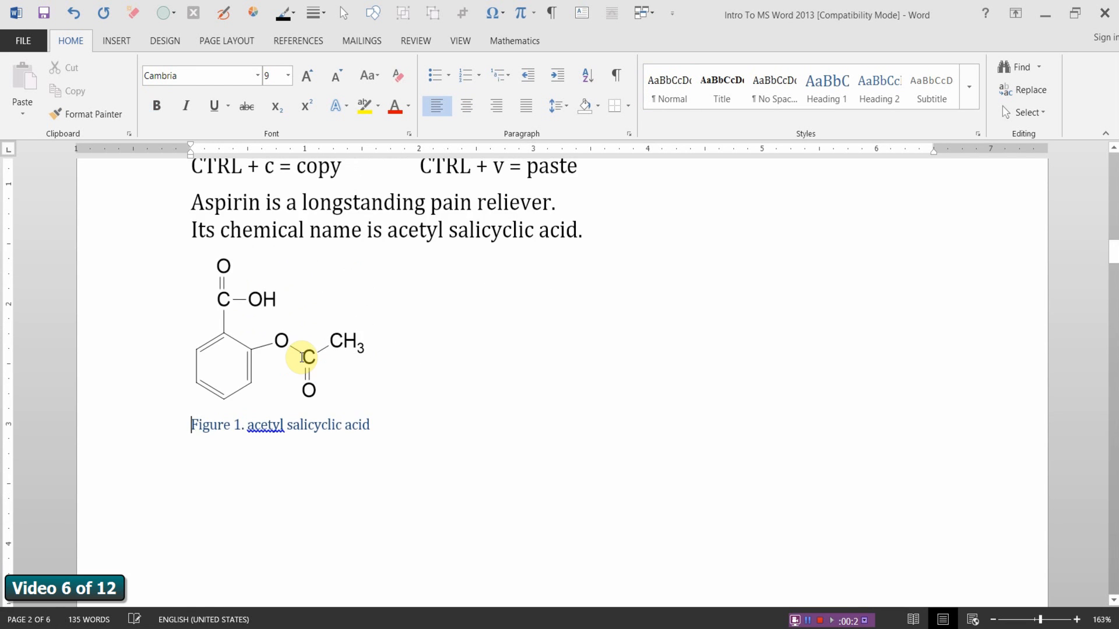
{"action": "scroll", "scroll_direction": "up", "scroll_amount": 3}
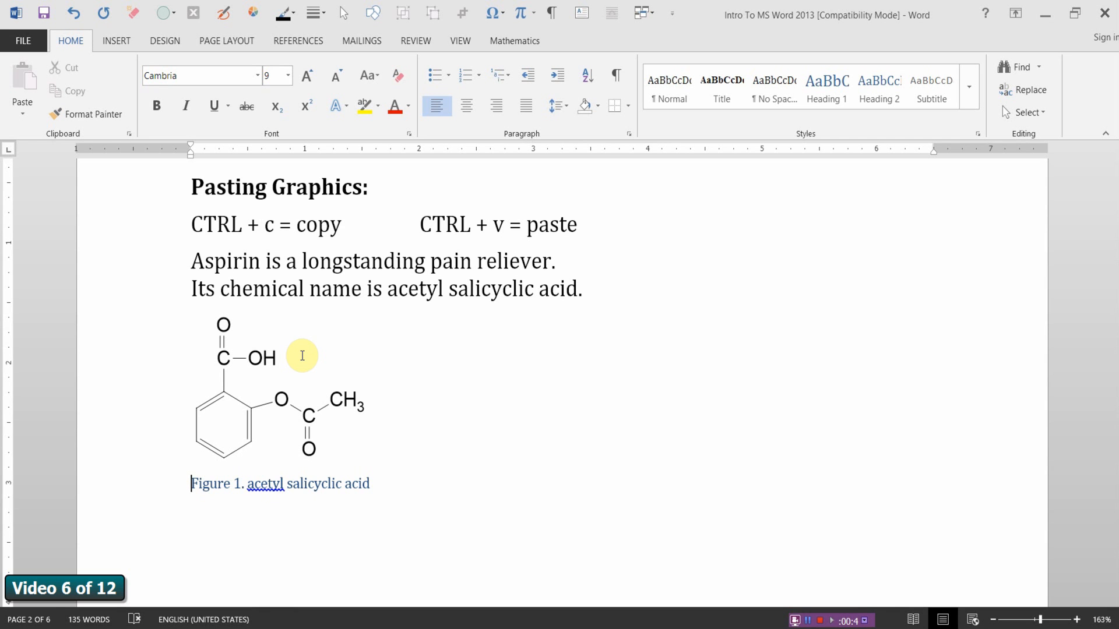
{"action": "mouse_move", "coordinate": [209, 411]}
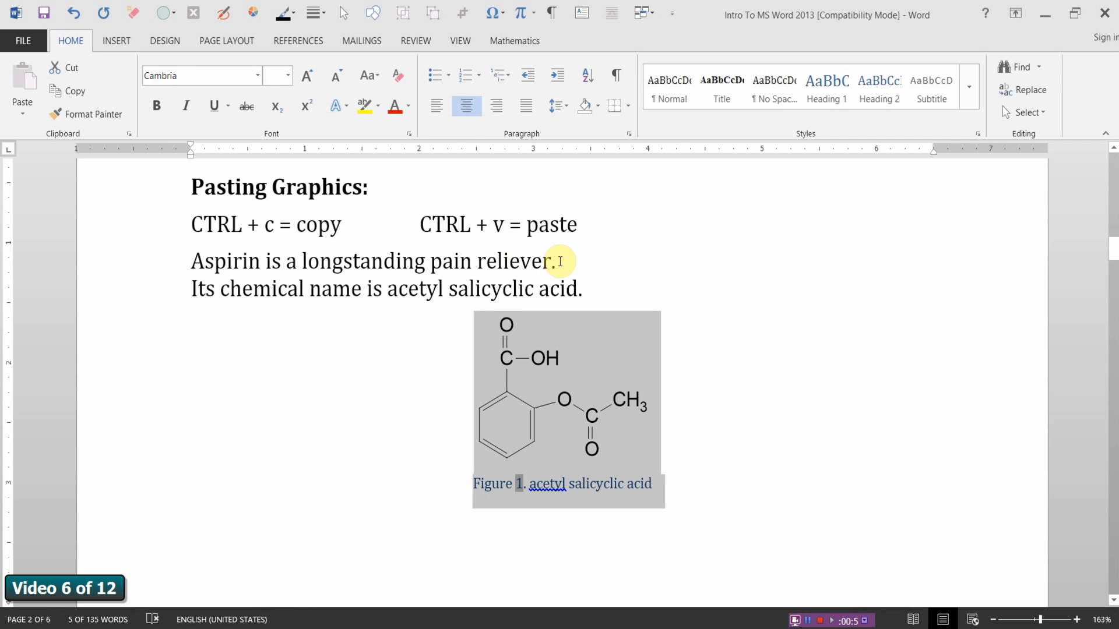
Center the aspirin structure and Figure 1 caption, then place the cursor after the aspirin sentence
{"action": "left_click", "coordinate": [561, 259]}
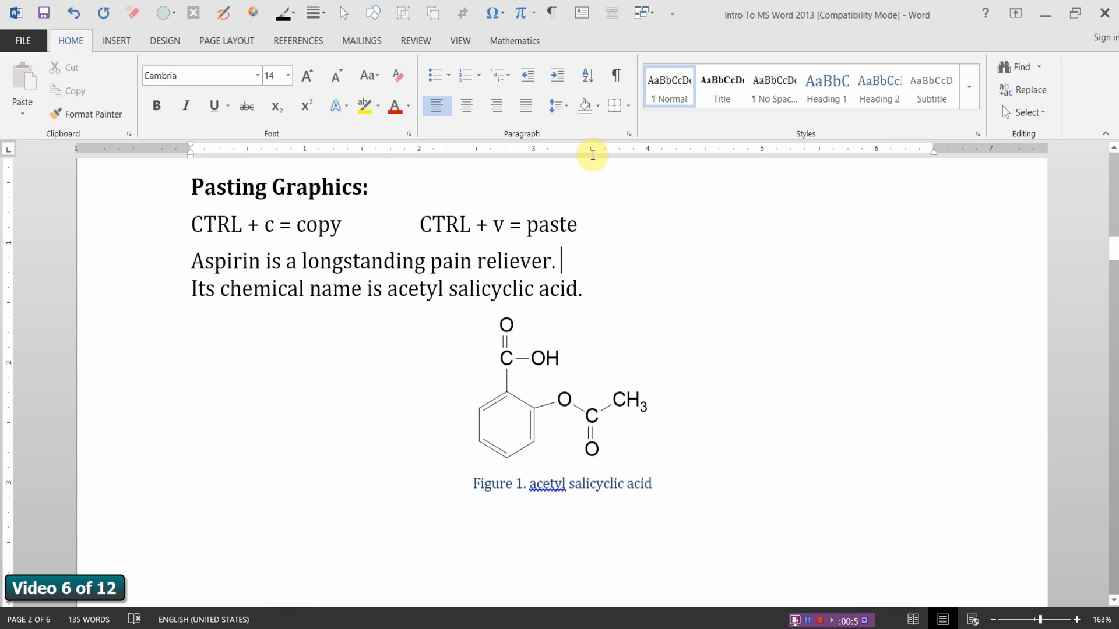
{"action": "mouse_move", "coordinate": [615, 76]}
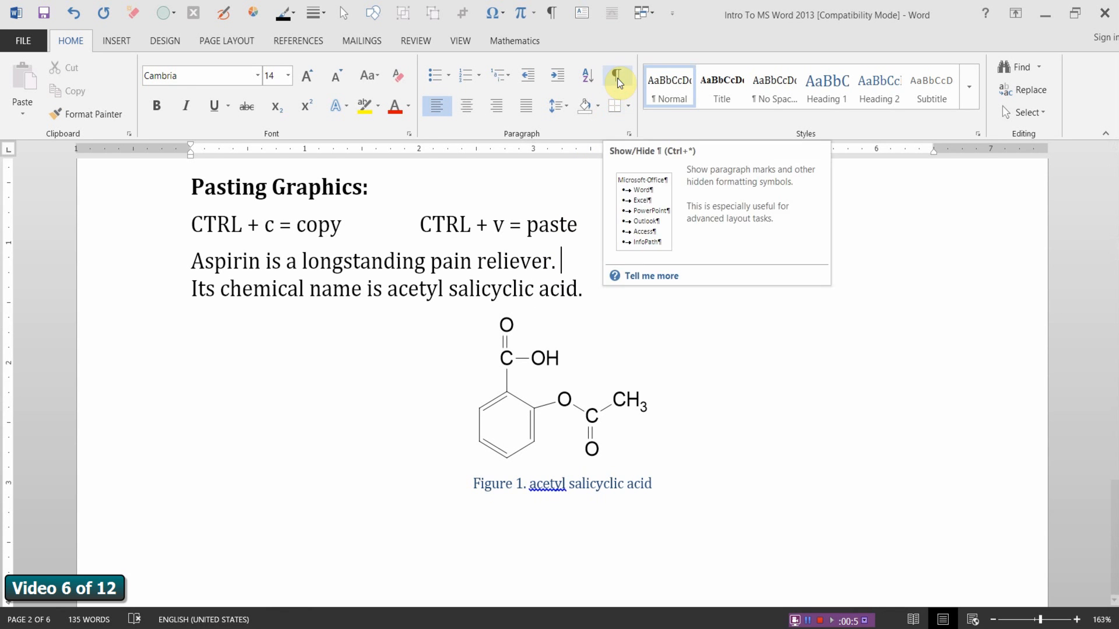
Show paragraph marks, spaces and the page break as visible formatting symbols
{"action": "left_click", "coordinate": [616, 76]}
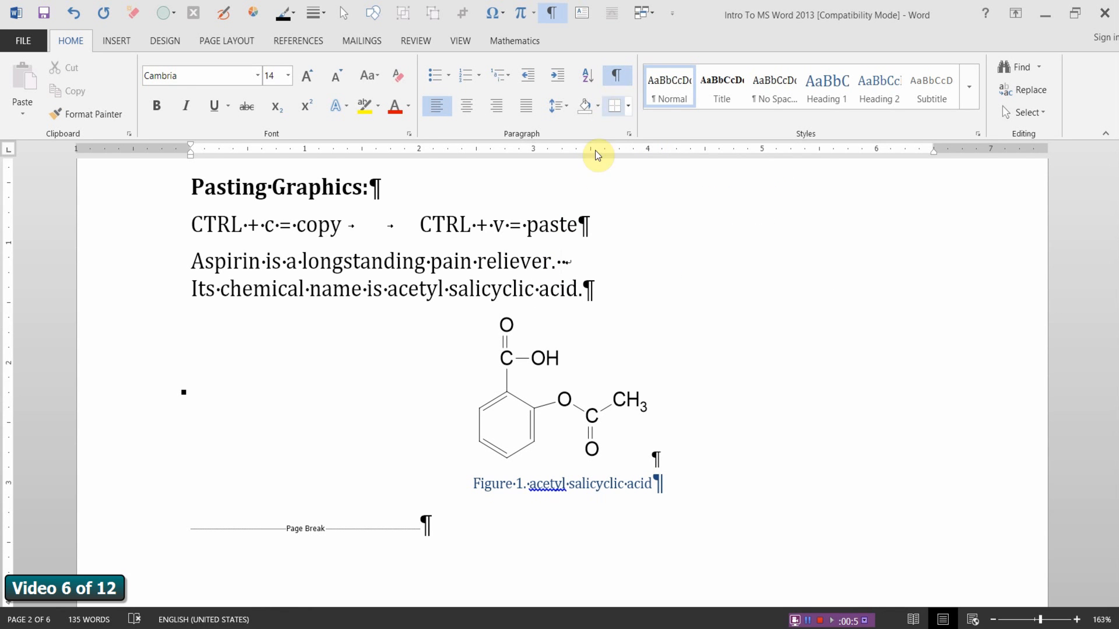
{"action": "mouse_move", "coordinate": [566, 267]}
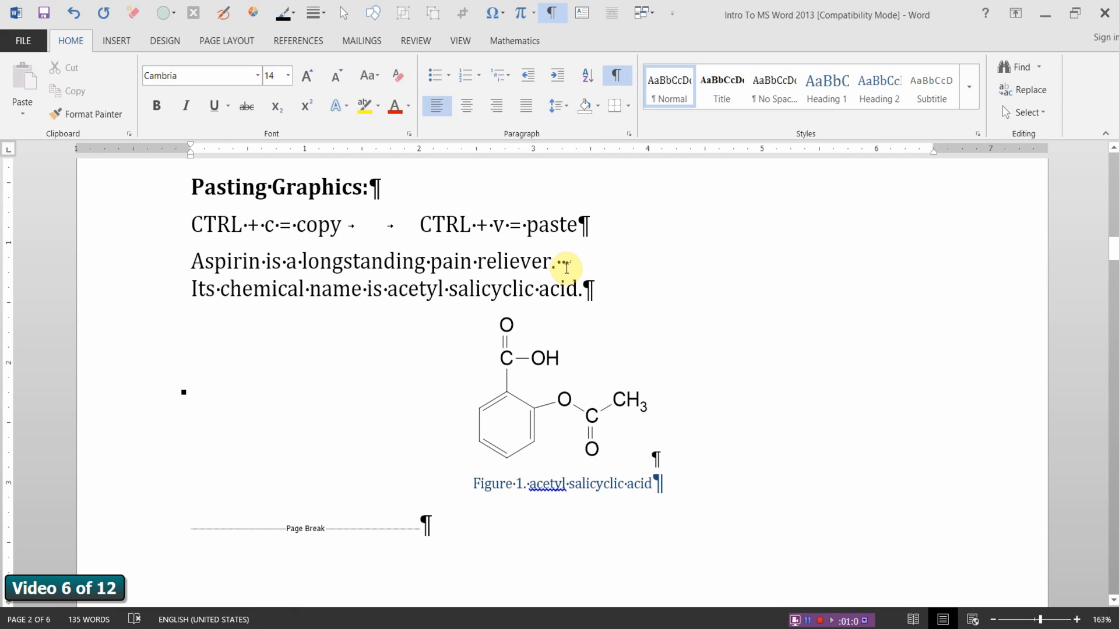